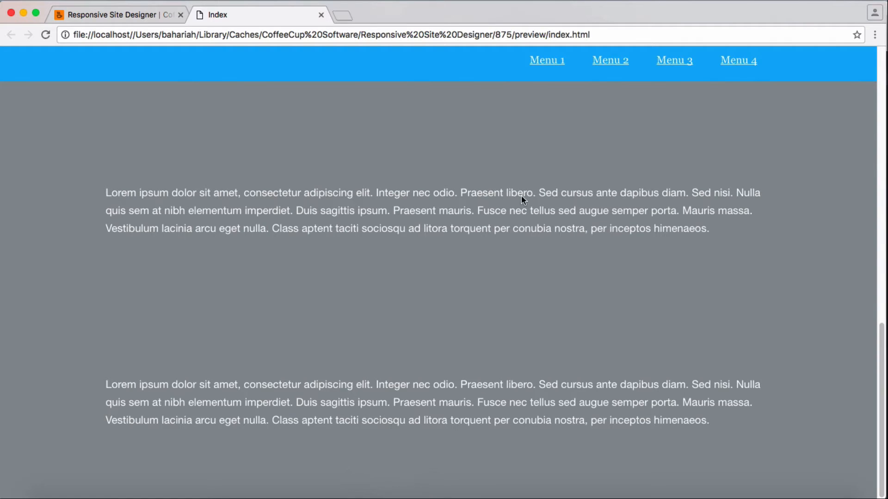
- Select the top row and bring up its design properties
scroll("down", 3)
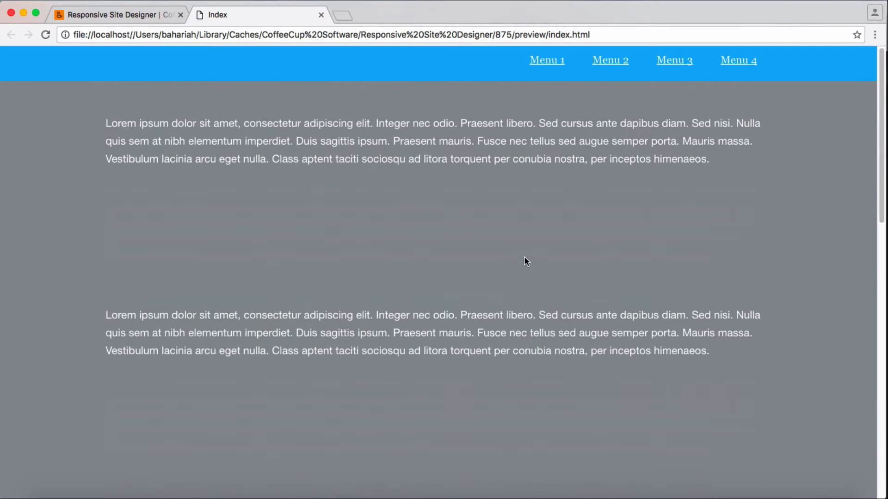
scroll("down", 3)
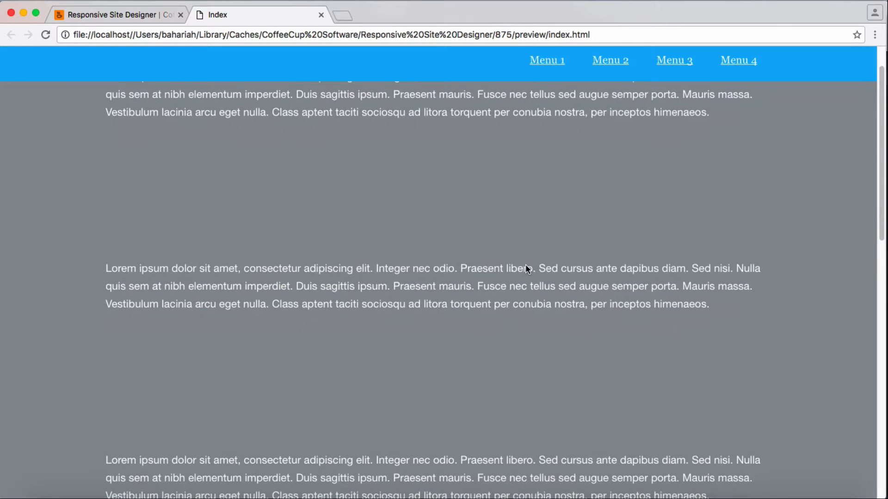
scroll("down", 3)
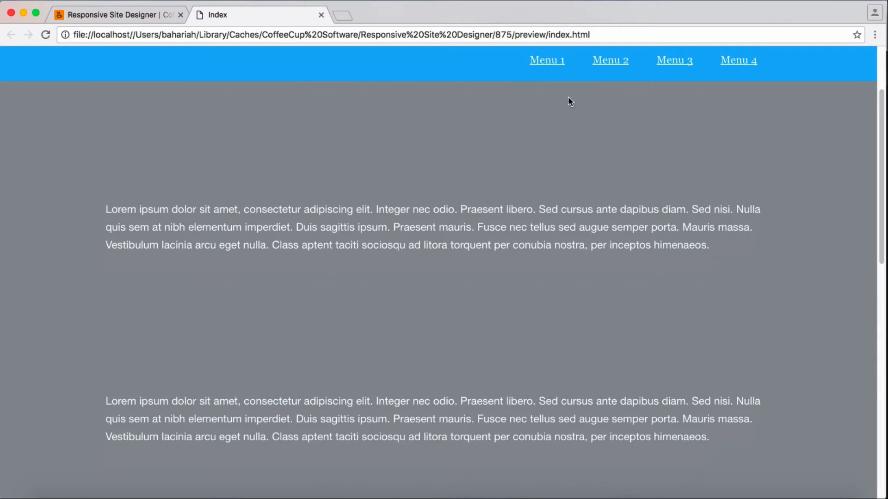
scroll("down", 3)
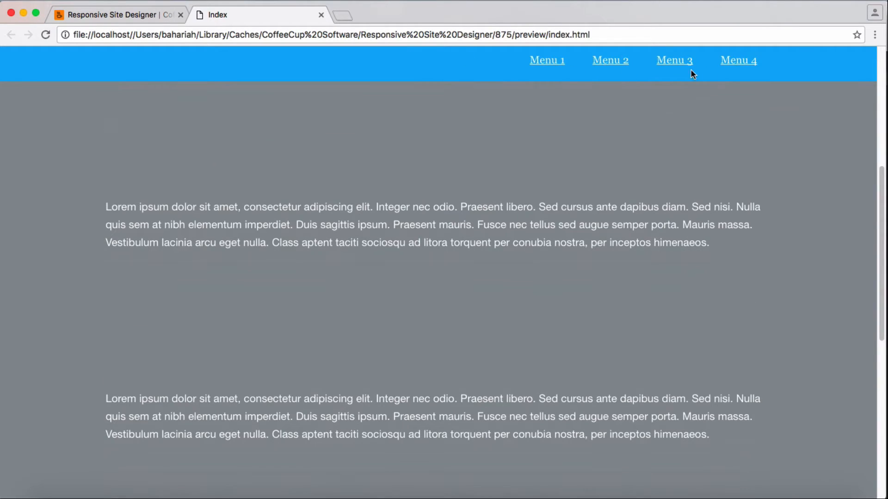
scroll("down", 3)
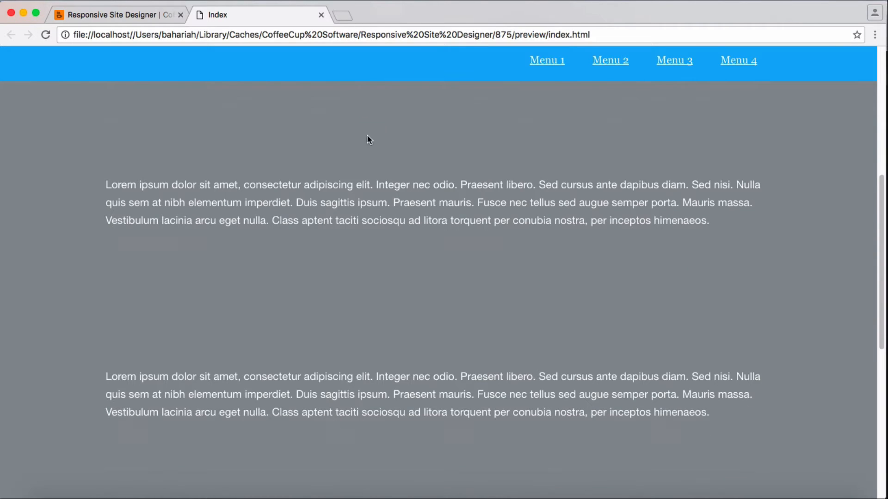
scroll("down", 3)
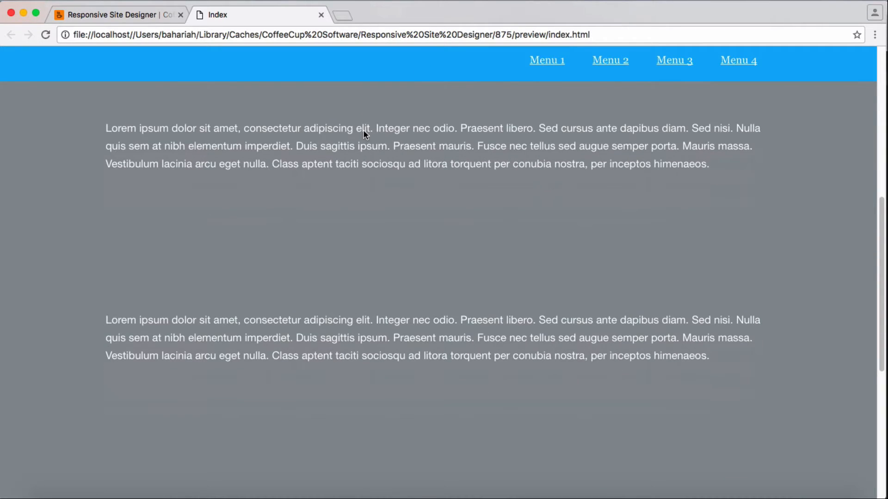
scroll("down", 3)
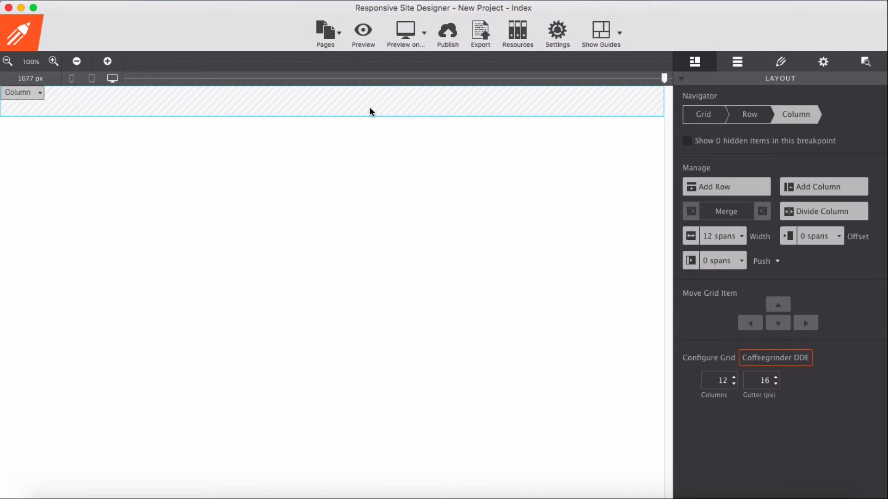
mouse_move(655, 113)
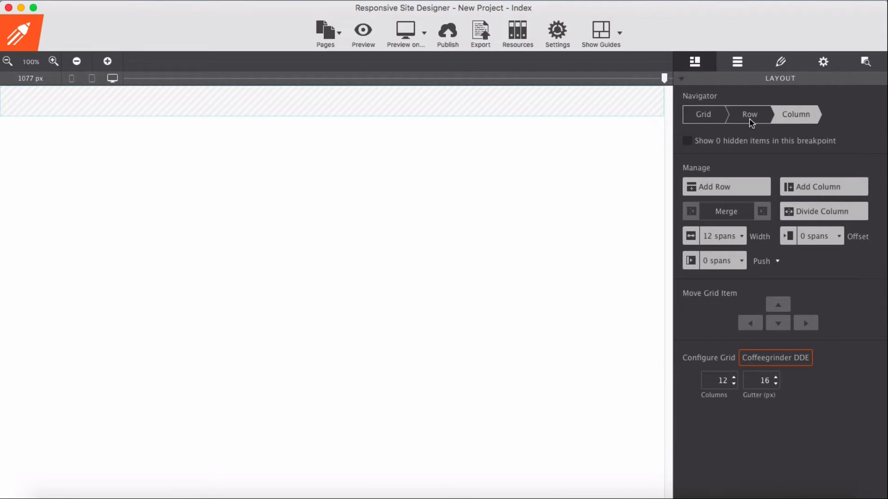
left_click(749, 115)
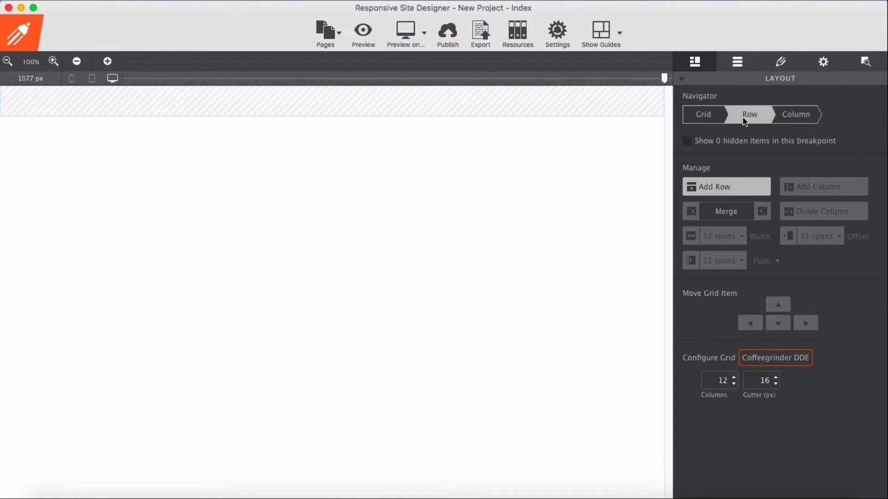
mouse_move(743, 123)
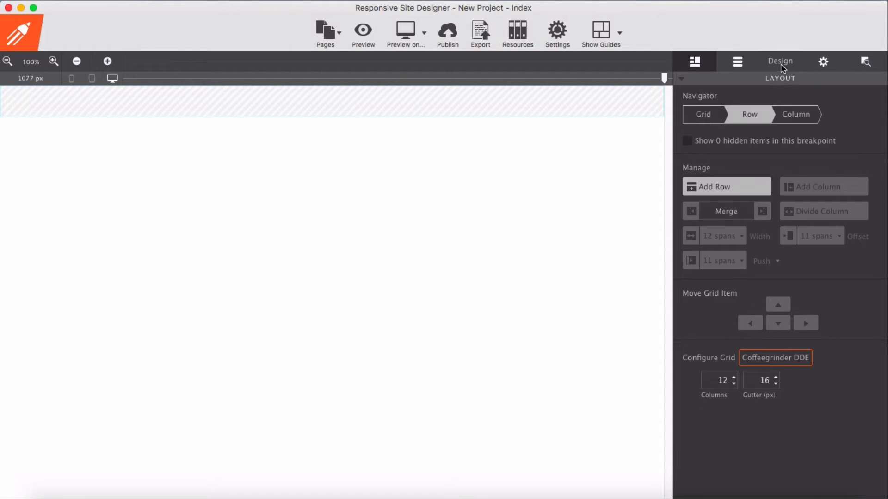
left_click(780, 62)
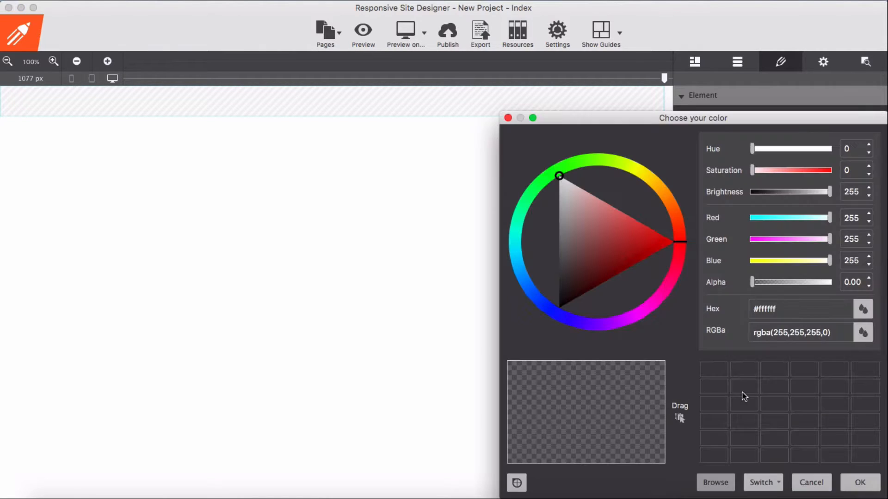
- Load the stickybar palette and set the row background to its blue swatch (#0daef8)
left_click(715, 483)
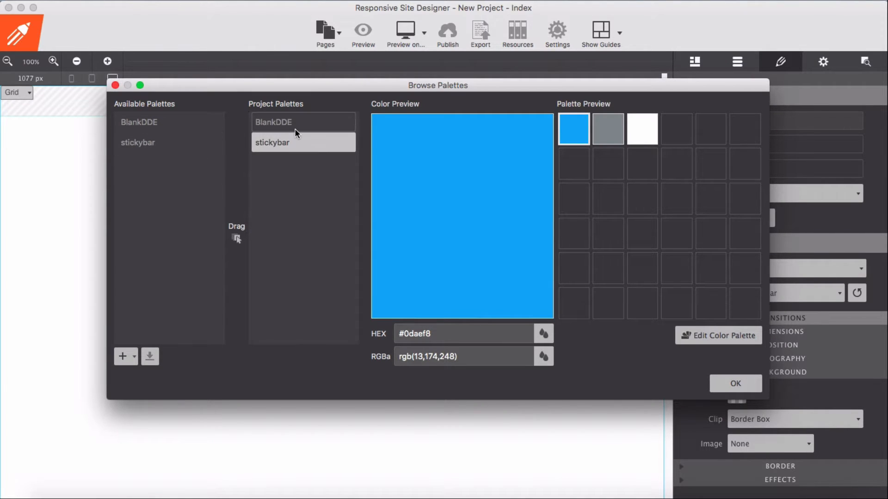
left_click(735, 383)
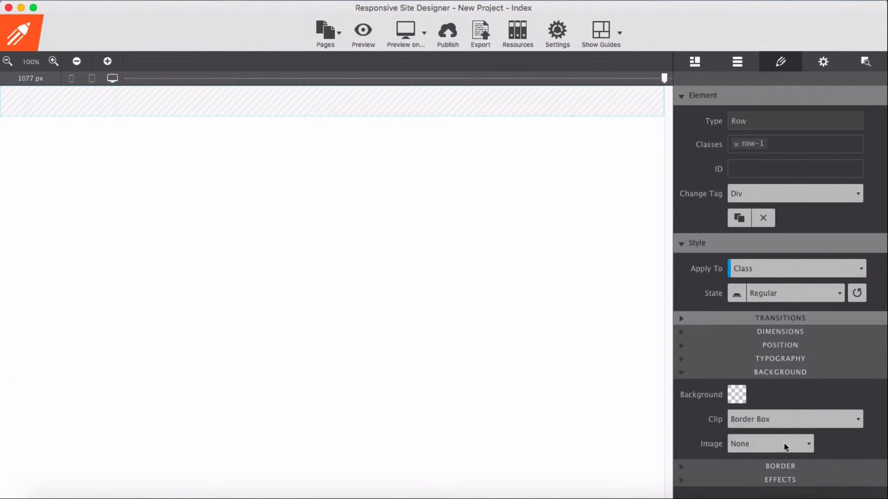
left_click(736, 395)
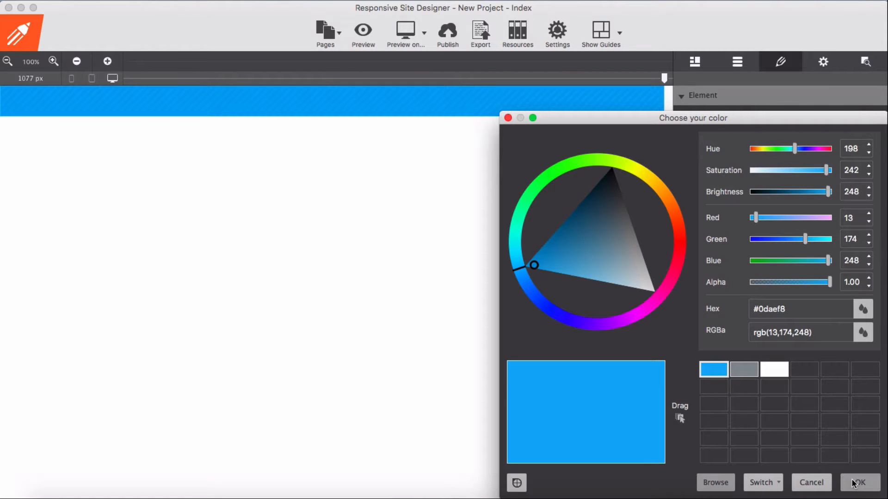
left_click(858, 483)
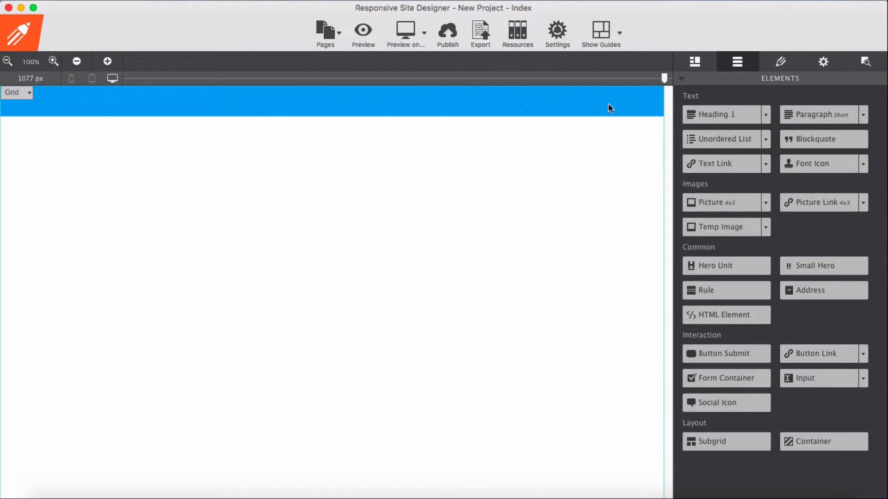
- Replace the blue row's default class with the class name Navrow
left_click(781, 61)
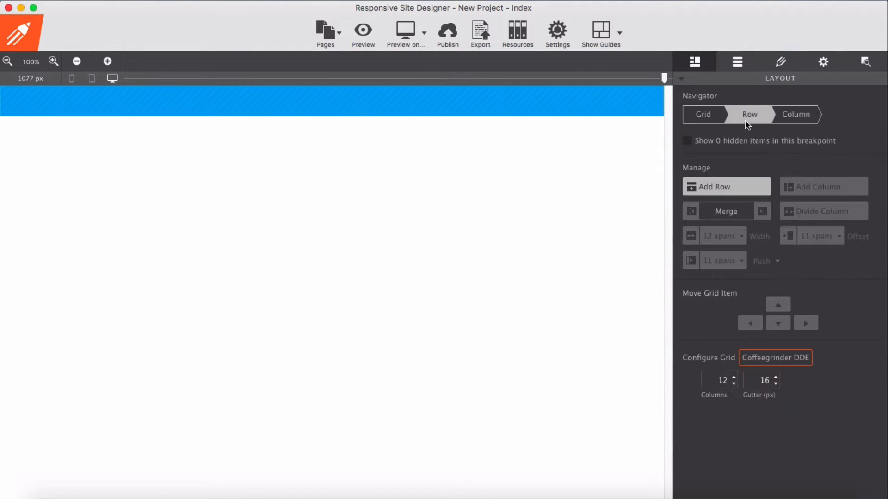
left_click(781, 62)
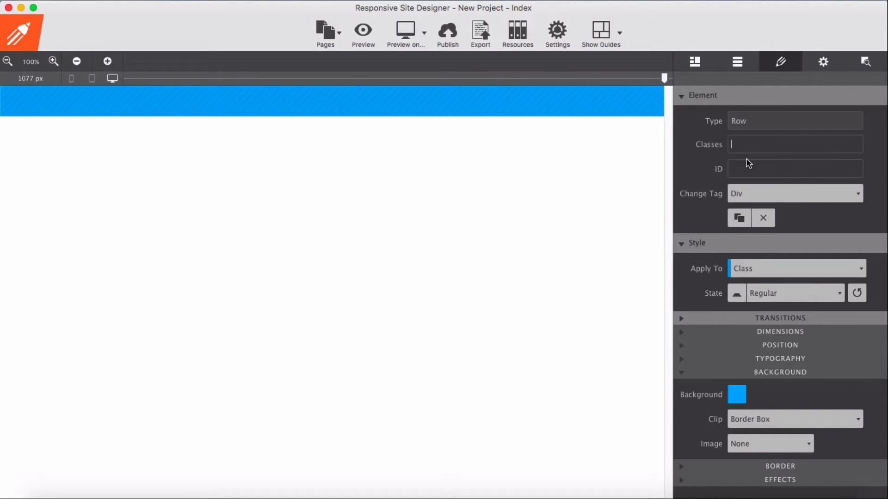
type("Navr")
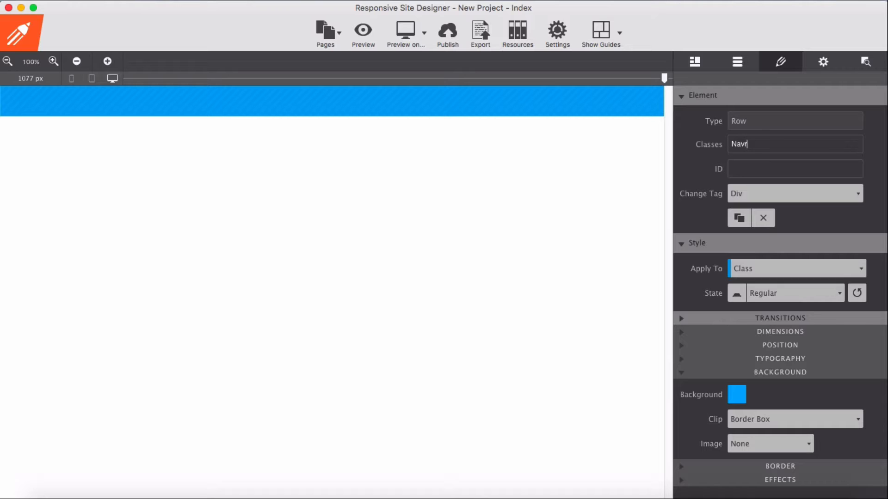
type("ow")
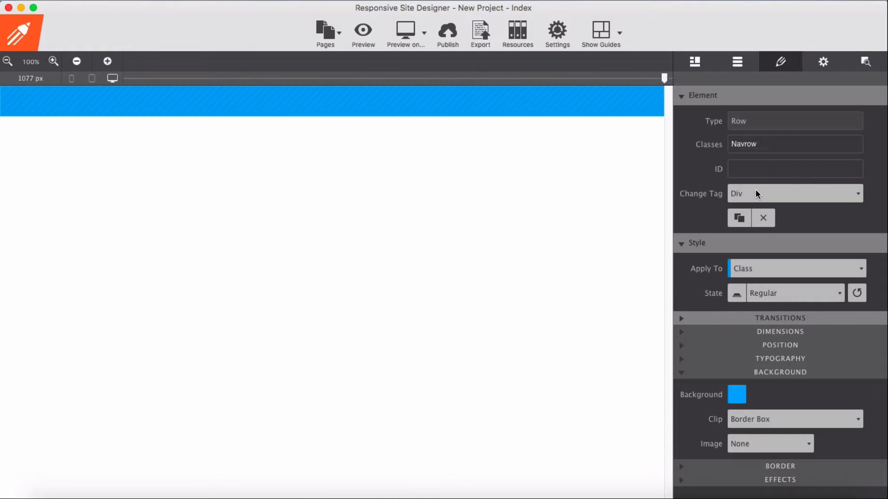
left_click(792, 193)
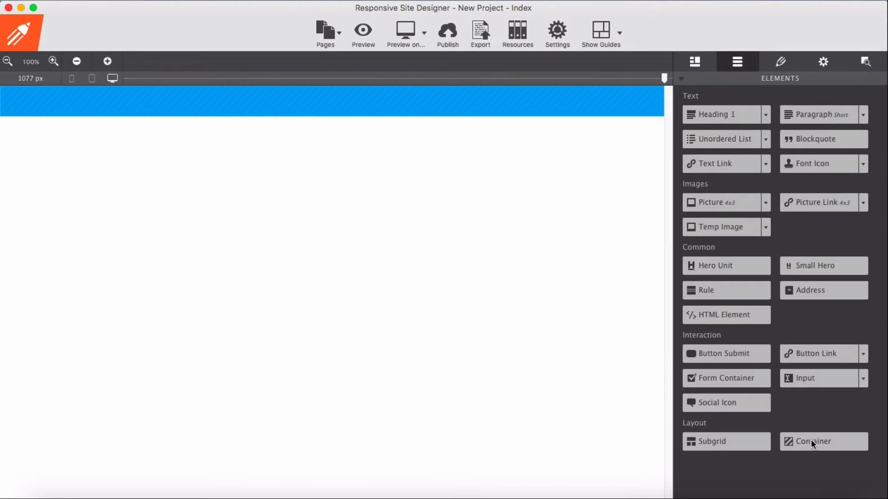
- Add a container inside the blue row and insert a UL Link list into it
left_click(812, 442)
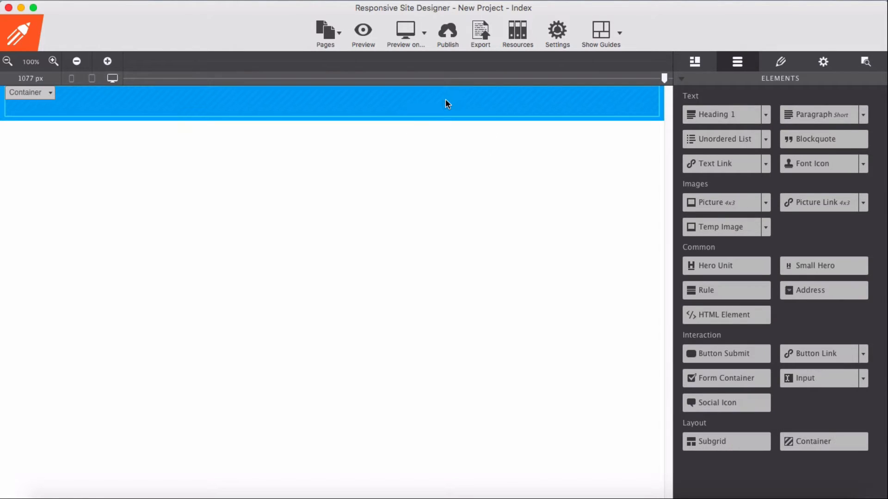
left_click(780, 62)
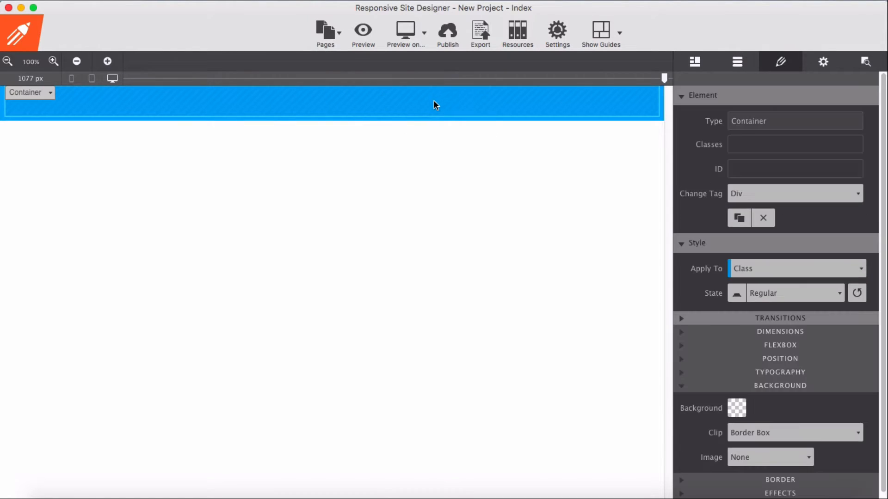
left_click(737, 61)
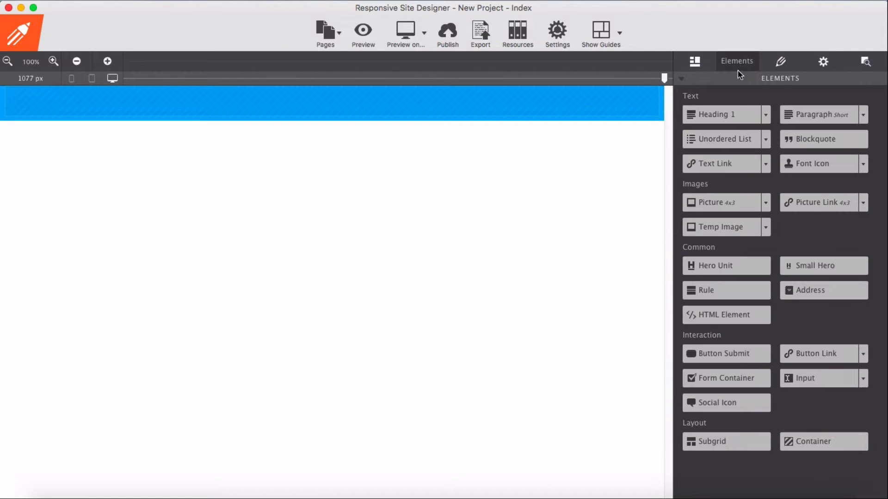
left_click(765, 139)
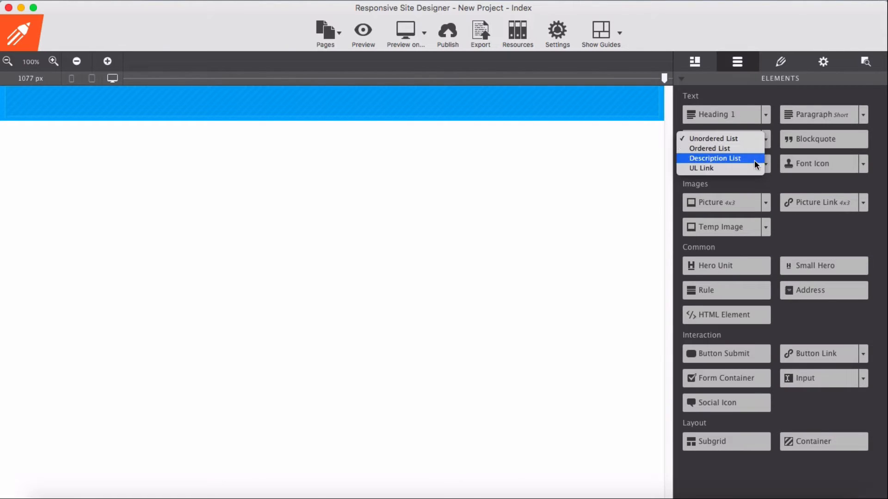
left_click(701, 168)
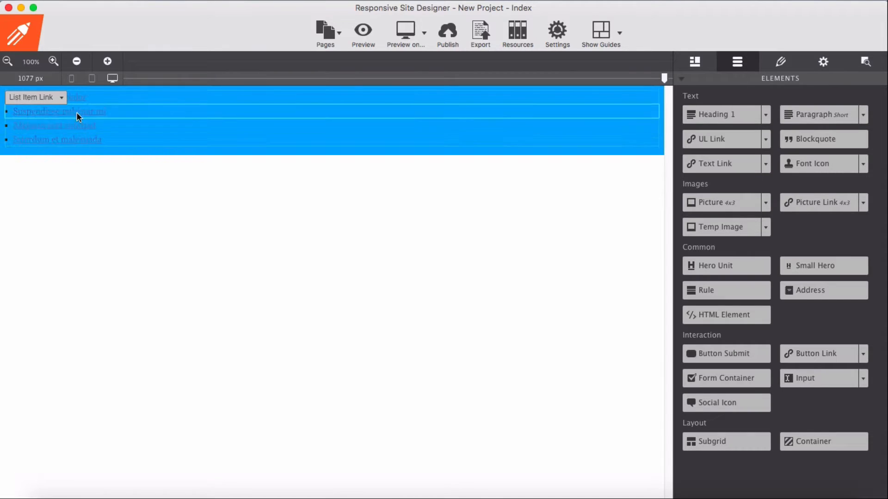
- Relabel the list's links as Menu 1–4
left_click(780, 62)
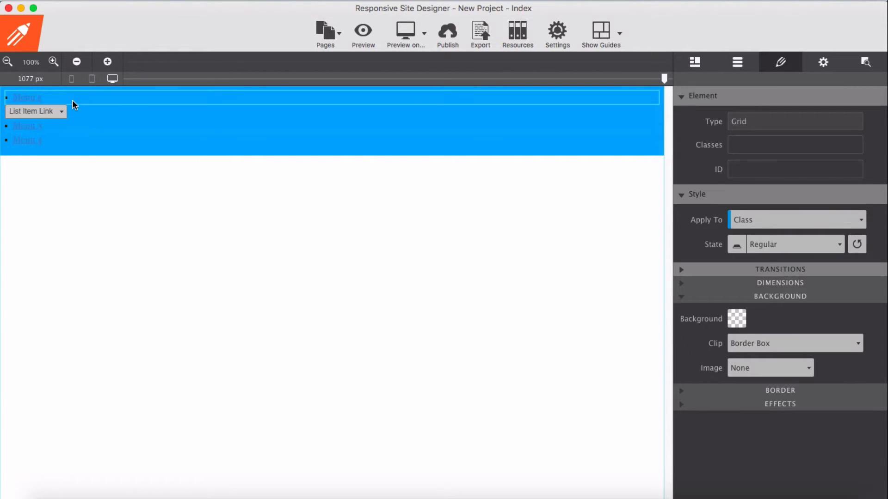
left_click(26, 126)
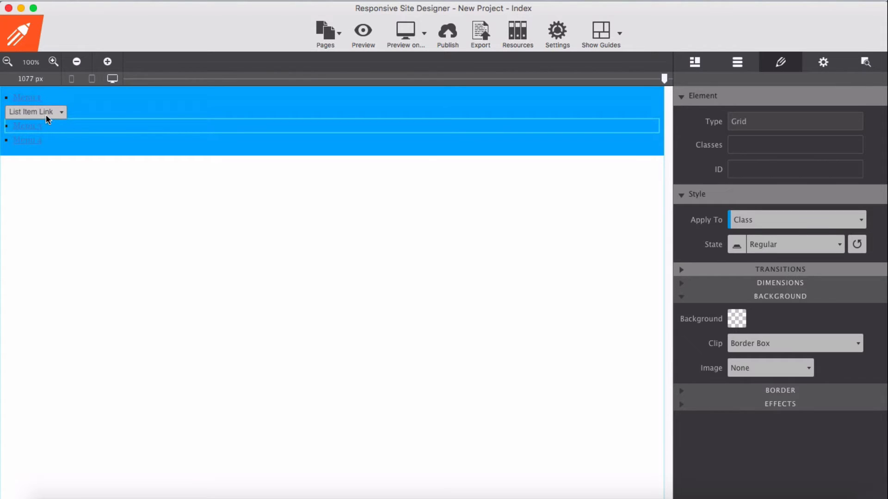
left_click(61, 112)
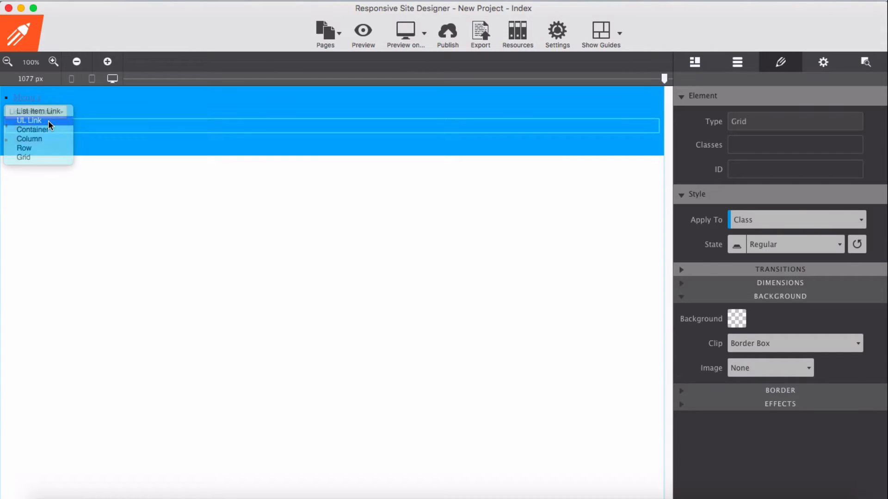
- Set the link list's List Type to None so the menu items lose their bullets
left_click(29, 120)
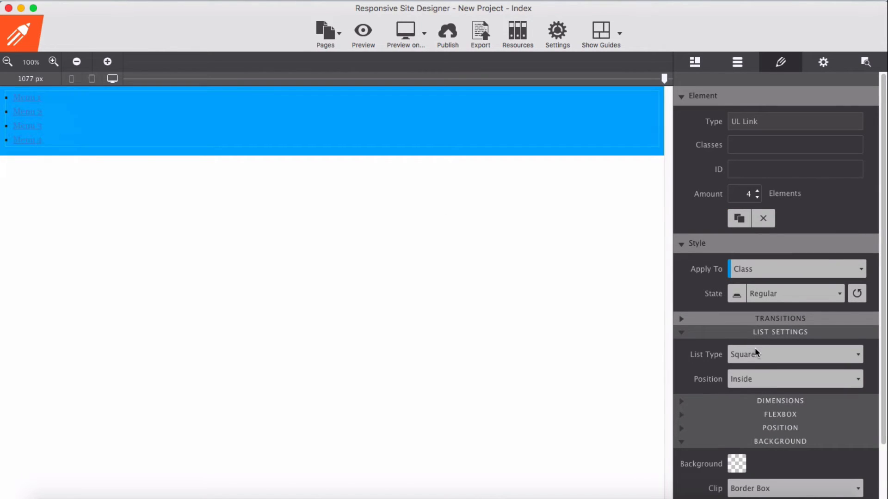
left_click(793, 354)
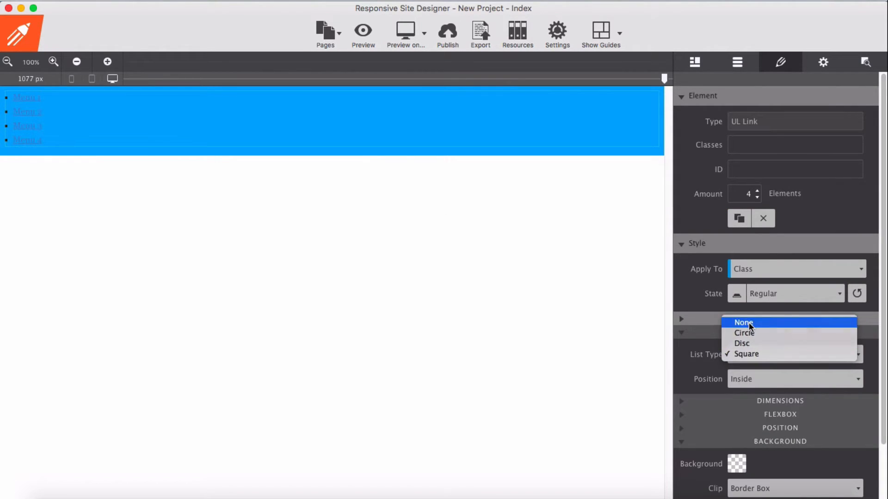
left_click(744, 322)
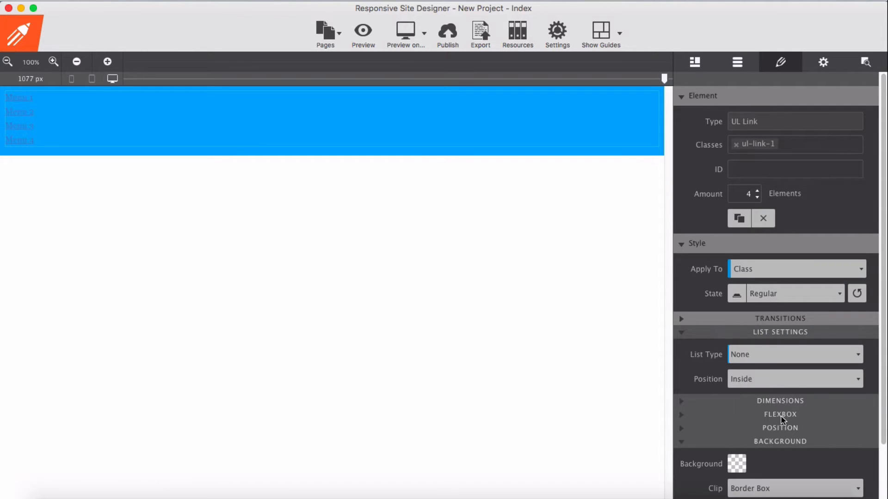
left_click(779, 427)
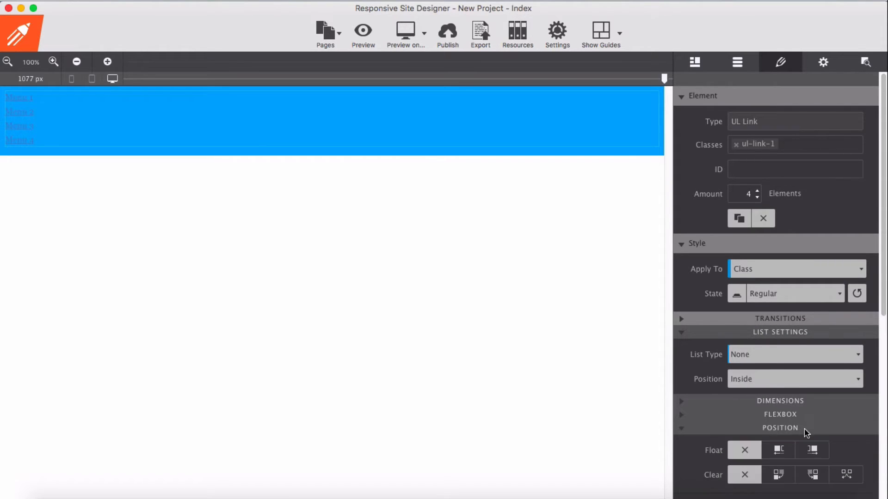
scroll("down", 3)
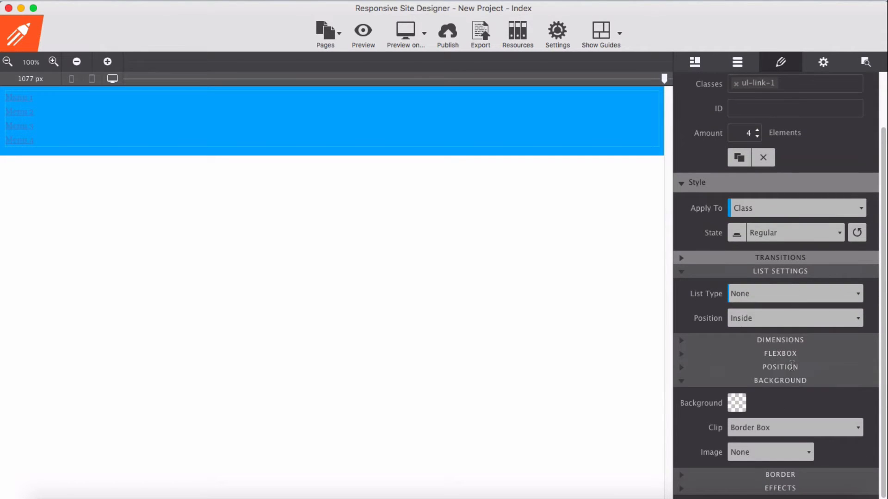
left_click(780, 367)
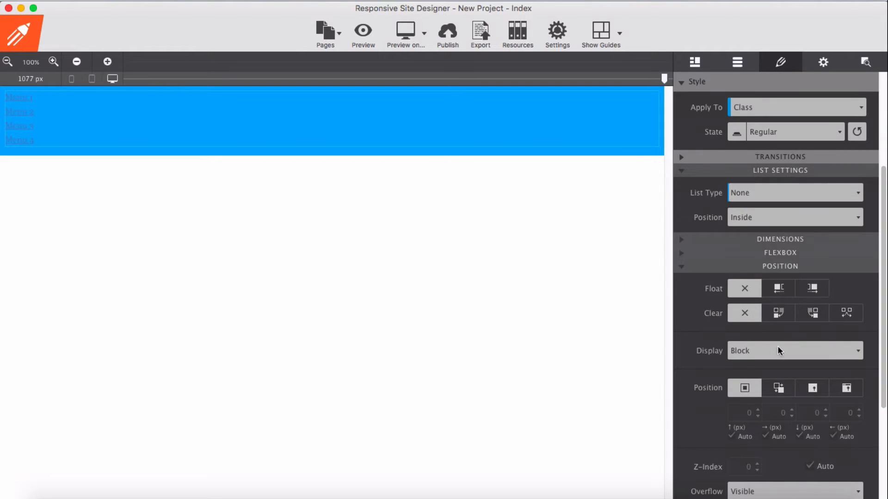
left_click(18, 97)
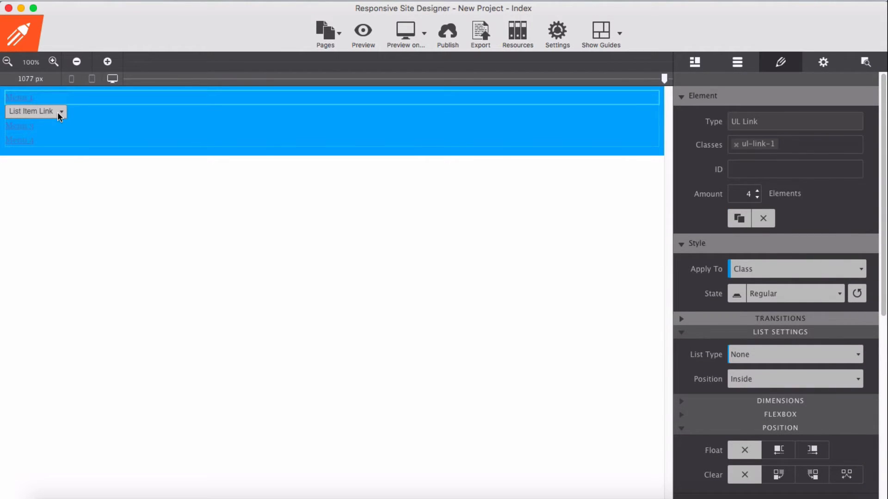
- Target all List Item Links by type and make their text white at 16 px
left_click(61, 111)
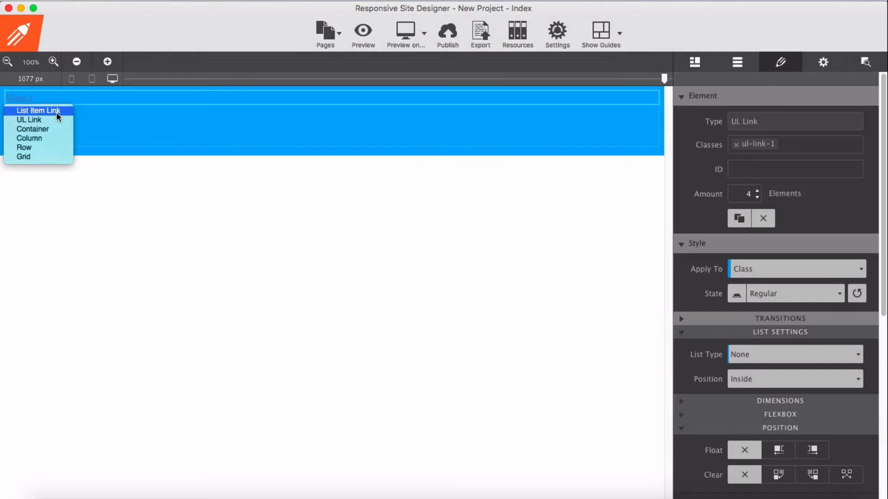
left_click(38, 110)
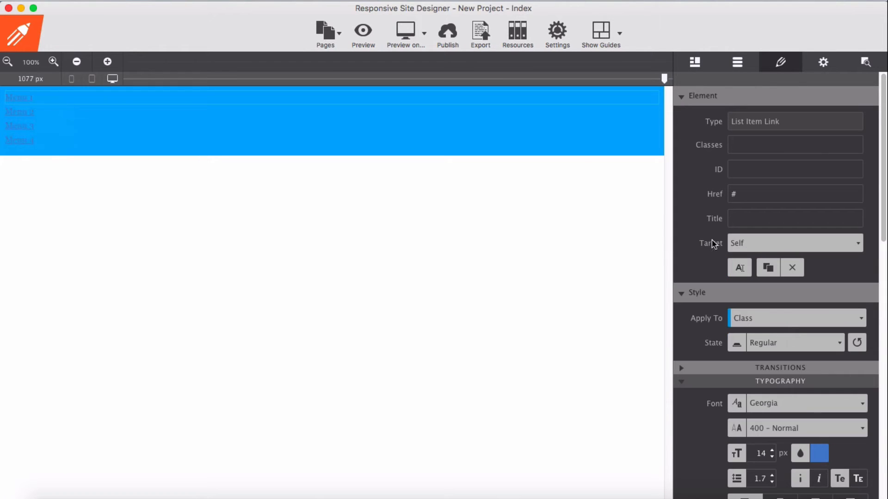
left_click(795, 317)
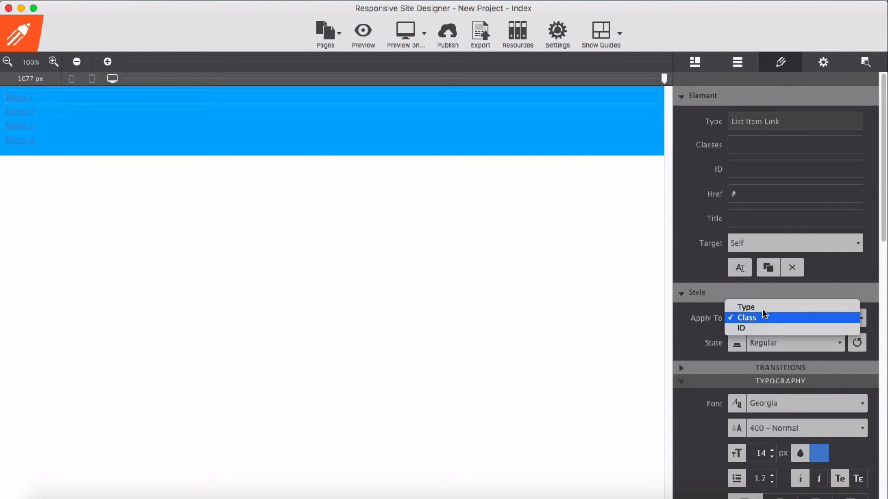
left_click(746, 318)
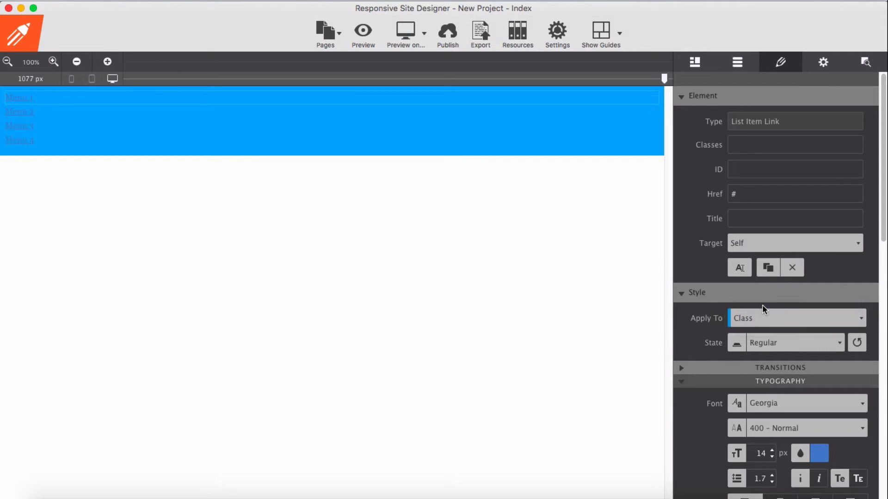
left_click(795, 317)
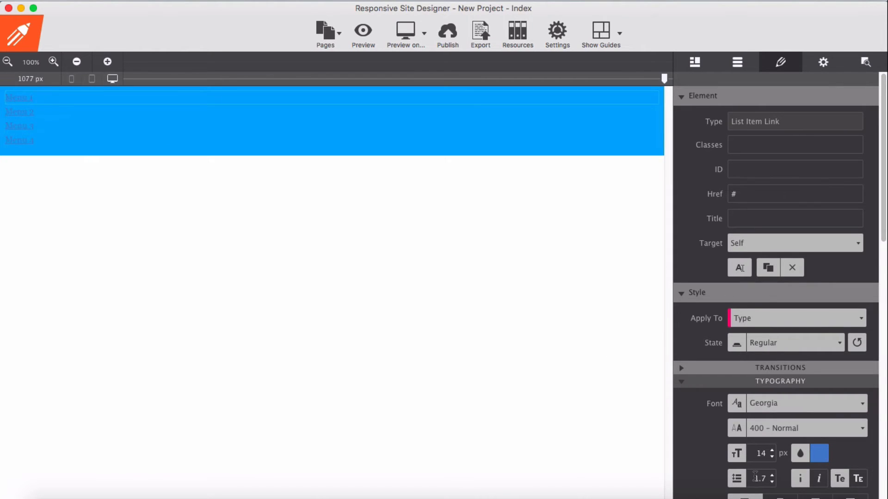
left_click(811, 453)
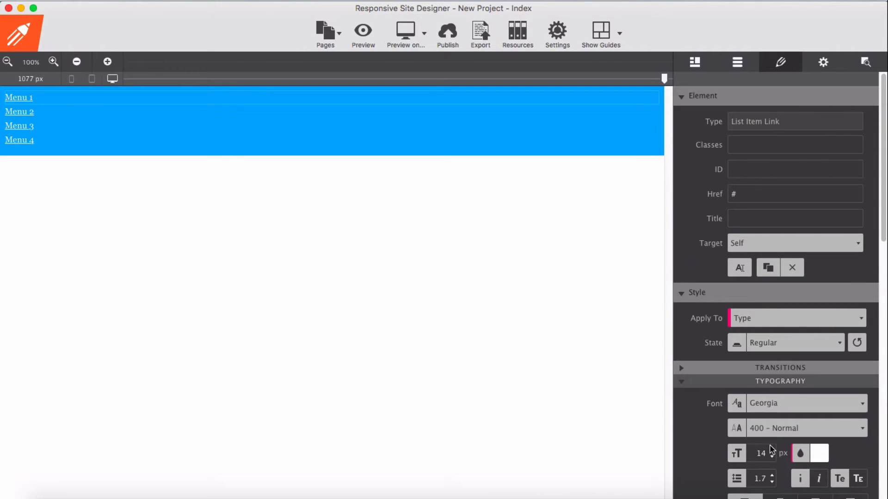
type("16")
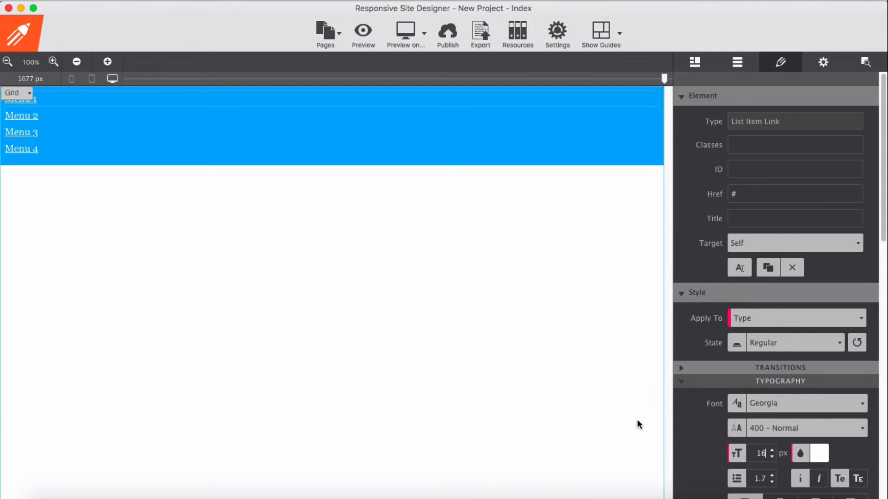
- Remove the links' underline, float them right and give them 20 px left/right padding
scroll("down", 3)
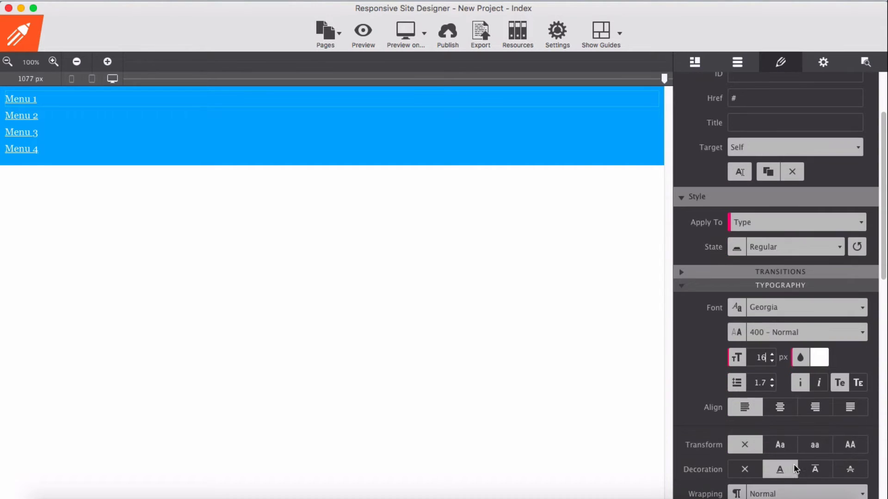
scroll("down", 3)
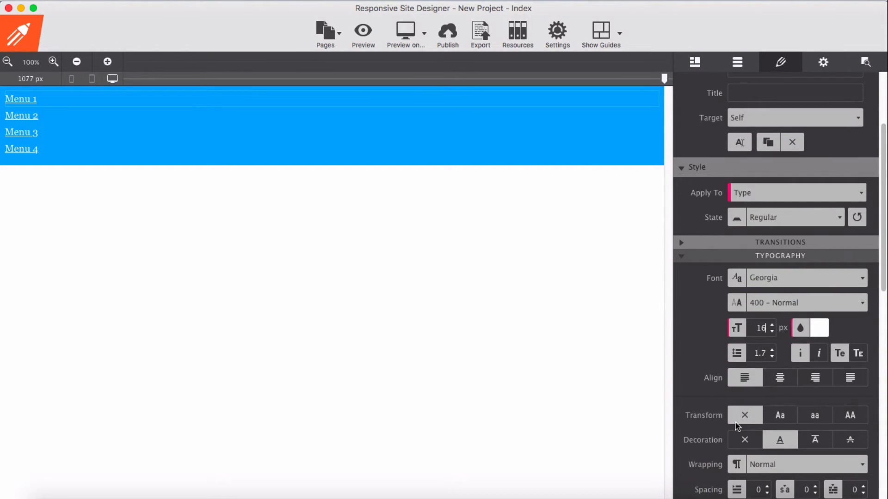
left_click(744, 440)
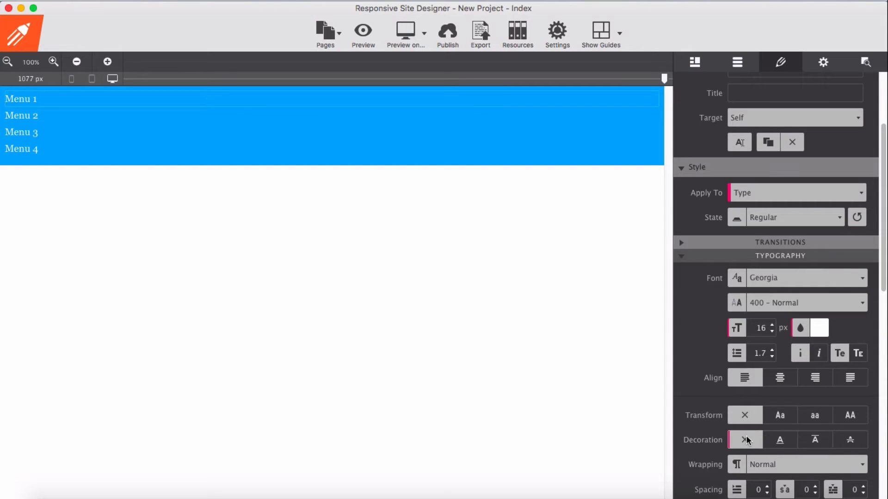
scroll("down", 3)
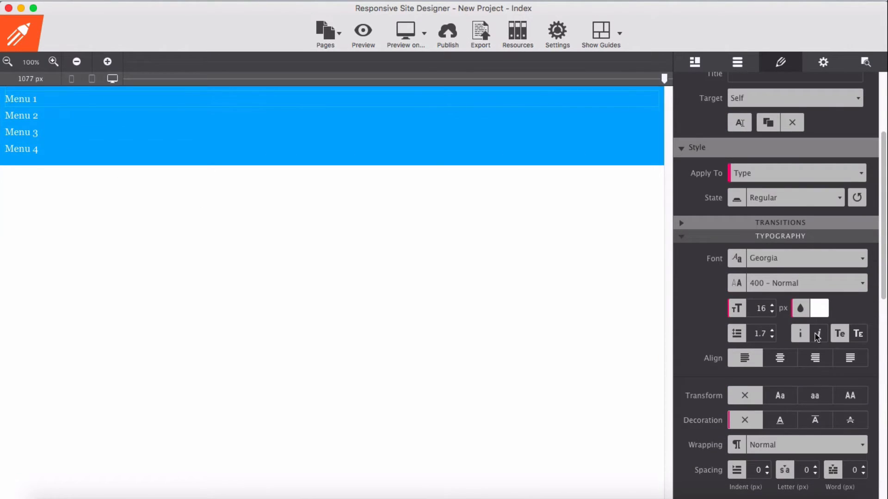
scroll("down", 3)
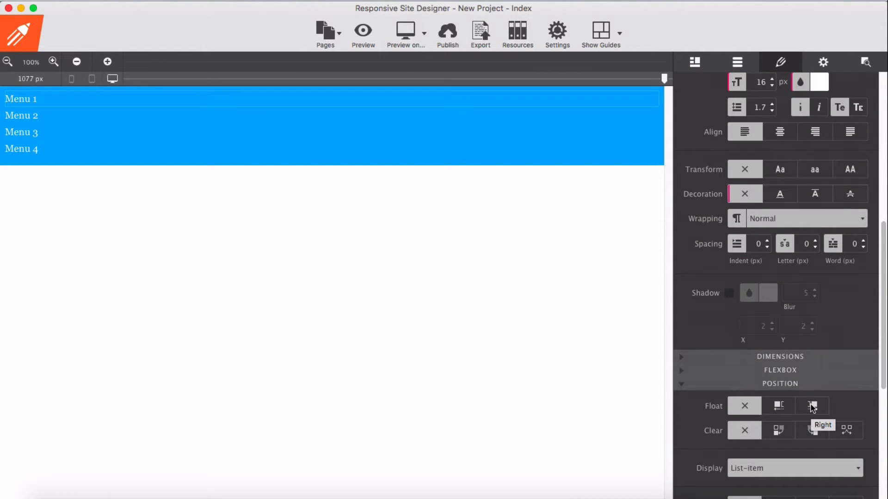
left_click(811, 406)
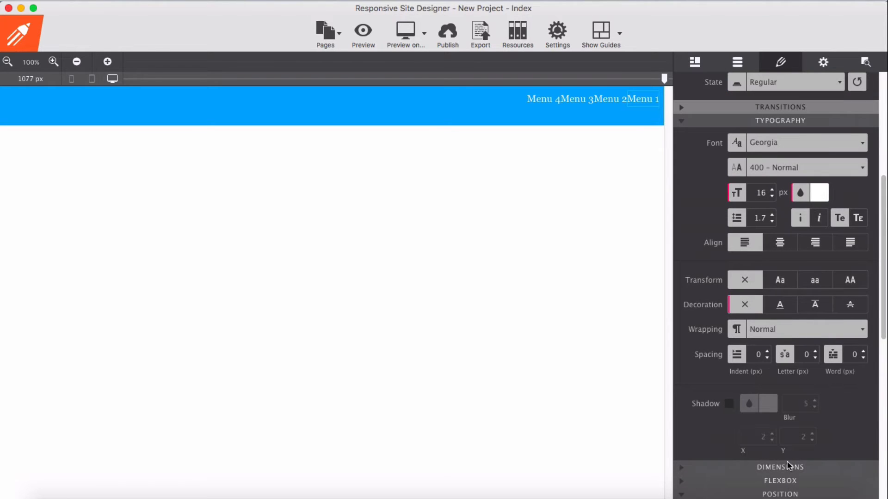
scroll("down", 3)
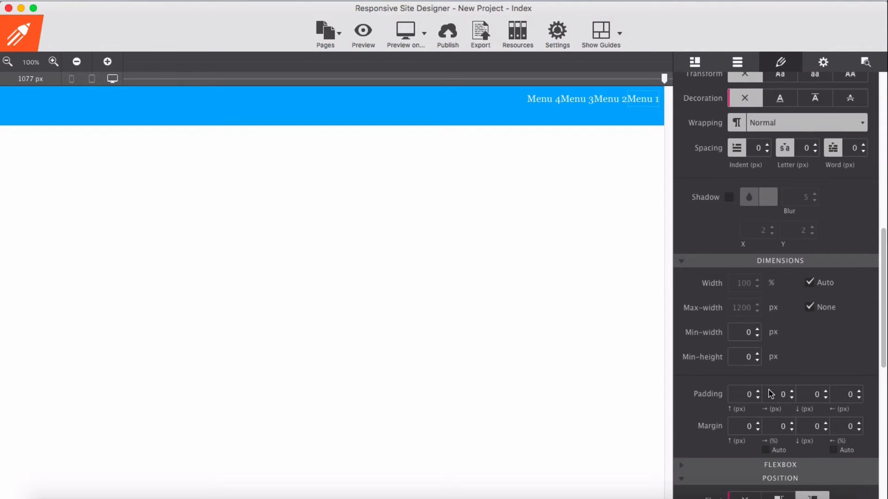
type("200")
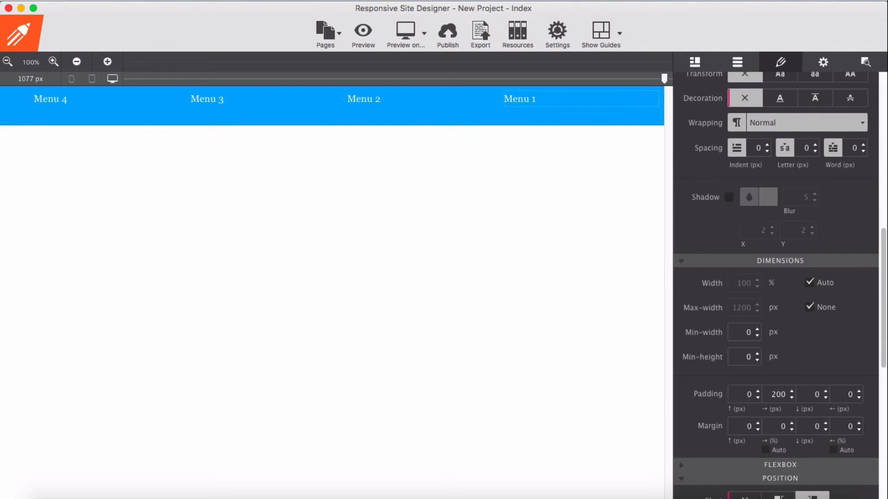
type("20")
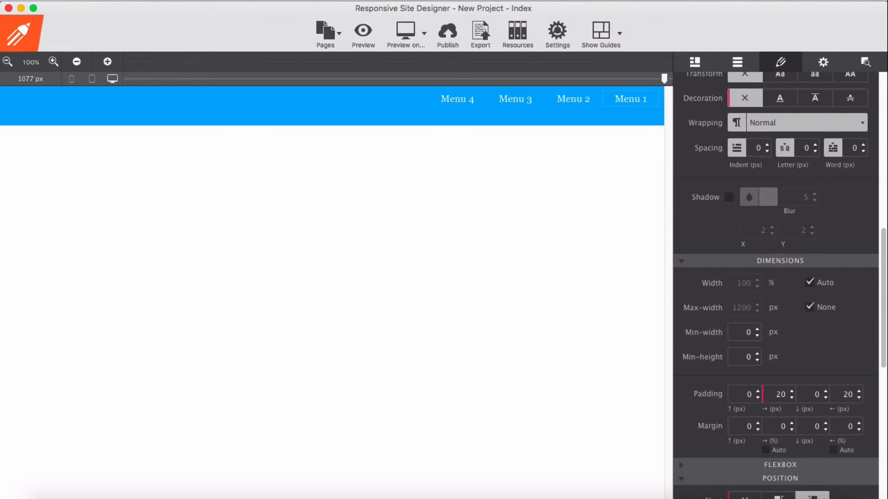
- Display the elements as table so the menu links sit vertically centred in the bar
left_click(365, 110)
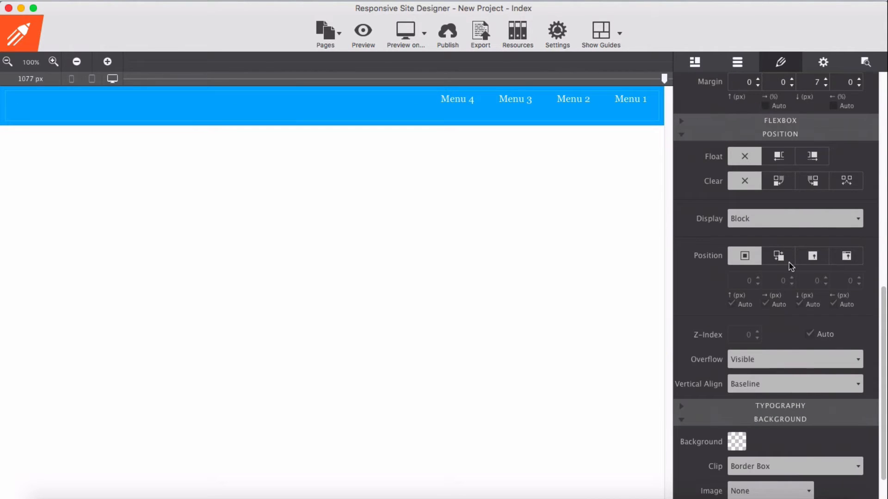
left_click(794, 218)
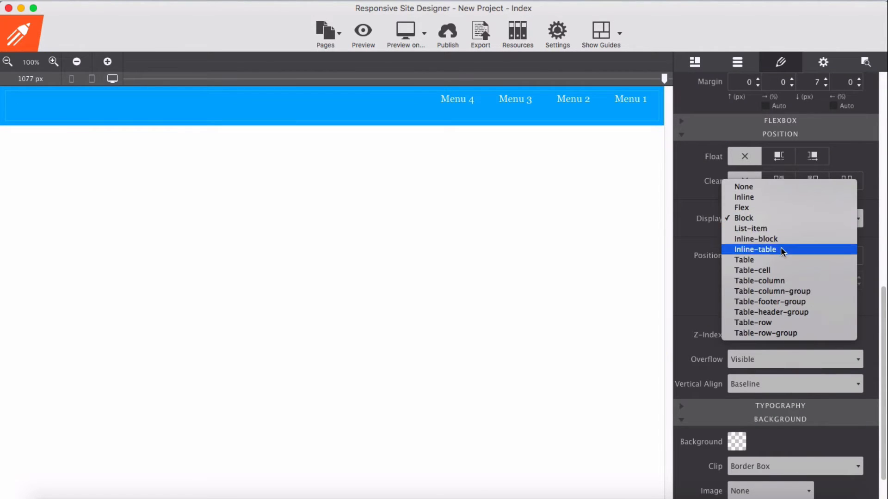
left_click(744, 258)
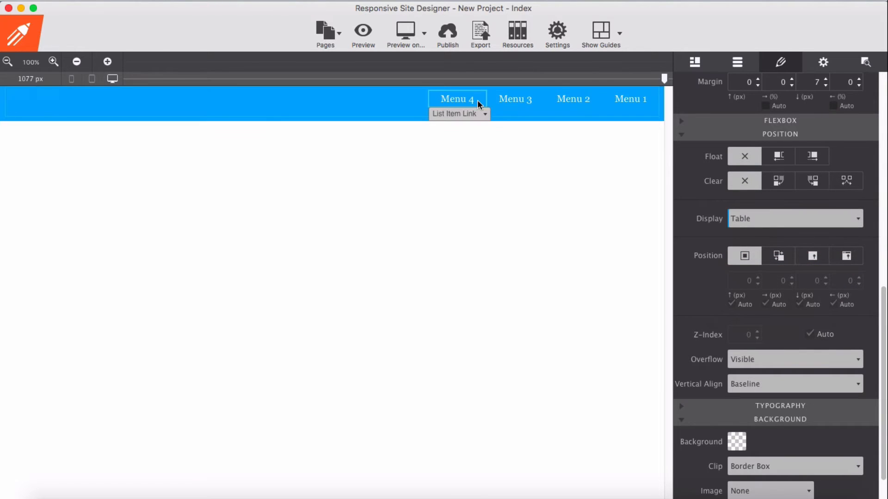
left_click(483, 113)
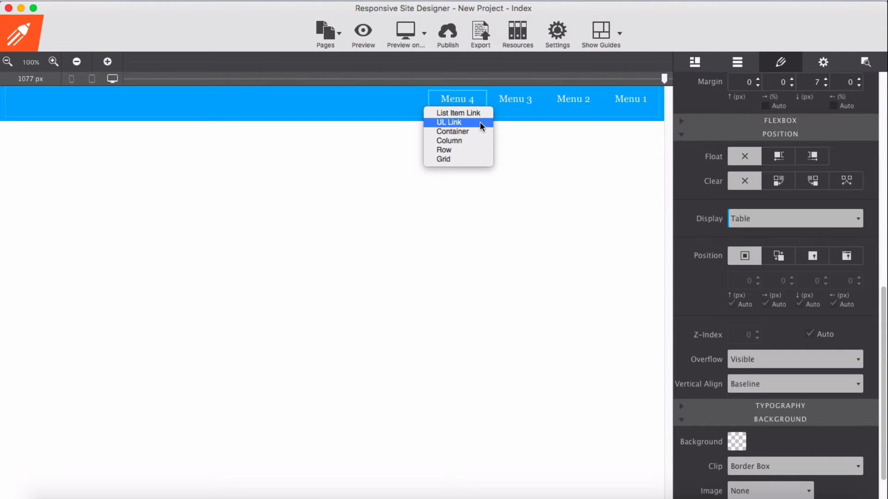
left_click(458, 113)
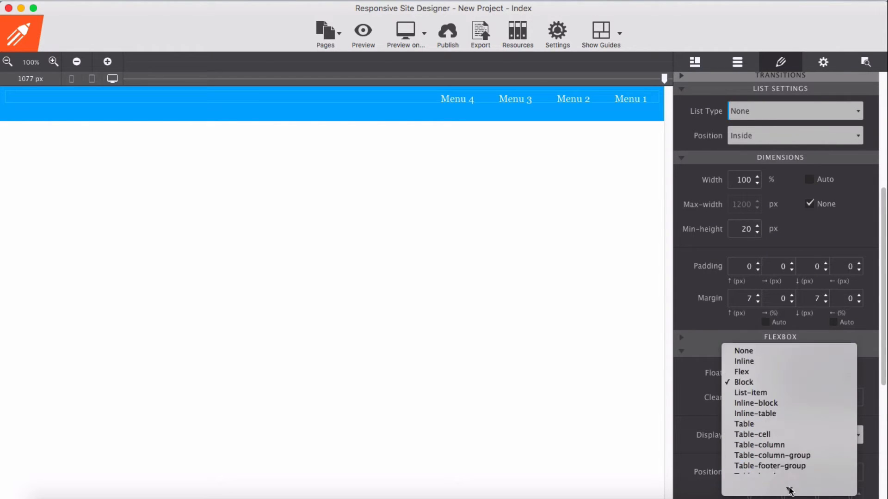
mouse_move(754, 405)
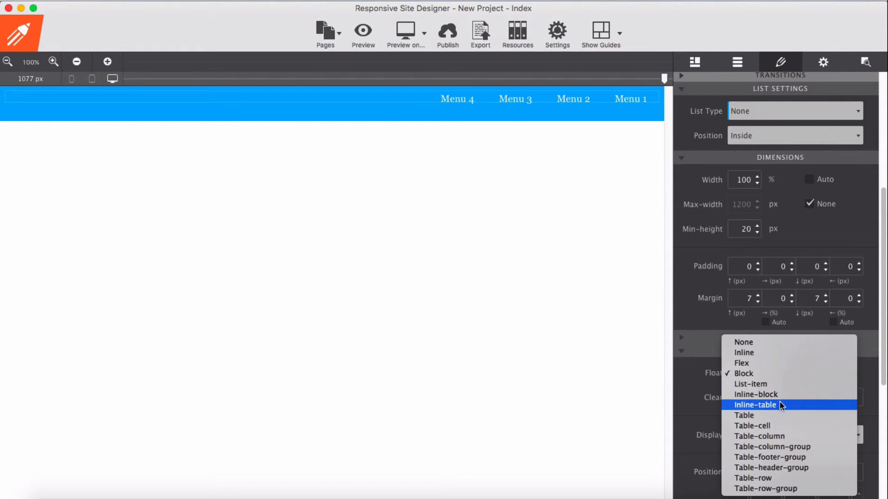
left_click(752, 426)
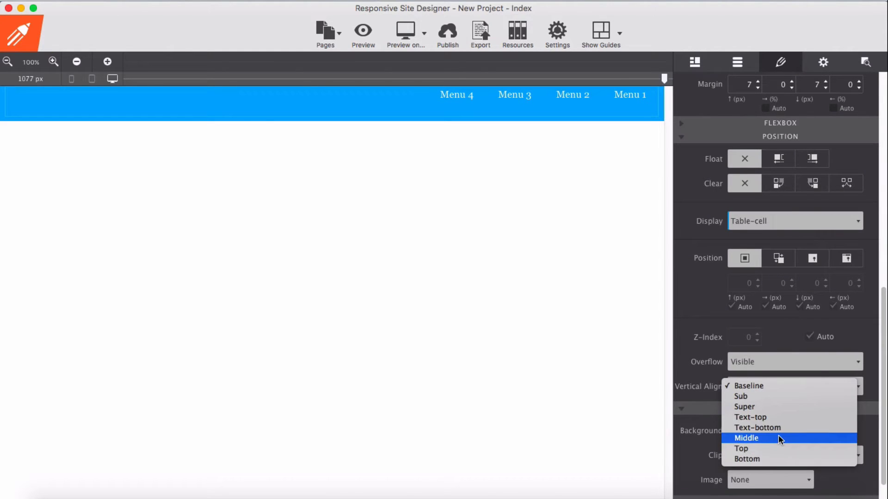
left_click(746, 437)
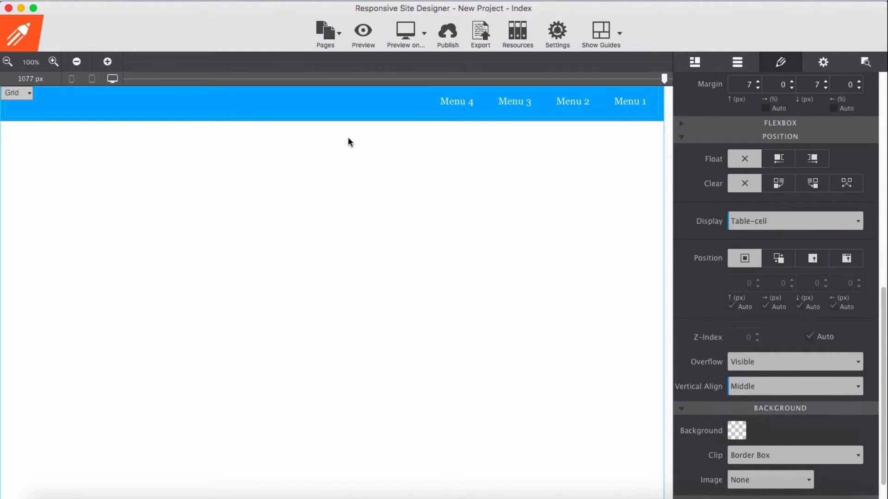
left_click(456, 102)
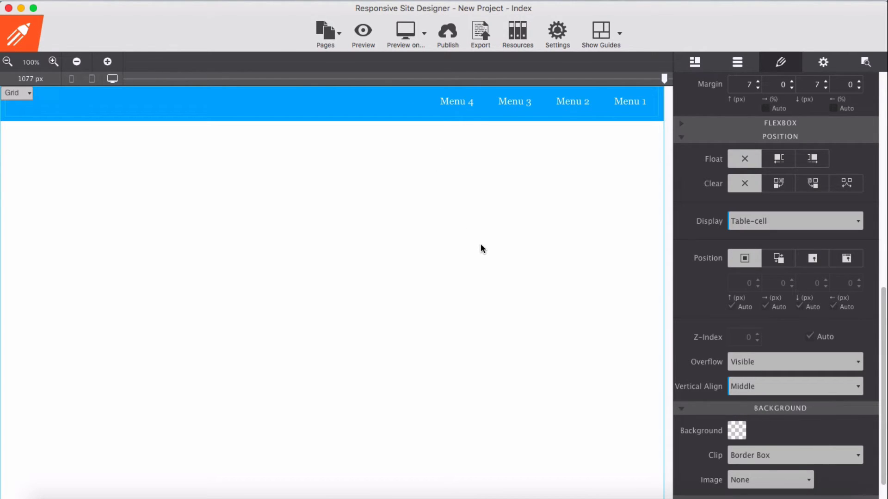
mouse_move(379, 233)
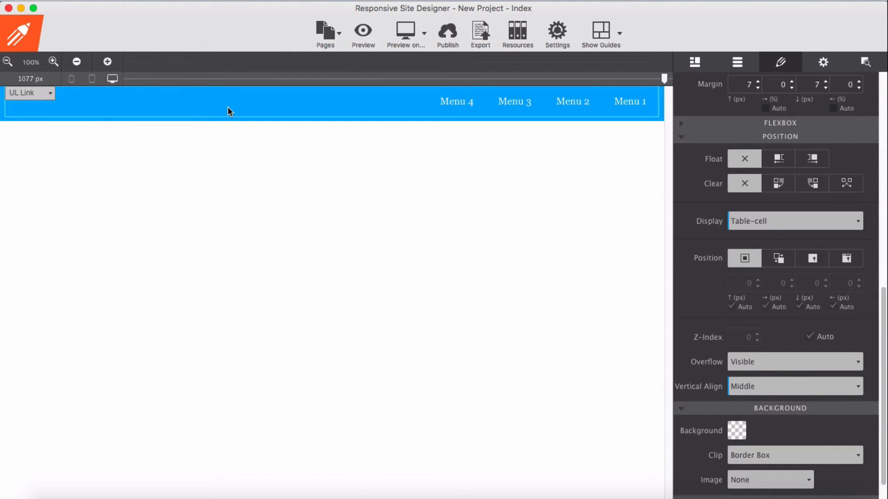
- Set the menu container's width to 80% and float it right
left_click(30, 92)
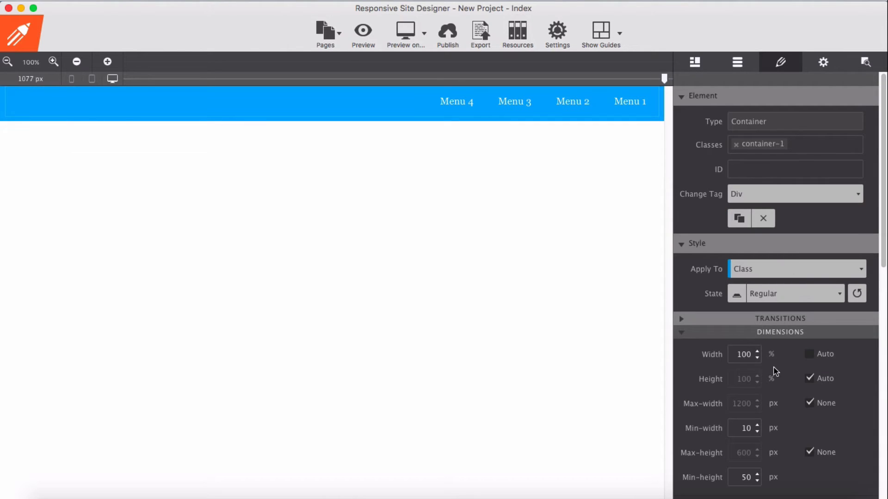
left_click(757, 357)
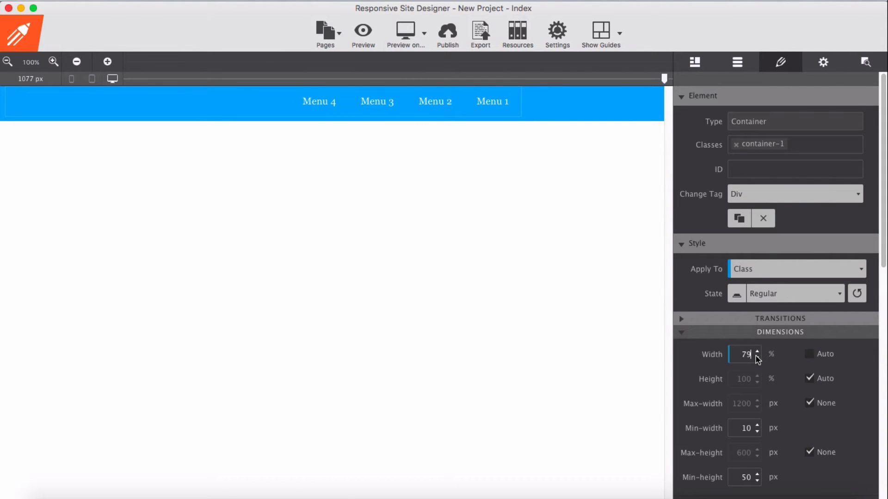
left_click(757, 351)
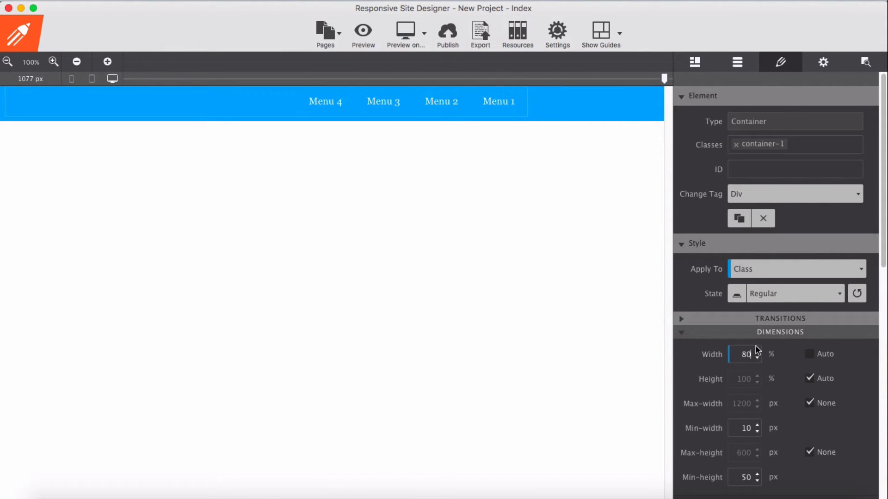
scroll("down", 3)
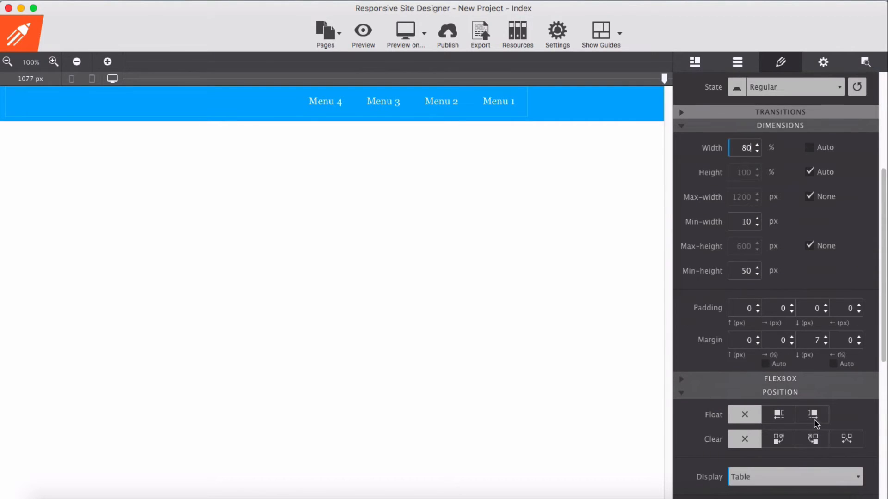
left_click(812, 414)
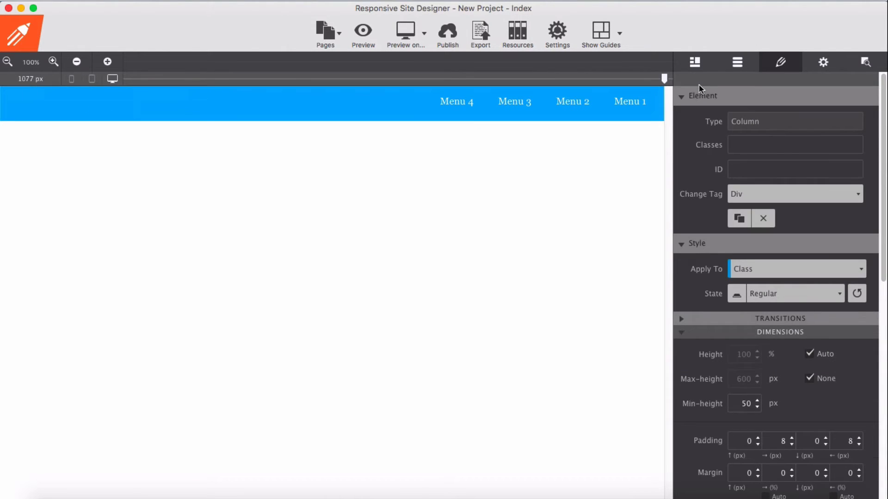
- Add a new row under the nav bar with a gray #868f92 background
left_click(694, 62)
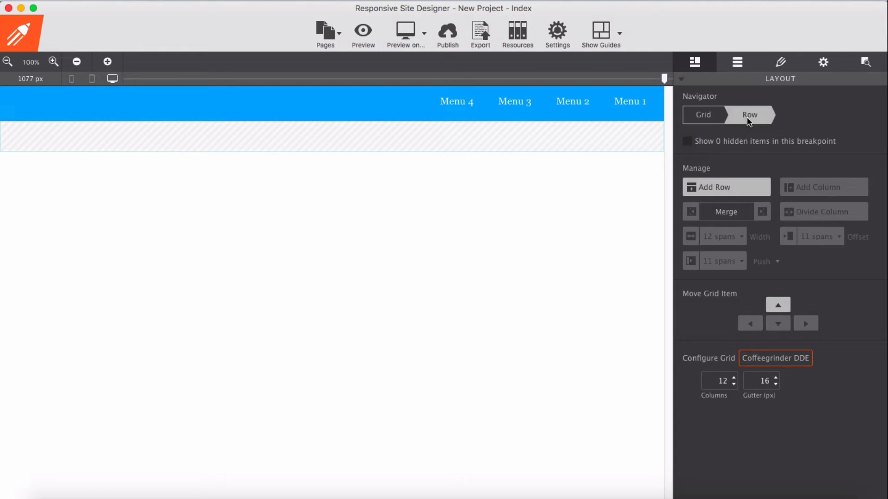
left_click(780, 62)
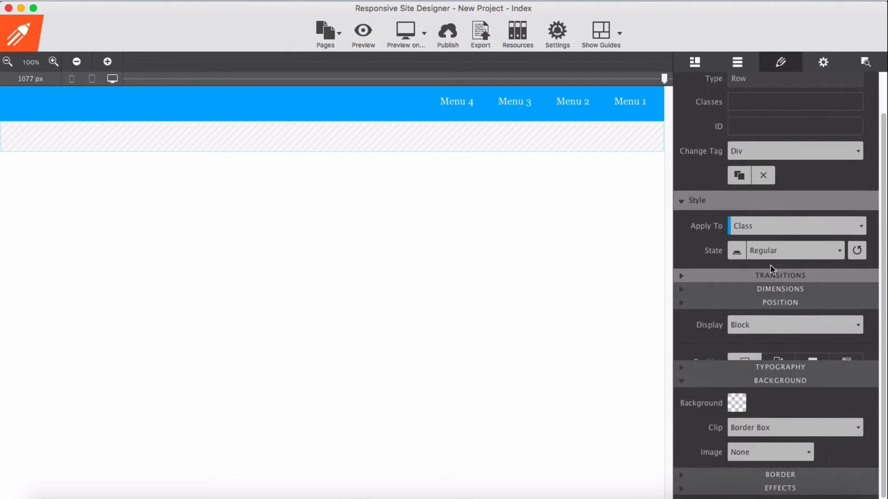
left_click(737, 403)
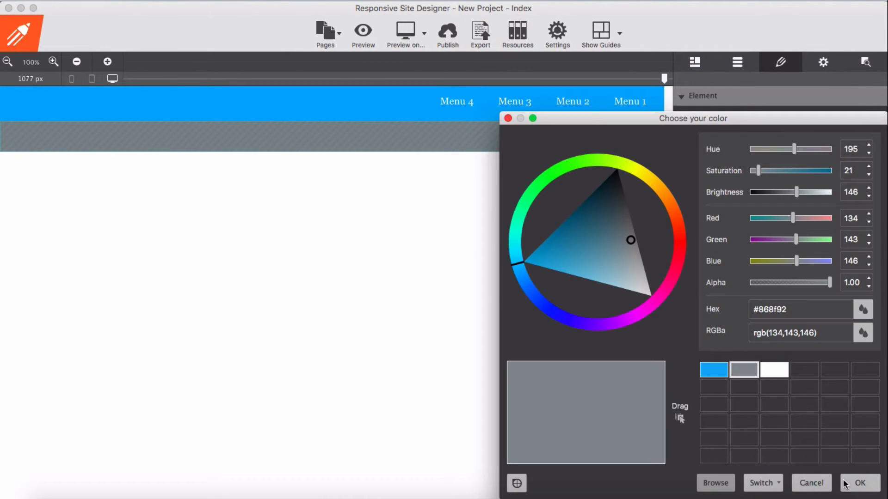
left_click(858, 483)
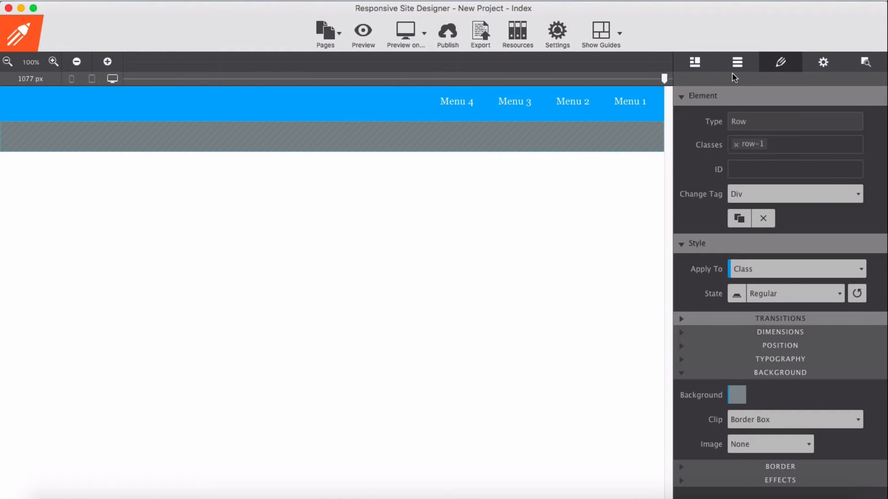
- Insert a container into the gray row and set its width to 70%
left_click(737, 62)
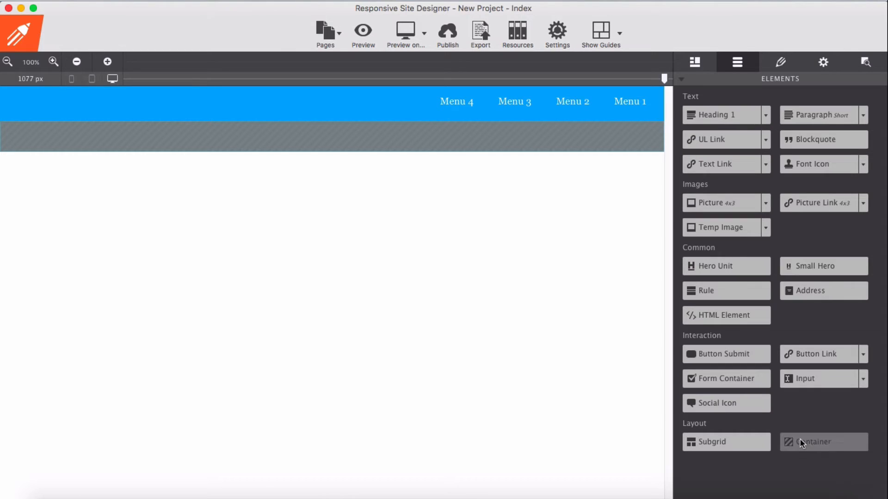
left_click(823, 442)
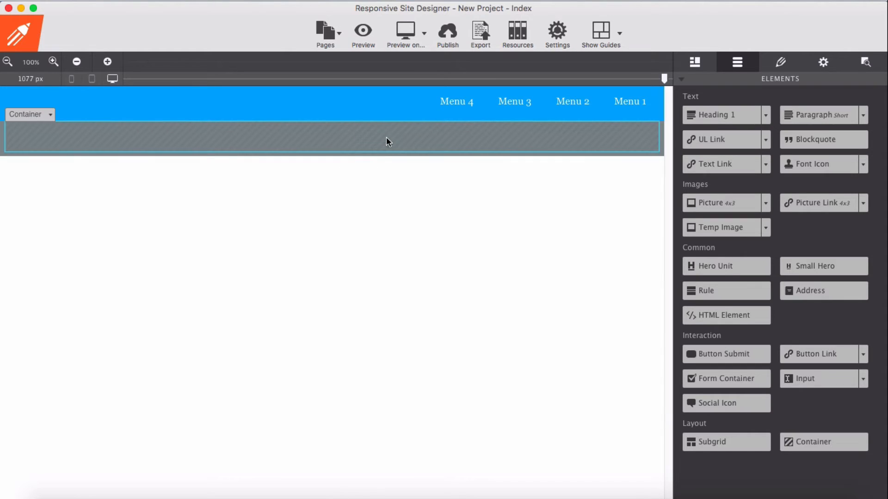
left_click(781, 62)
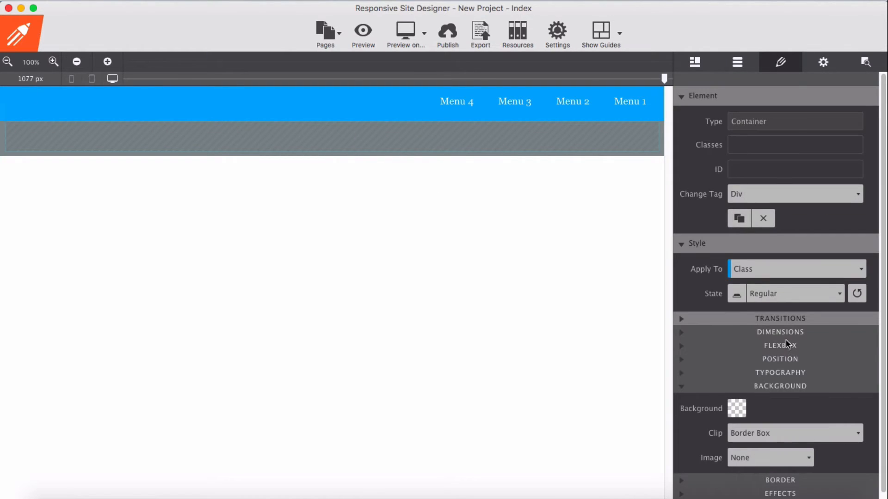
left_click(780, 332)
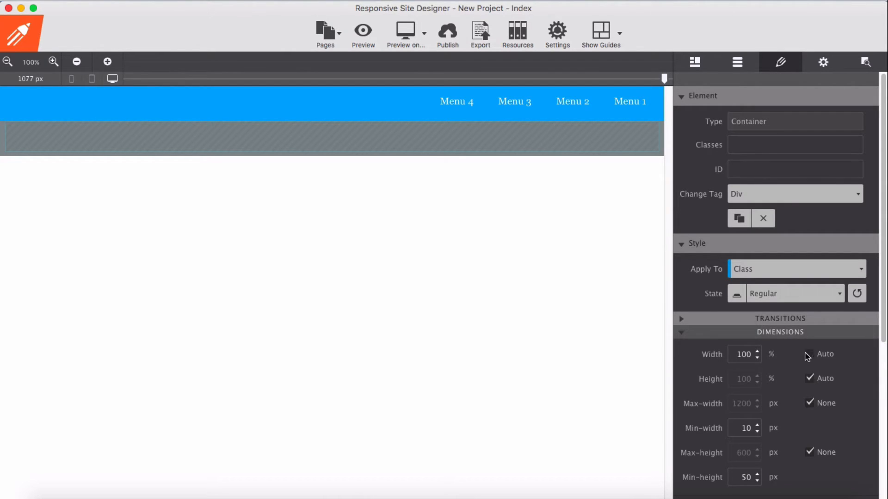
type("70")
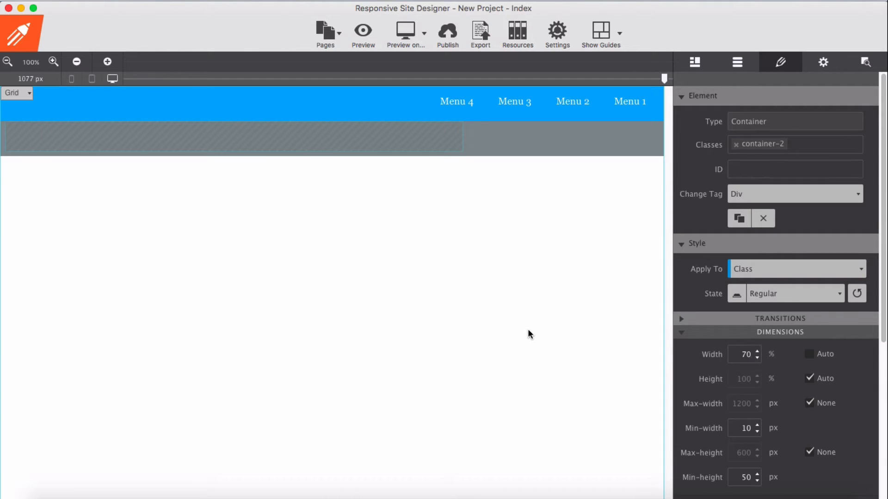
scroll("down", 3)
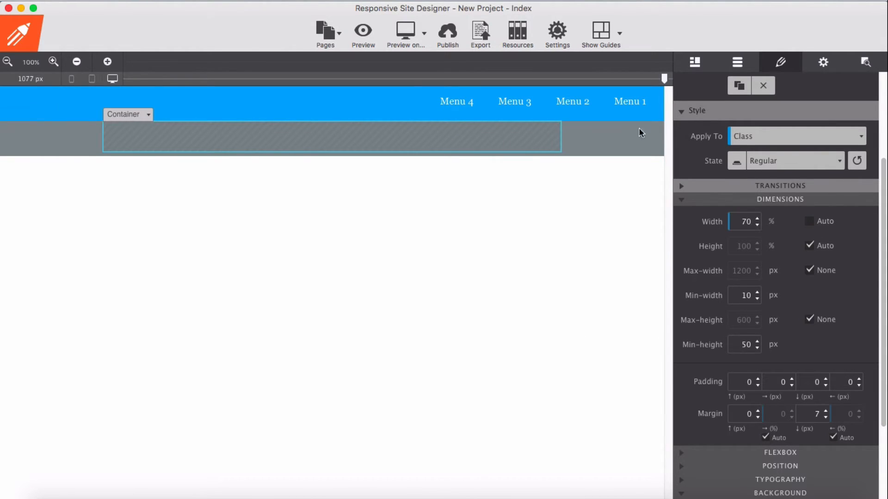
- Add a placeholder paragraph to the container with white text
left_click(737, 62)
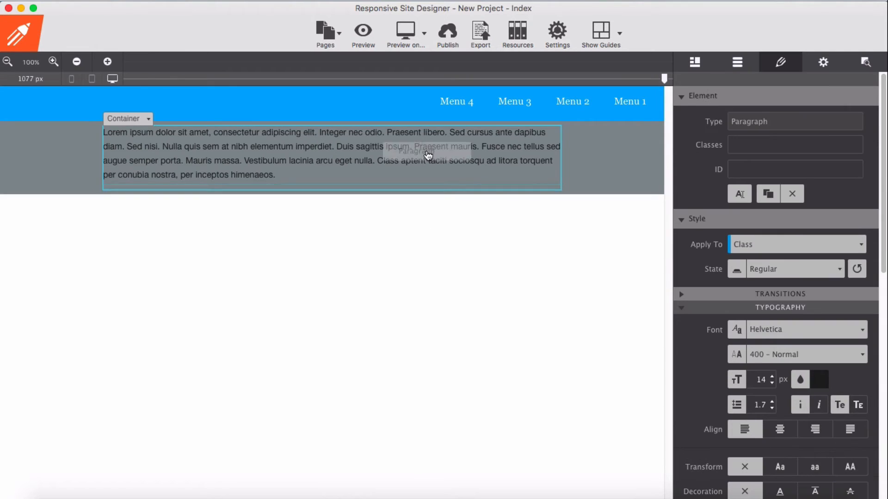
left_click(799, 379)
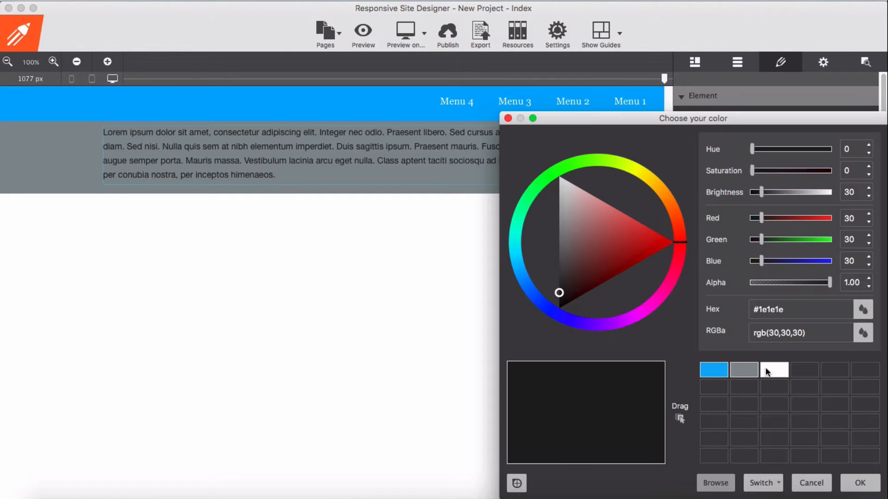
left_click(810, 483)
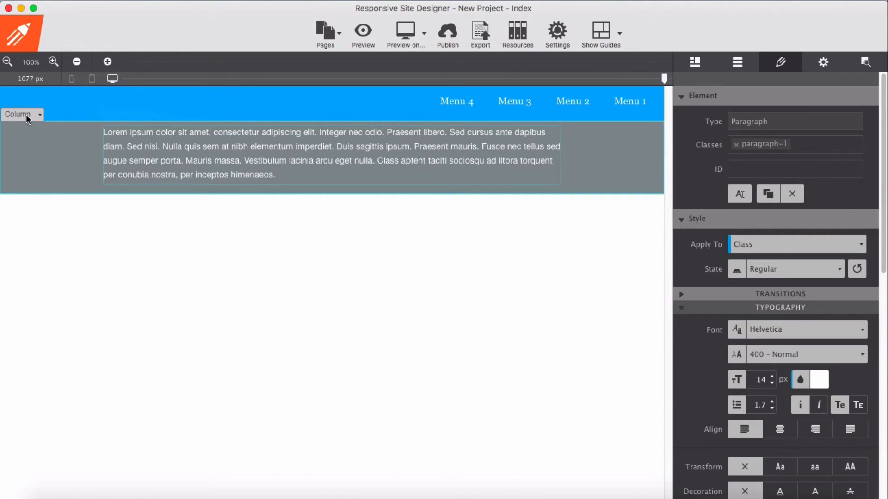
- Give the column holding the paragraph a 350 px minimum height
left_click(21, 115)
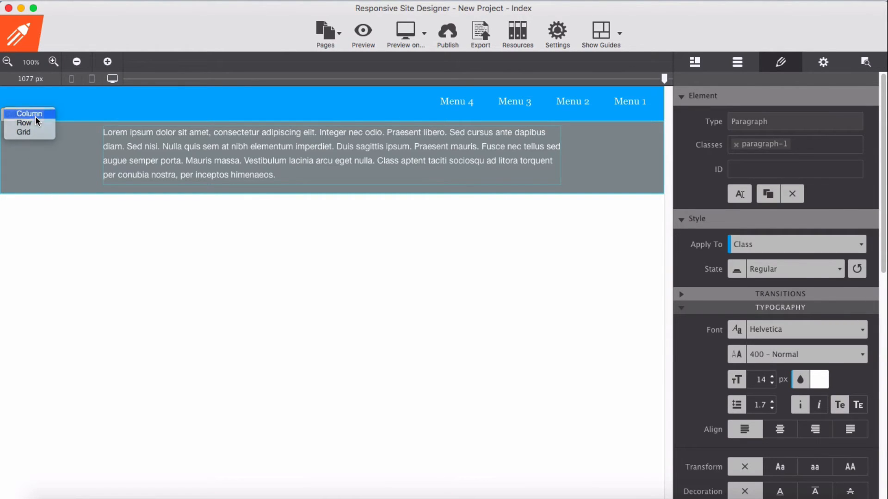
left_click(29, 113)
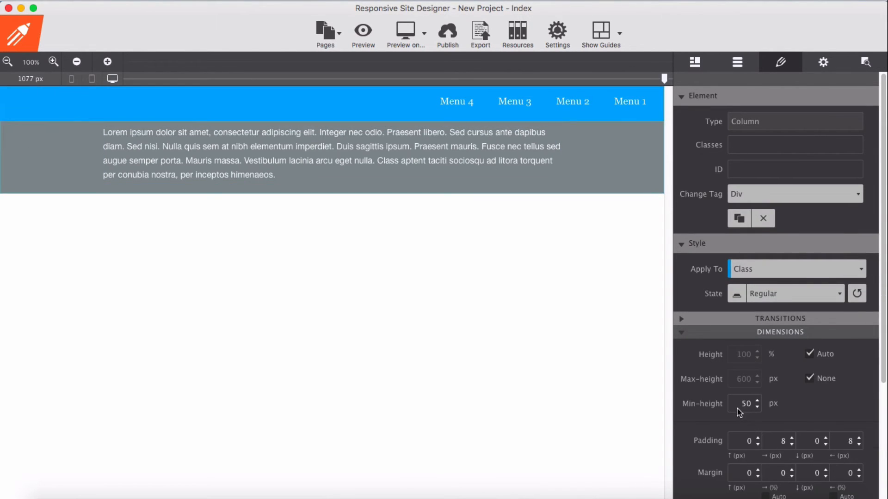
left_click(744, 403)
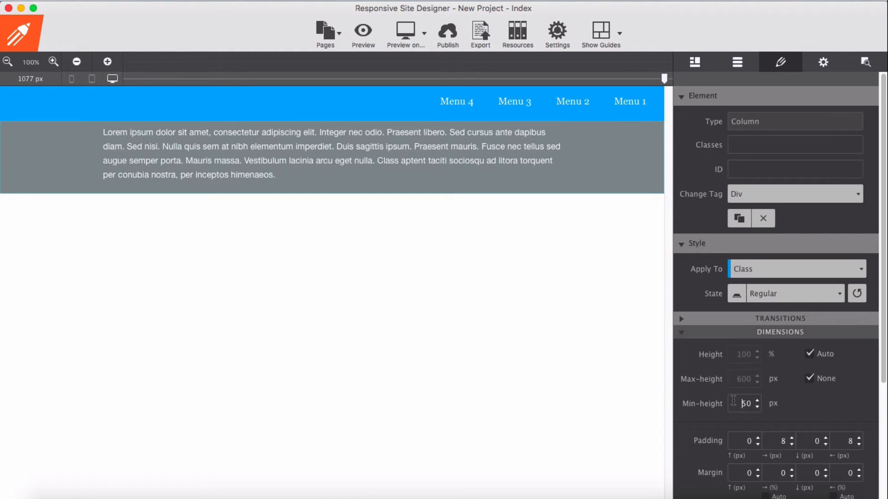
type("250")
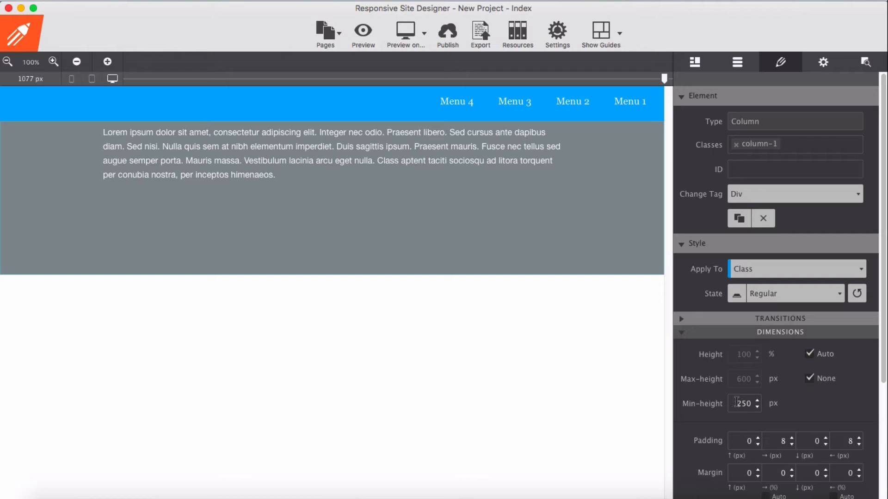
type("350")
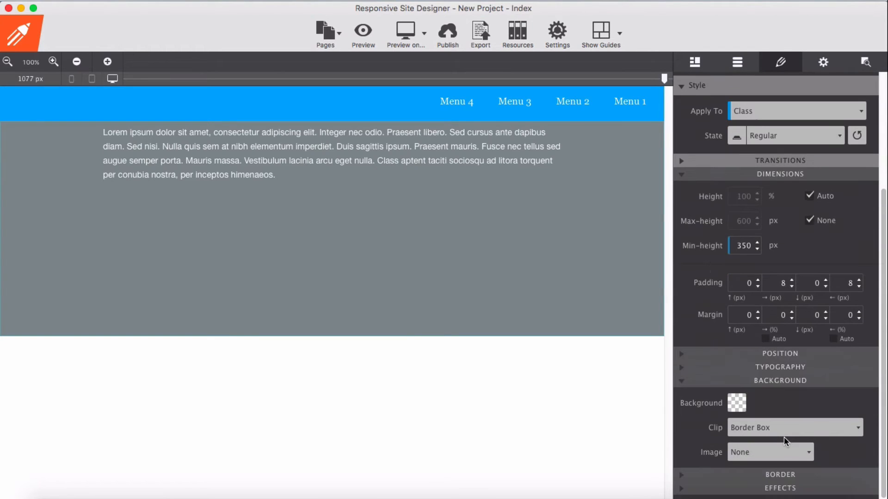
- Float the column left, display it as a table, and reselect the container
left_click(778, 353)
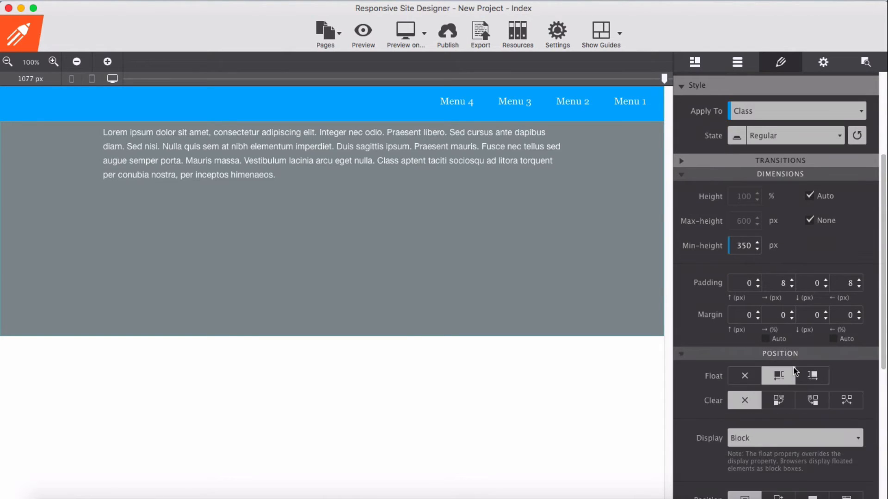
left_click(793, 437)
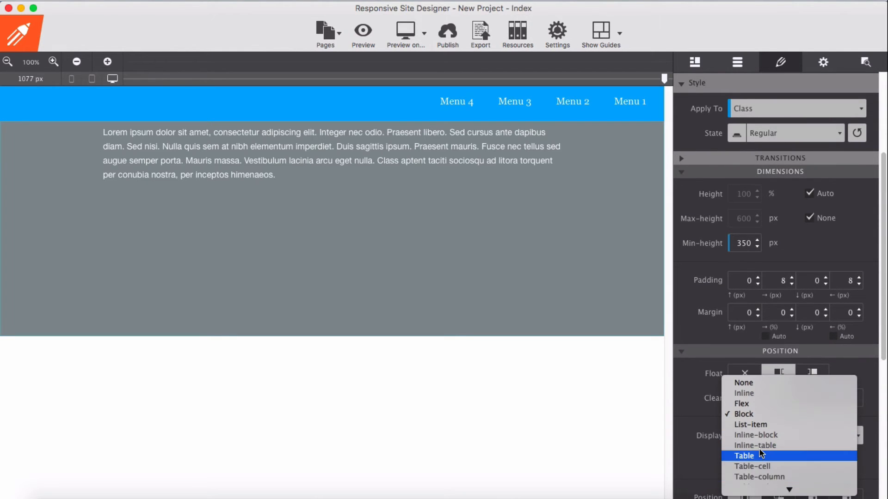
left_click(744, 456)
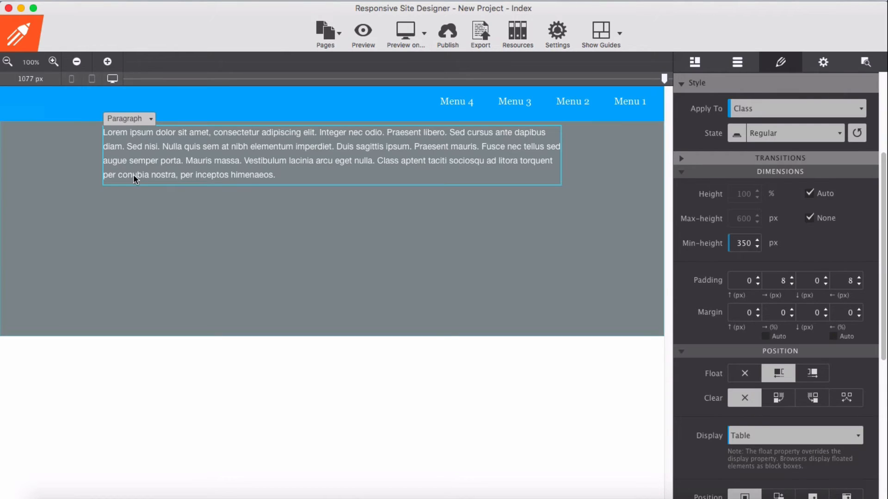
left_click(128, 119)
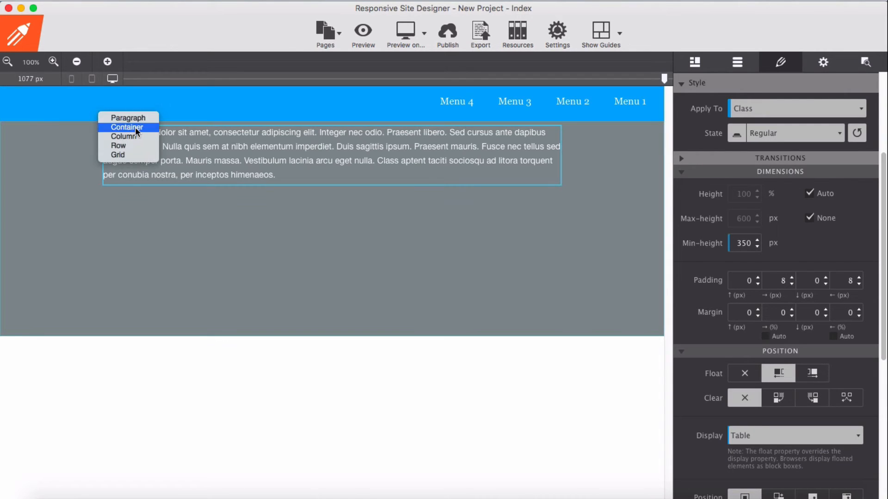
left_click(129, 117)
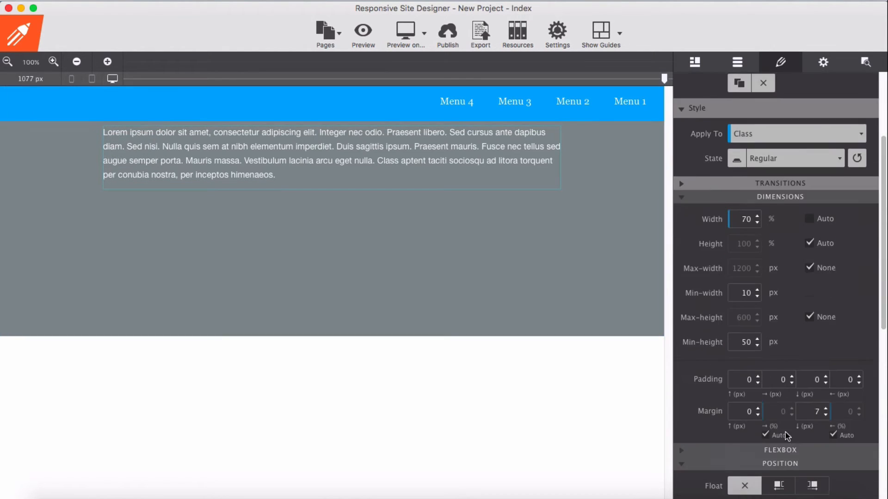
scroll("down", 3)
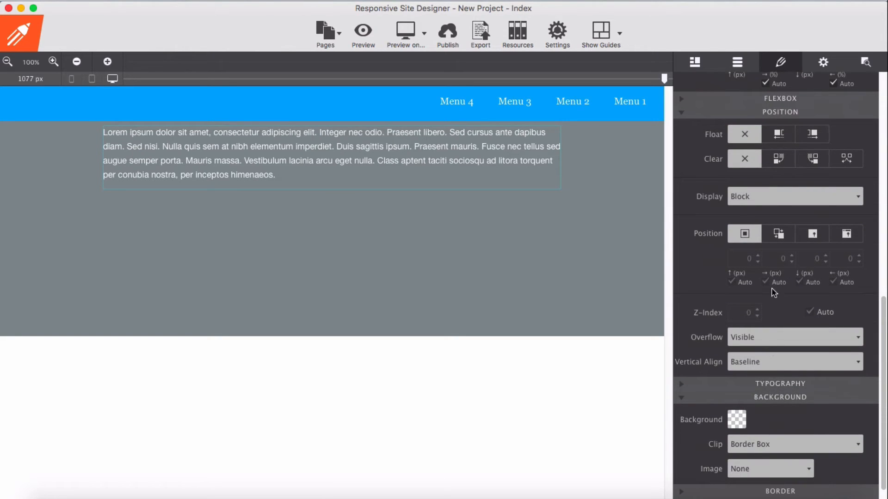
- Set the paragraph to Display Table-cell with Vertical Align Middle
left_click(792, 197)
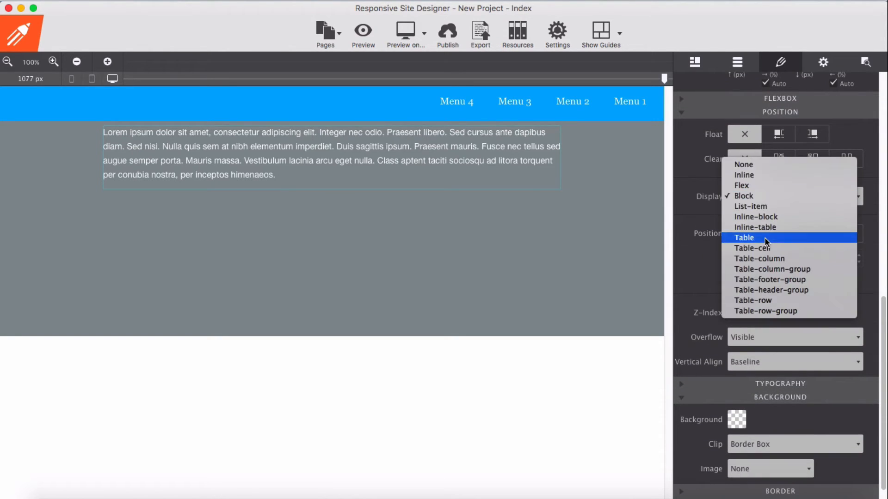
left_click(751, 248)
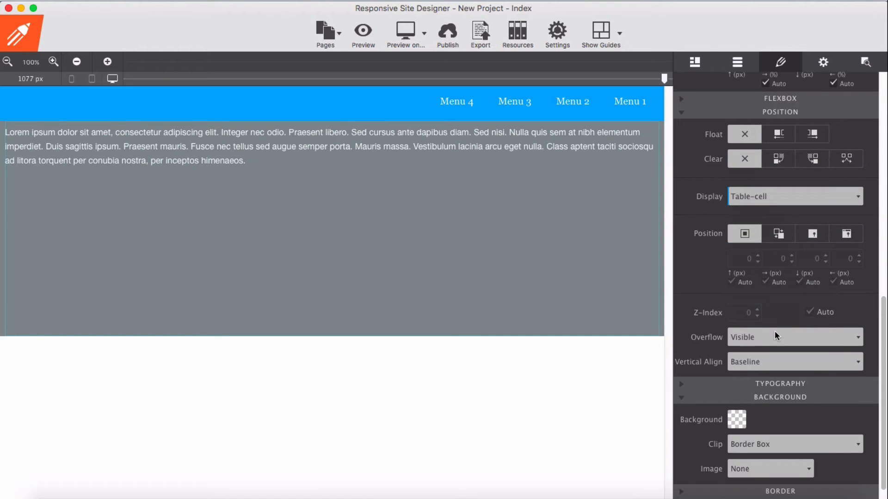
mouse_move(782, 218)
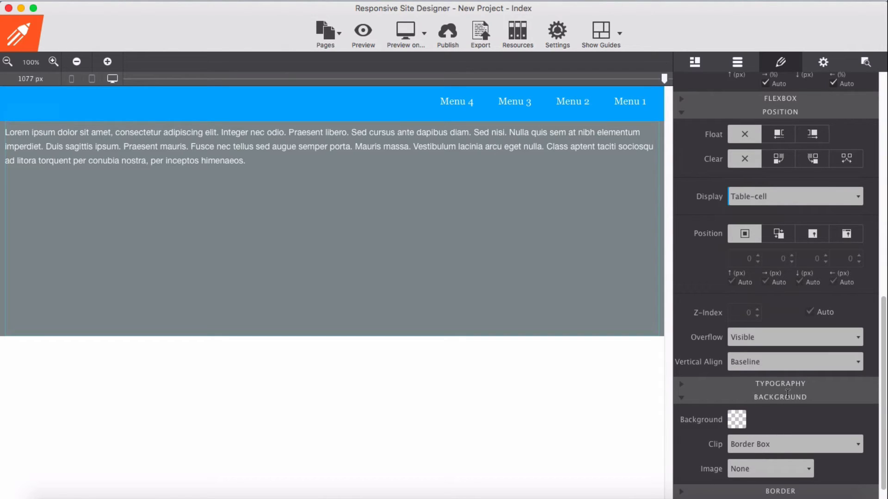
left_click(793, 362)
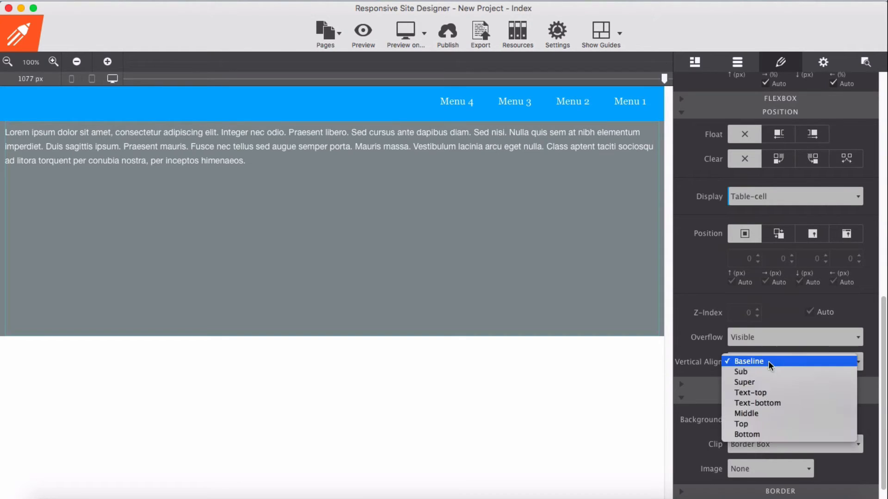
mouse_move(773, 414)
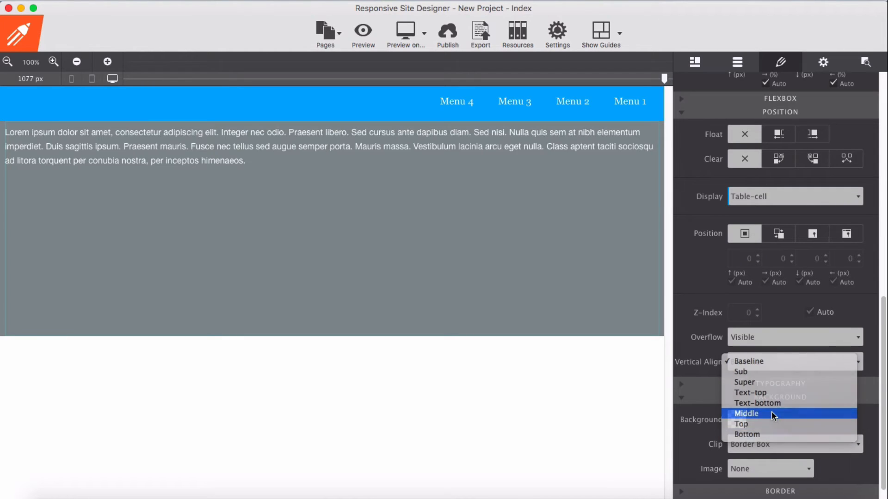
left_click(746, 413)
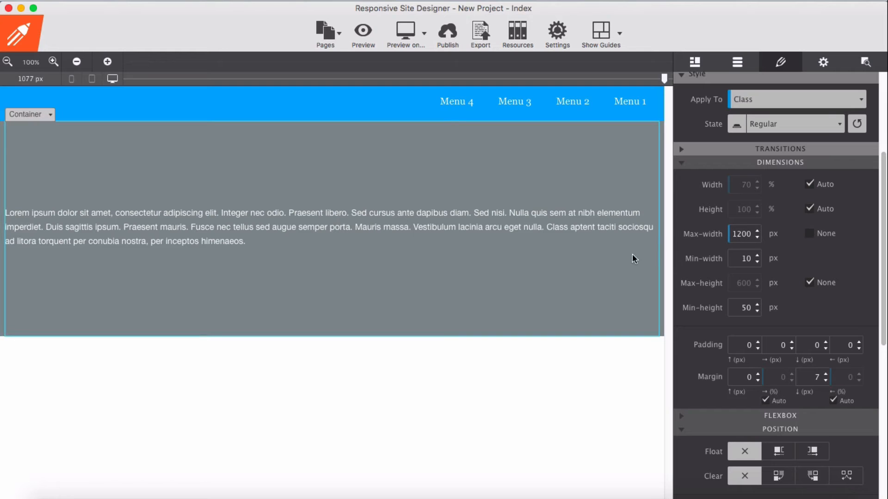
- Try a 700 px max-width on the gray container, then restore it to 1200 px
left_click(29, 113)
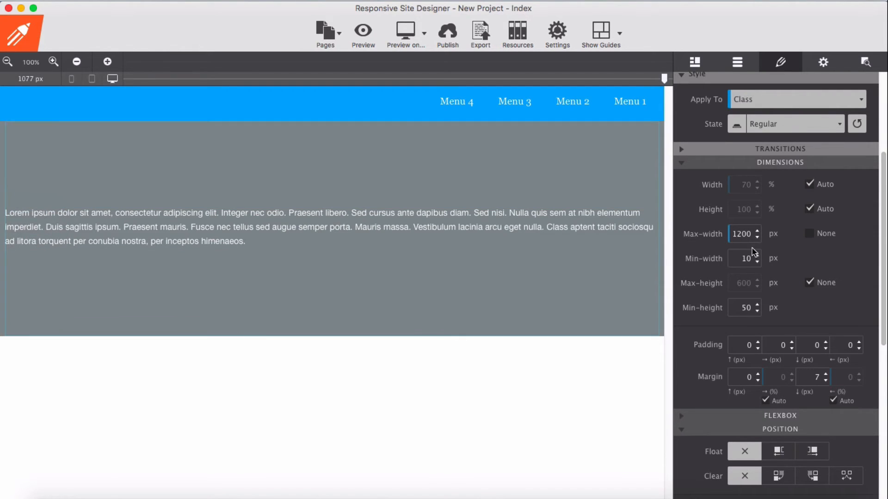
left_click(744, 233)
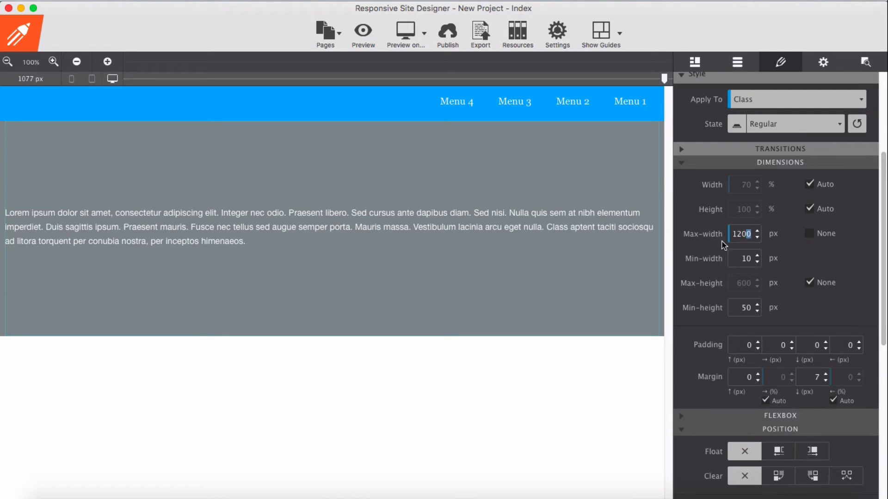
type("7")
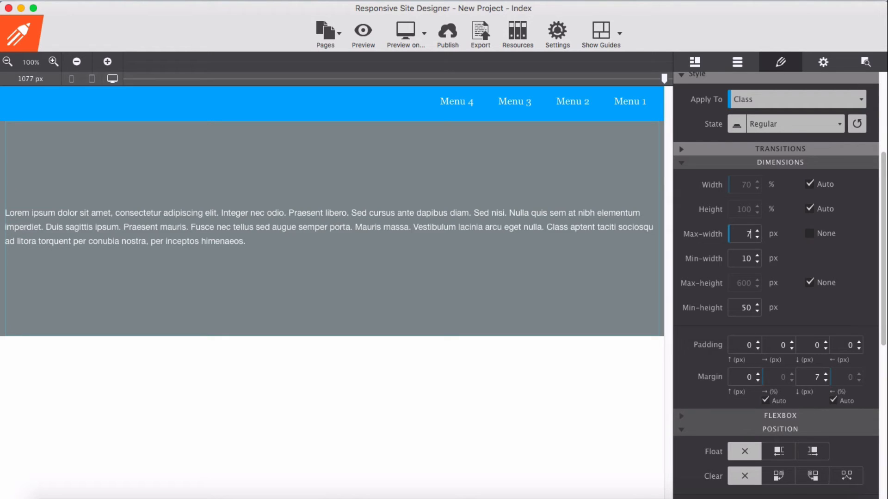
type("00")
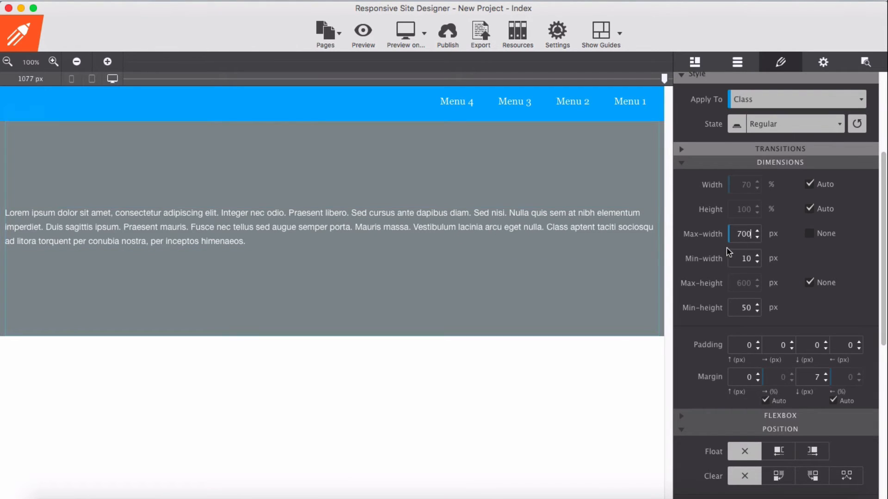
double_click(743, 233)
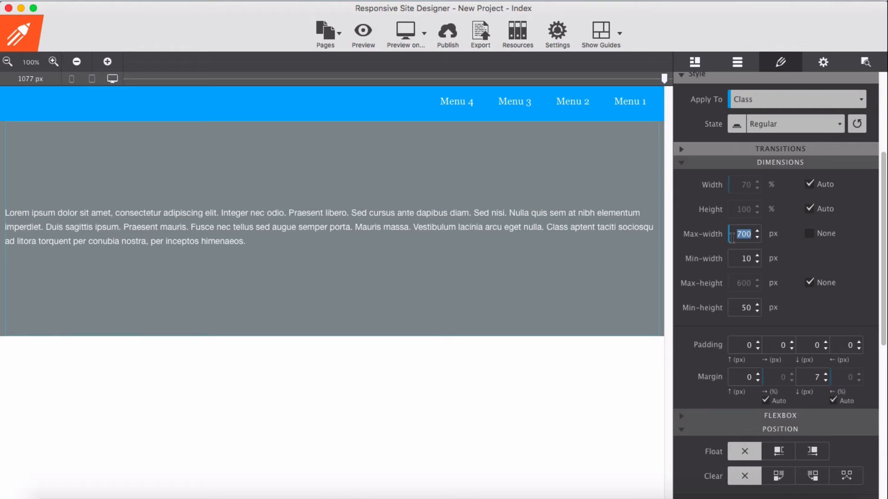
type("1200")
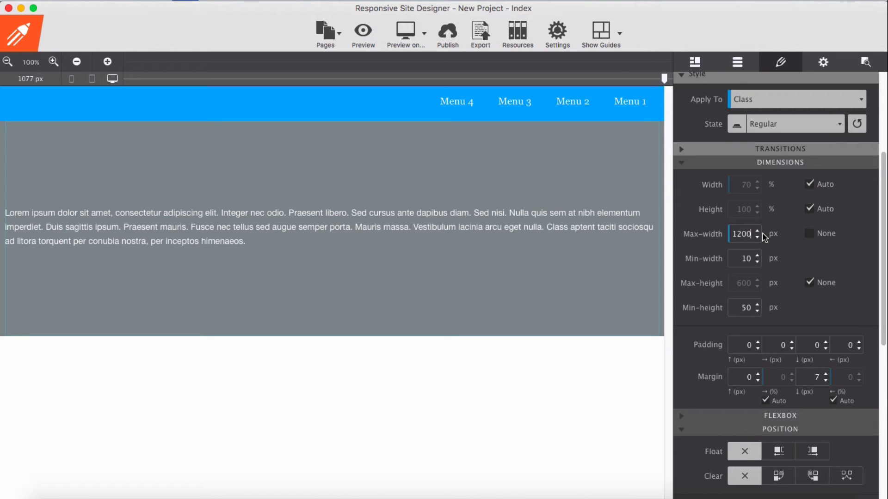
- Turn off the paragraph's auto width and give it a percentage width
left_click(595, 238)
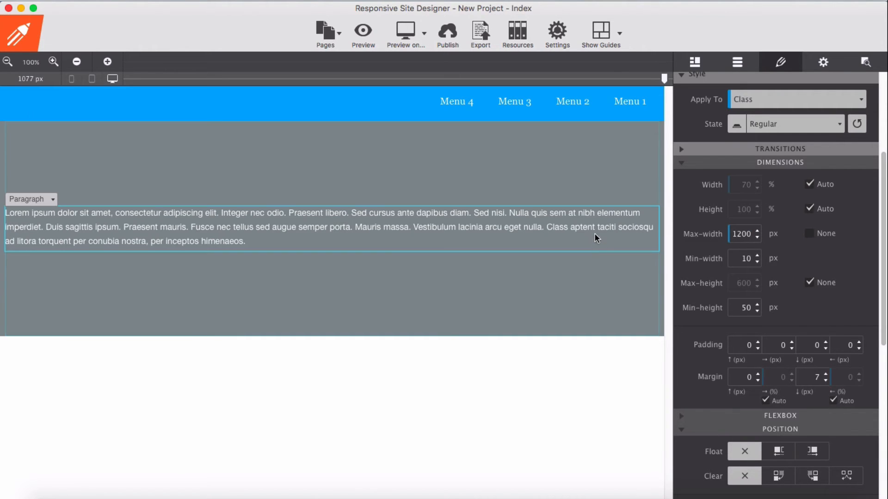
scroll("down", 3)
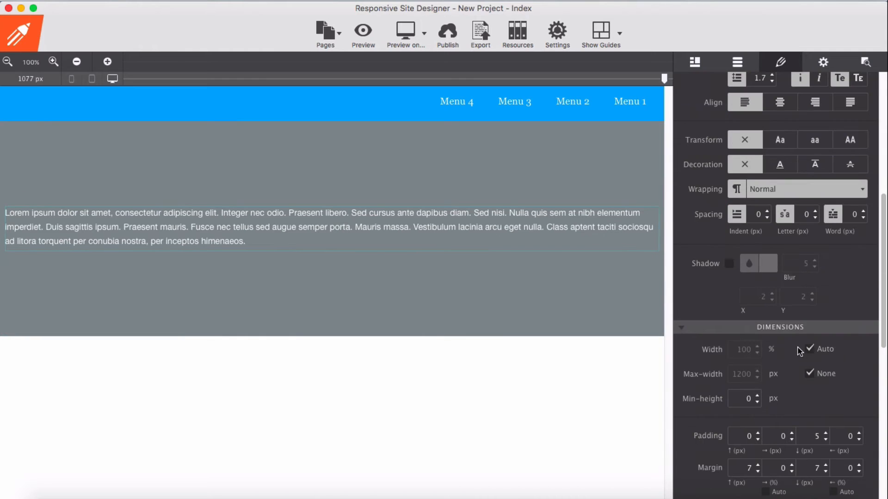
left_click(810, 349)
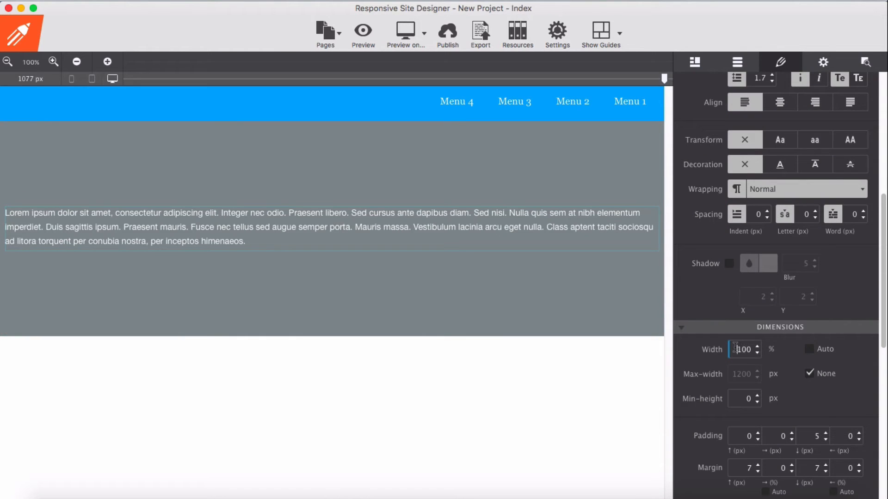
type("7")
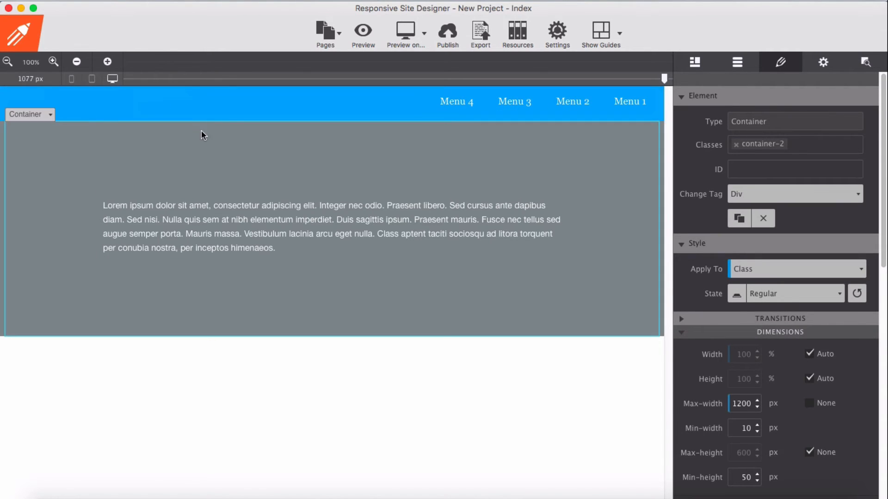
- Select the nav Row via the breadcrumb and set its Position to Fixed in Style settings
left_click(737, 62)
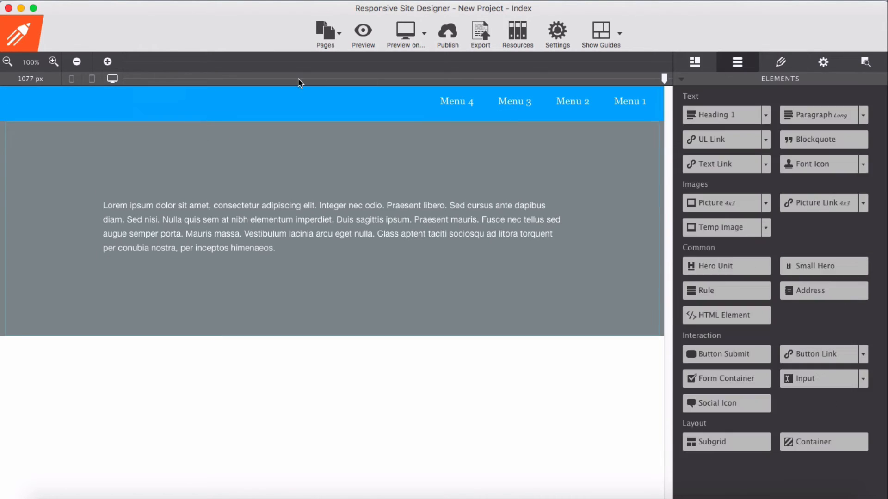
left_click(694, 62)
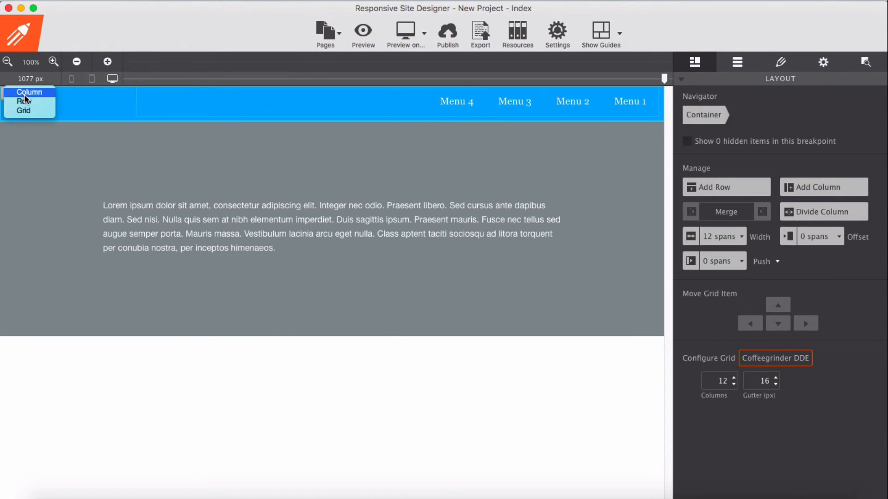
left_click(23, 102)
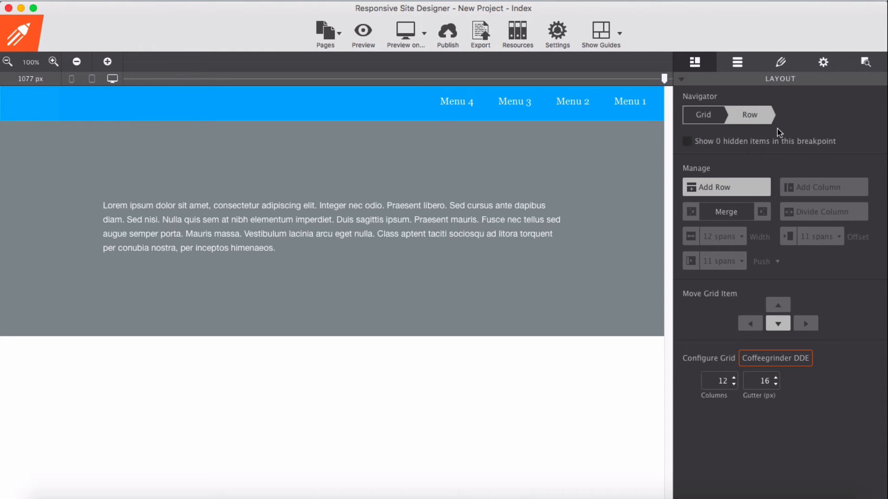
mouse_move(789, 74)
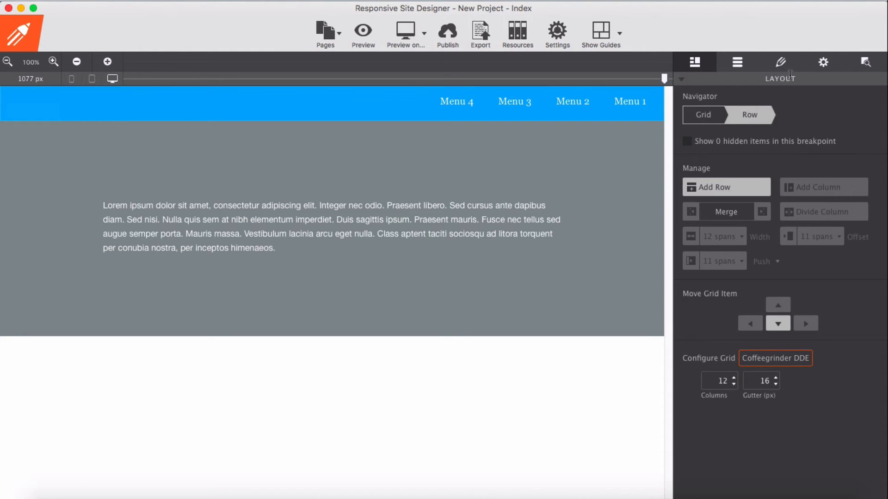
left_click(781, 62)
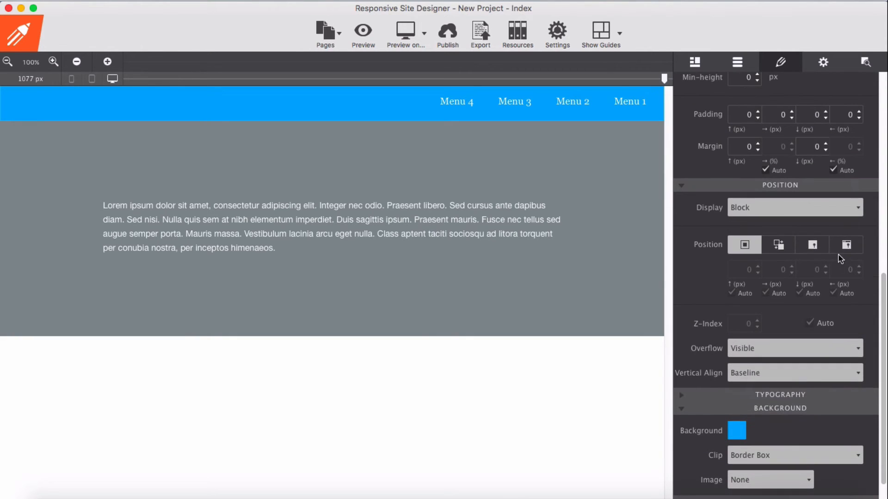
left_click(846, 244)
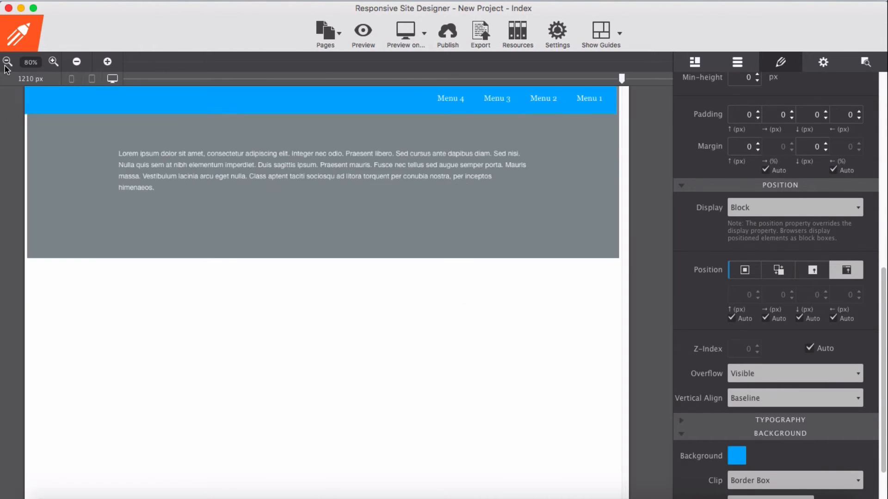
- Zoom out to 30% and set the preview canvas width to about 2069 px
left_click(77, 62)
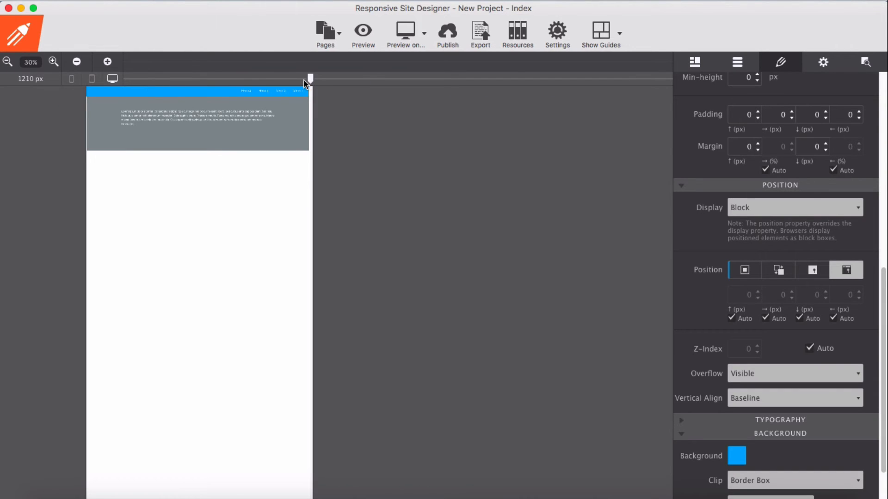
left_click_drag(307, 78, 529, 78)
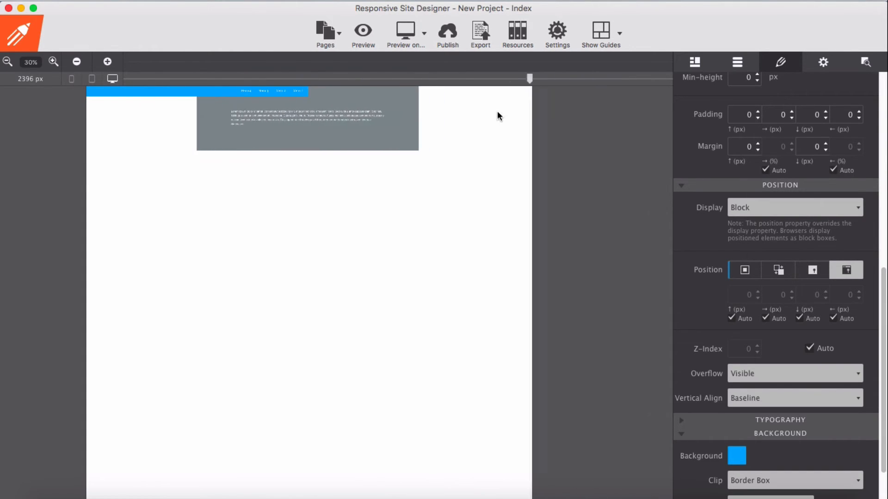
left_click_drag(529, 79, 469, 79)
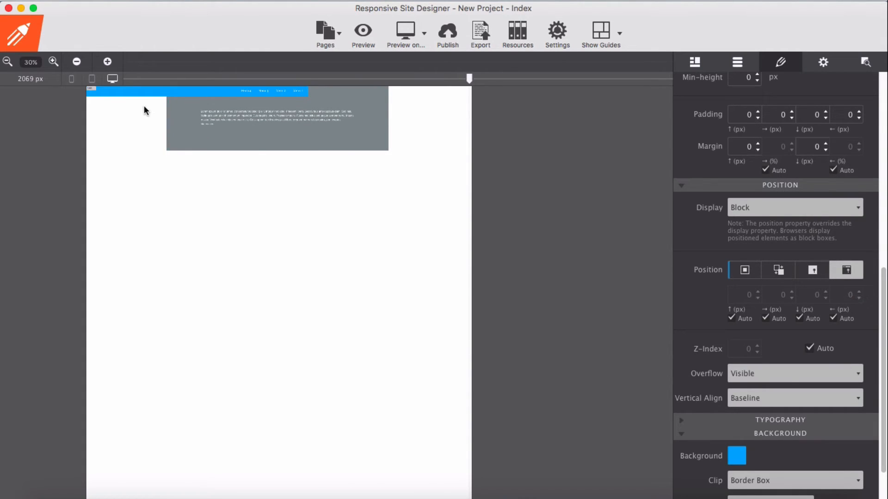
mouse_move(168, 100)
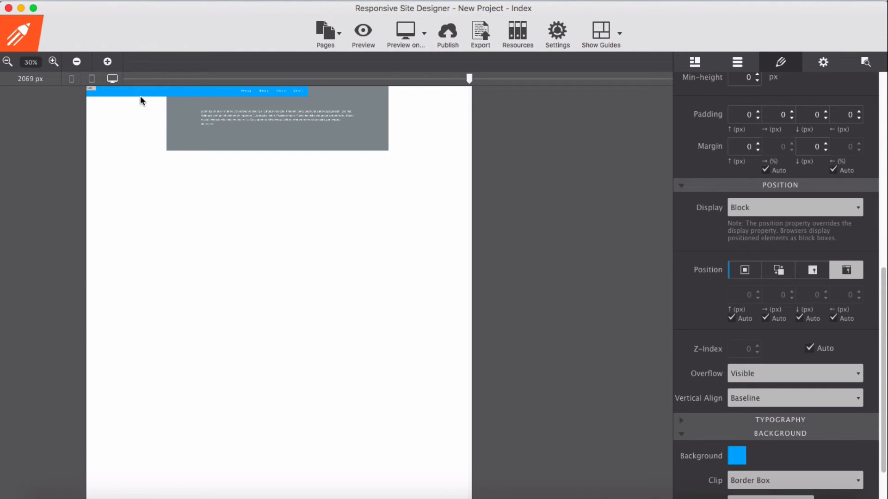
- Select the narrow blue nav bar and enter 50 in its Container style settings
left_click(138, 89)
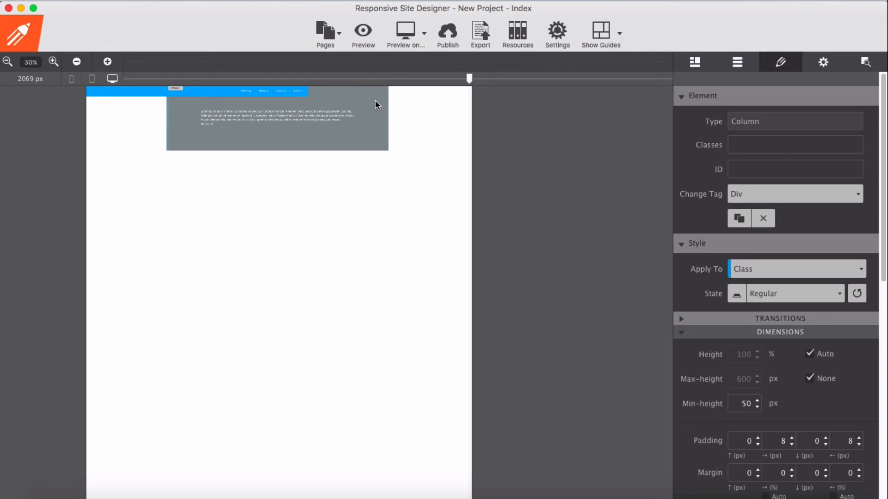
scroll("down", 3)
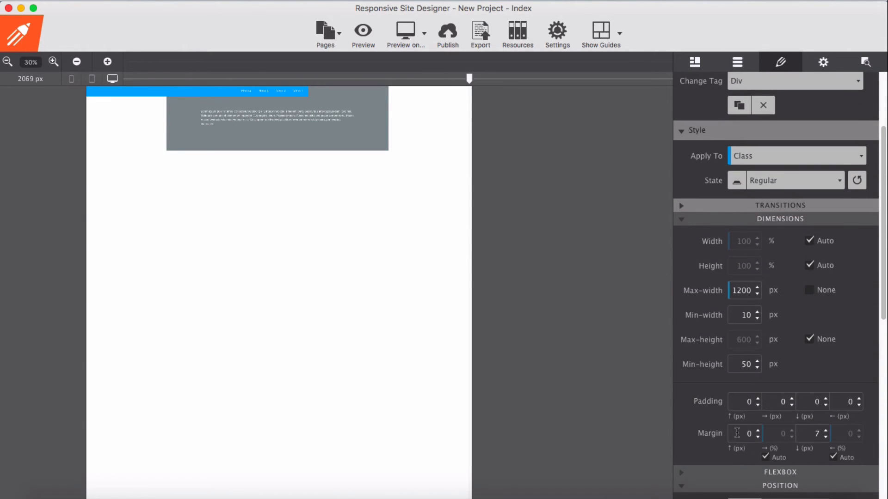
type("50")
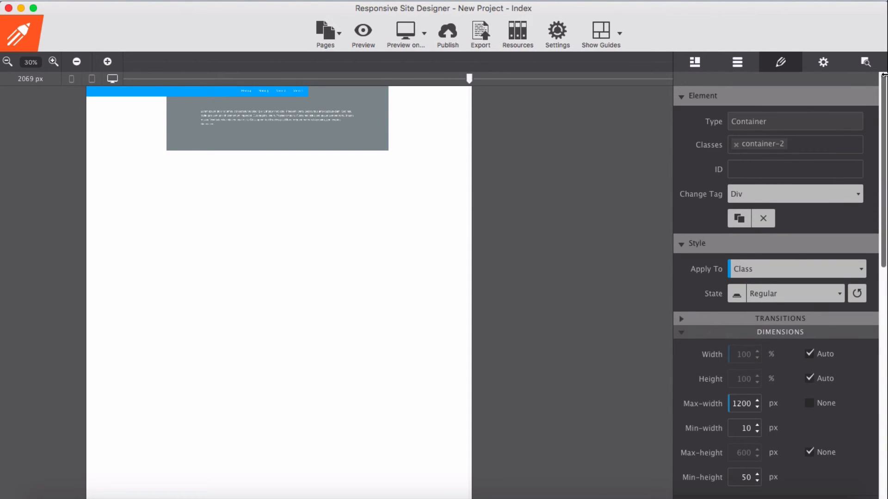
- Give the second gray content Row a 50 px top margin in the Design settings
left_click(866, 62)
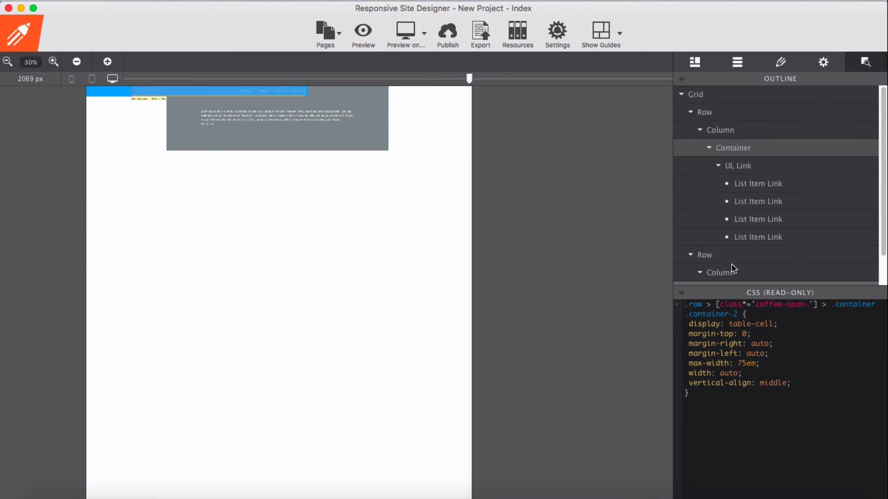
left_click(704, 255)
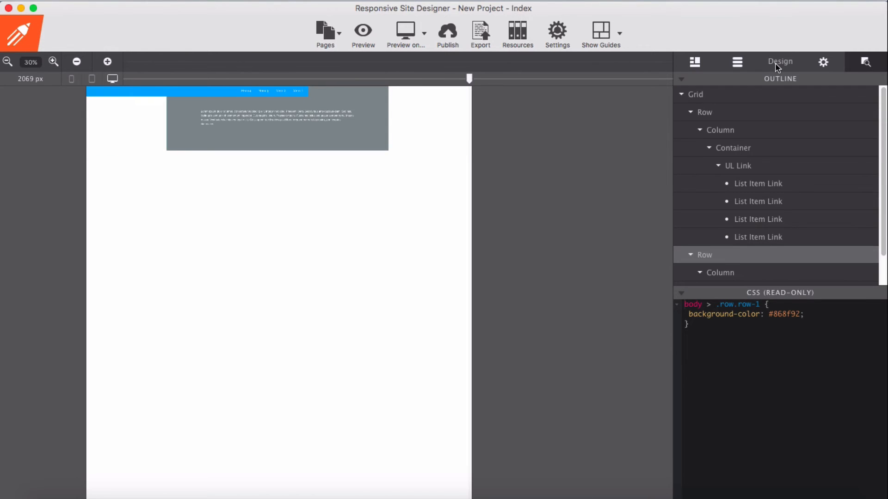
left_click(781, 62)
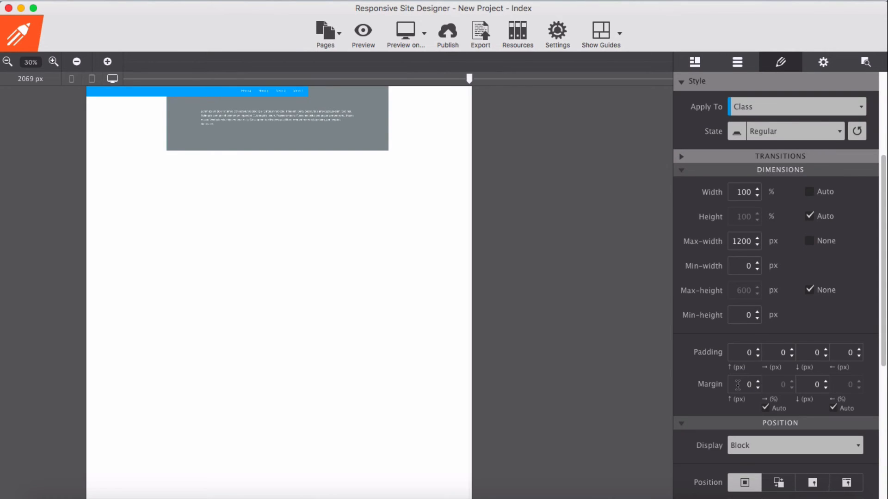
type("50")
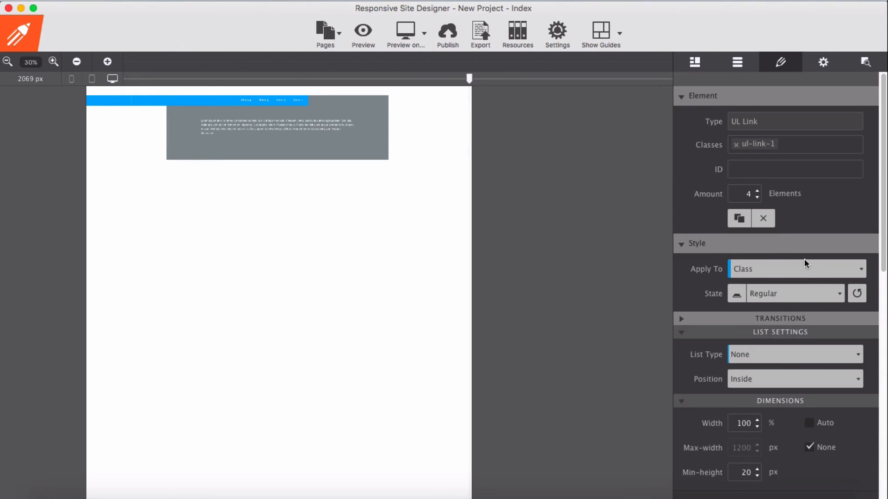
- Reselect the content row from the Outline and review its margin properties
left_click(865, 62)
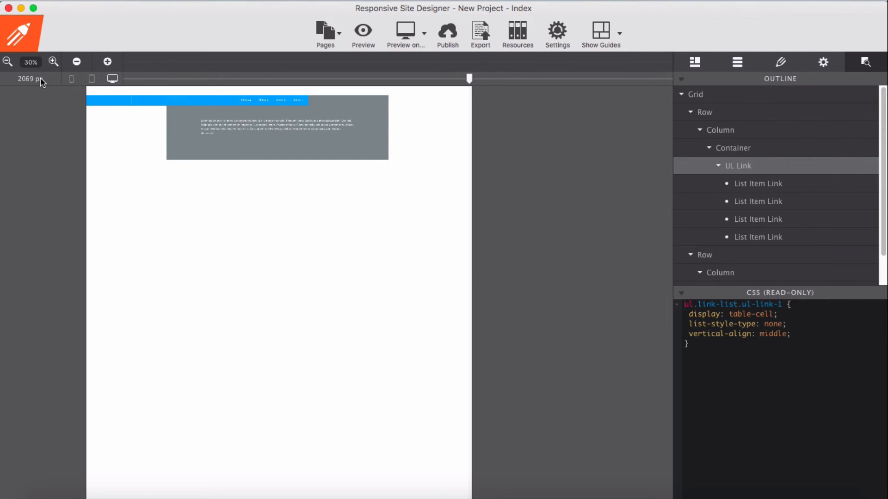
mouse_move(616, 145)
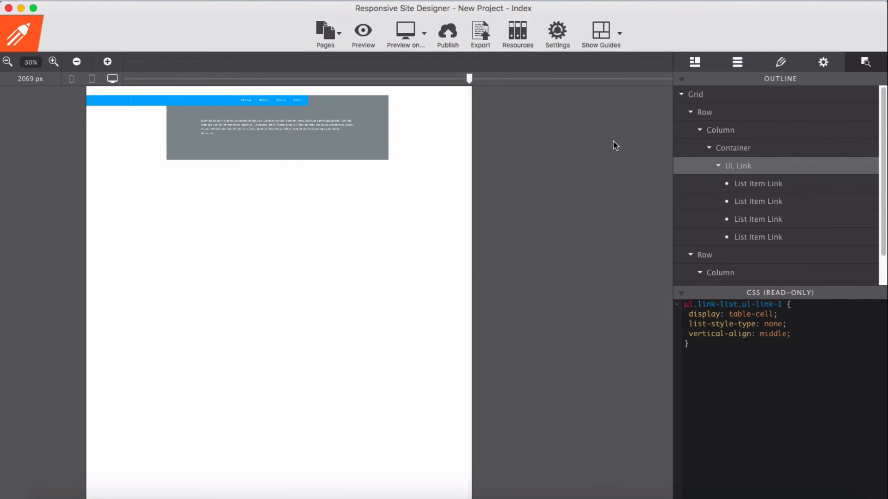
left_click(704, 256)
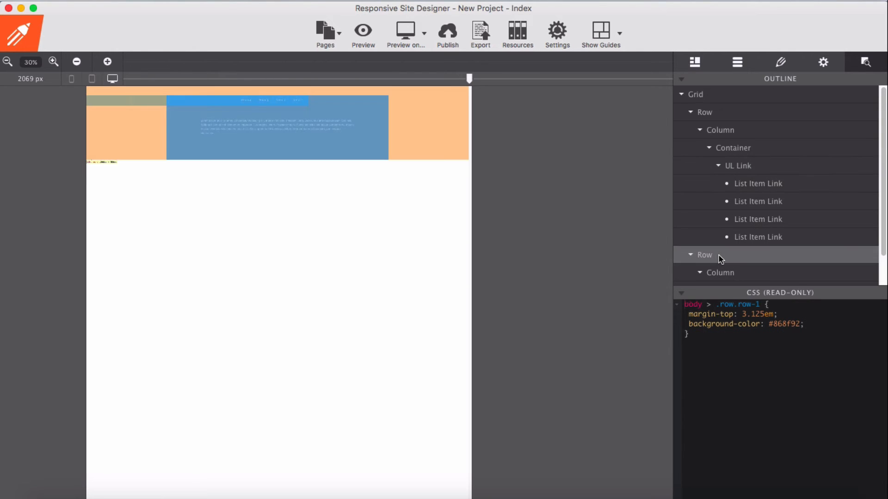
left_click(780, 62)
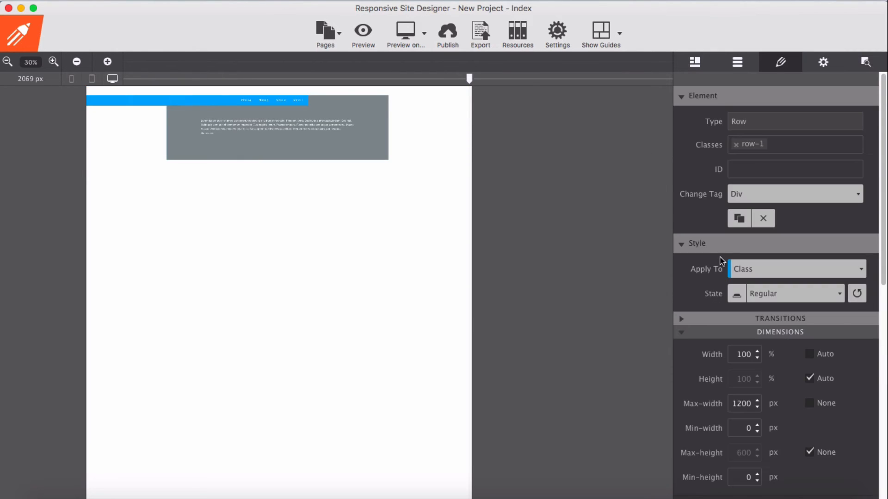
scroll("down", 3)
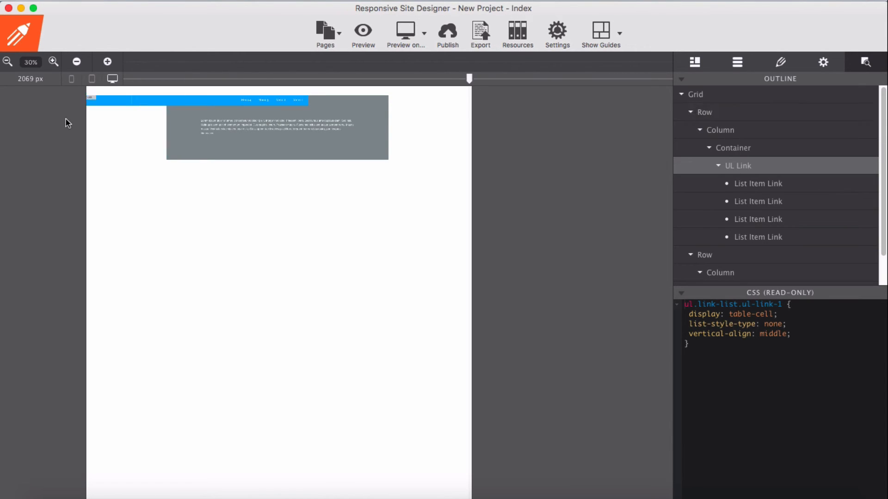
- Set the fixed Navrow's top, right and left offsets to 0 instead of Auto
left_click(53, 62)
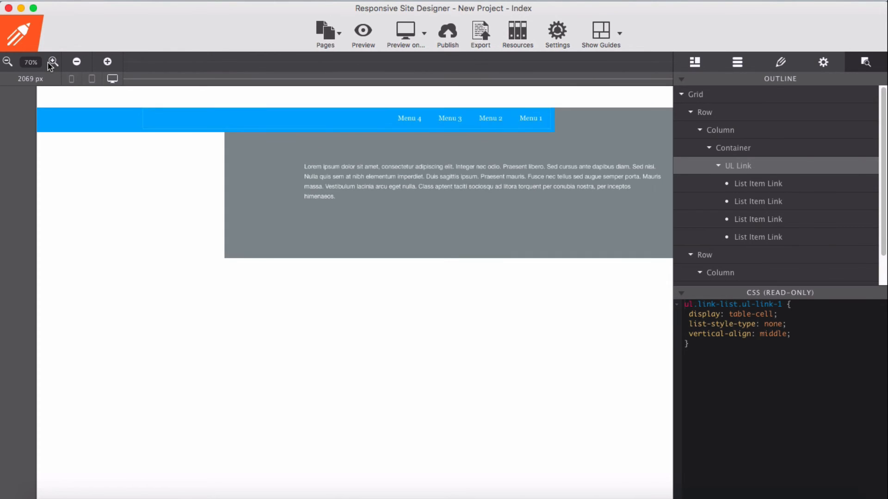
left_click(53, 62)
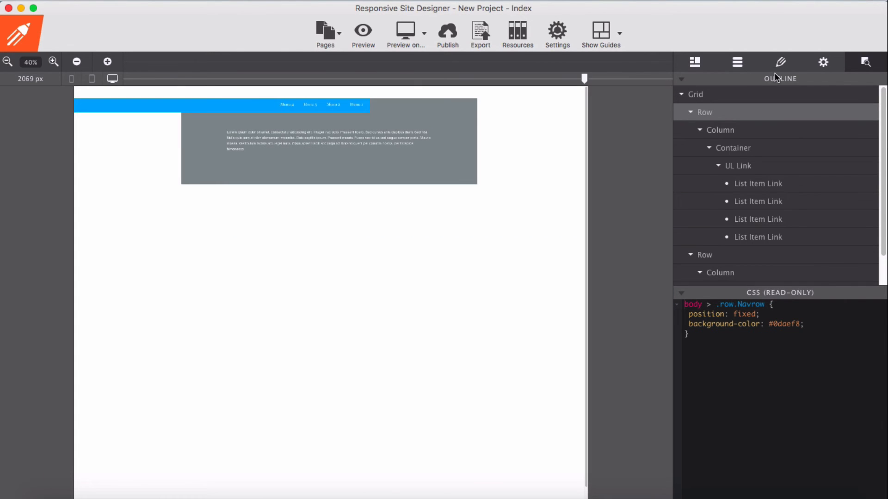
left_click(780, 62)
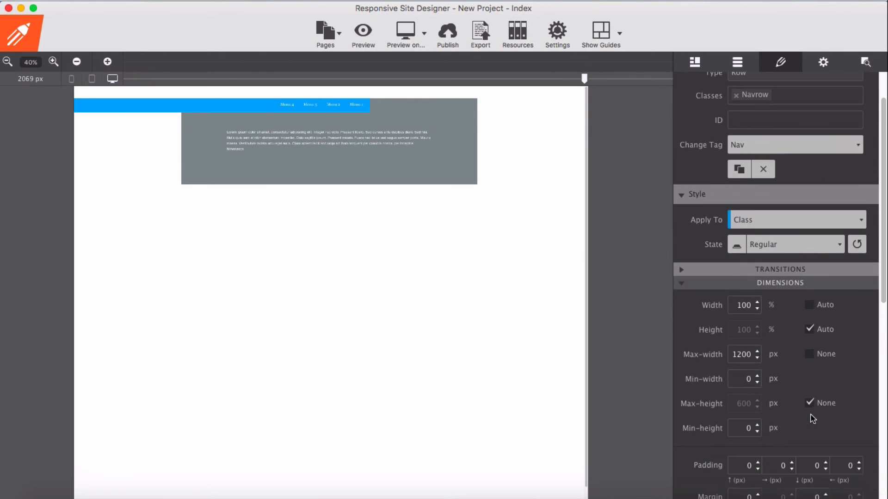
scroll("down", 3)
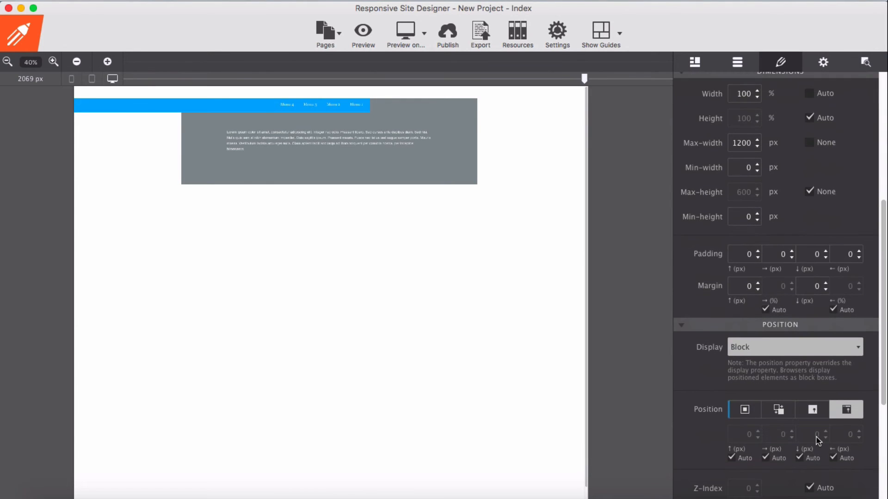
left_click(846, 409)
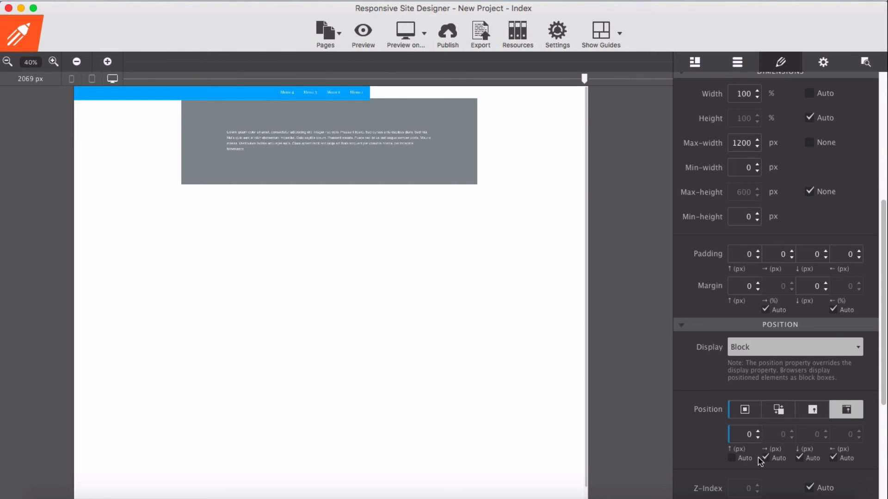
mouse_move(765, 457)
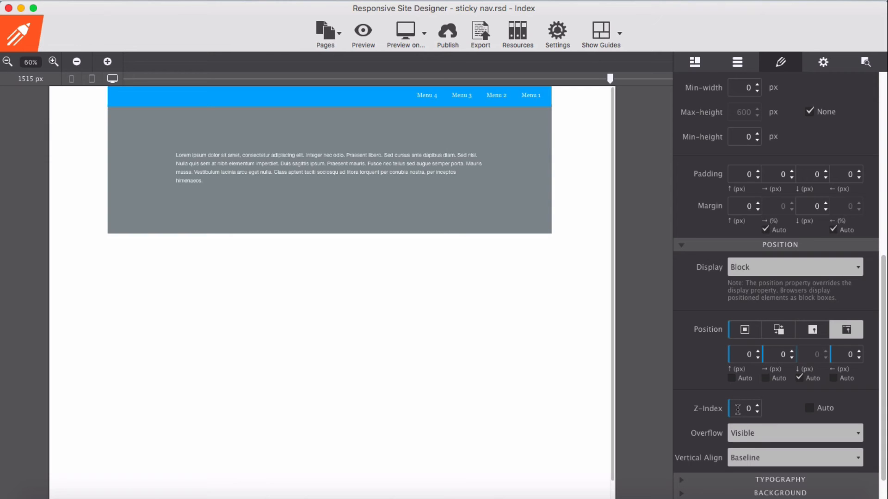
- Set the nav bar's Z-Index to 999 so it stacks above the content
left_click(744, 408)
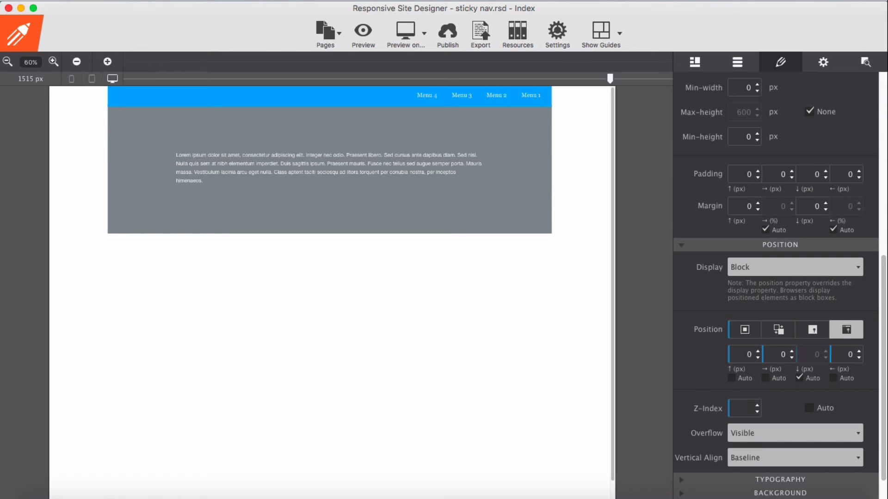
type("999")
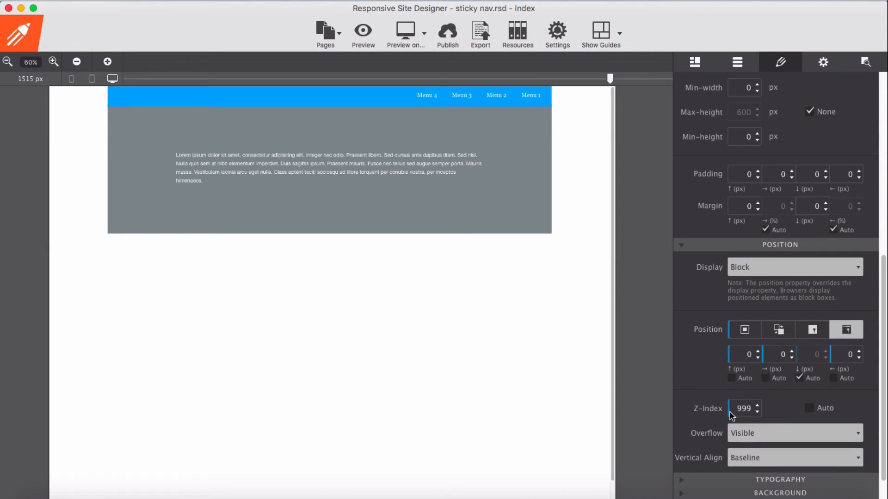
mouse_move(316, 91)
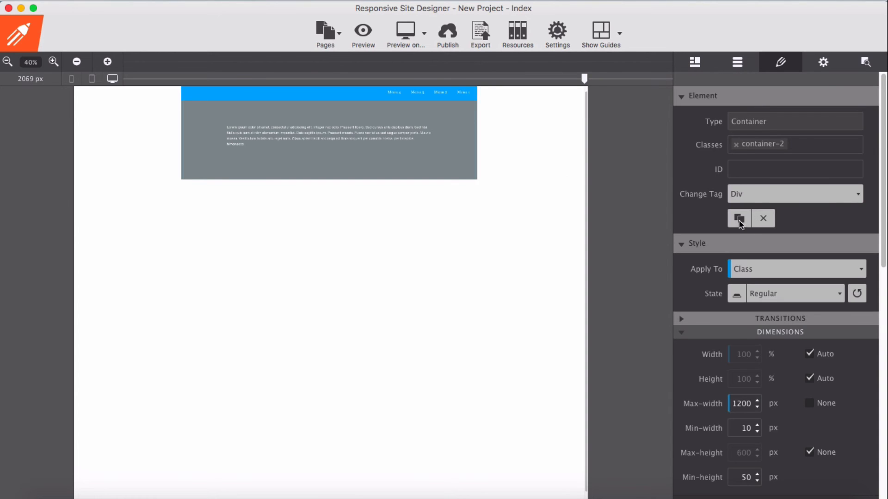
mouse_move(689, 110)
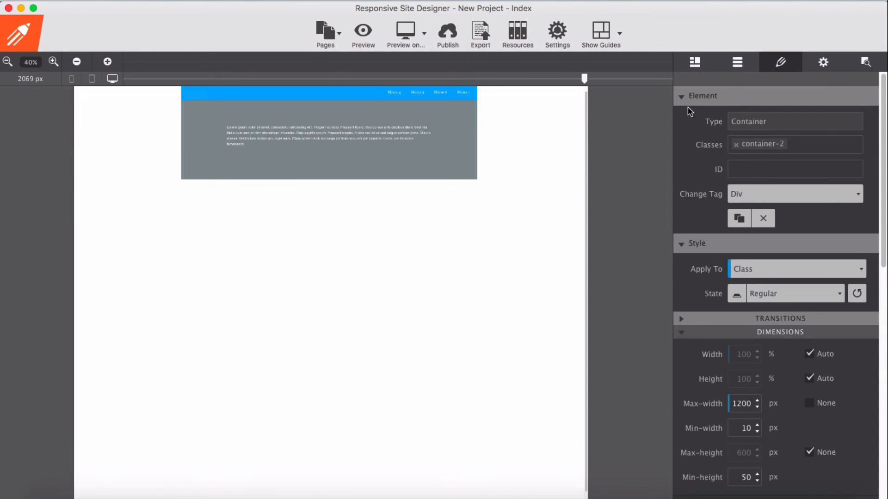
- Select row-1 in the Outline and duplicate it from the Design settings
left_click(737, 62)
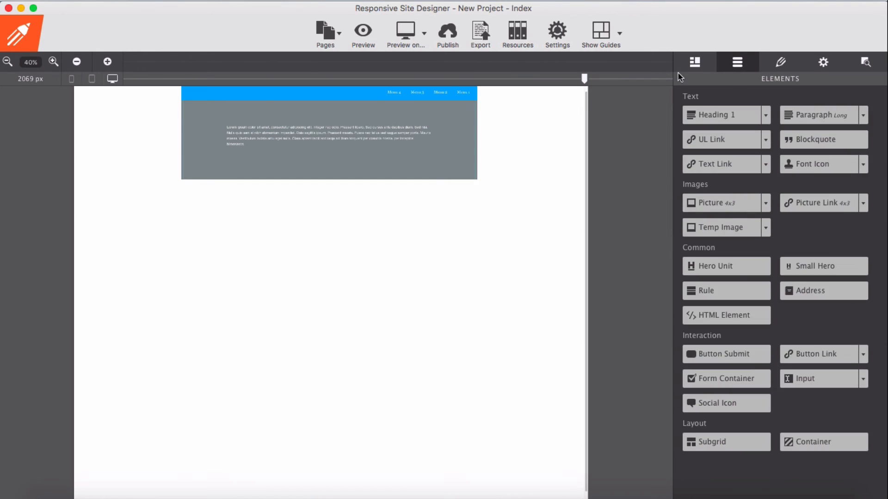
left_click(694, 62)
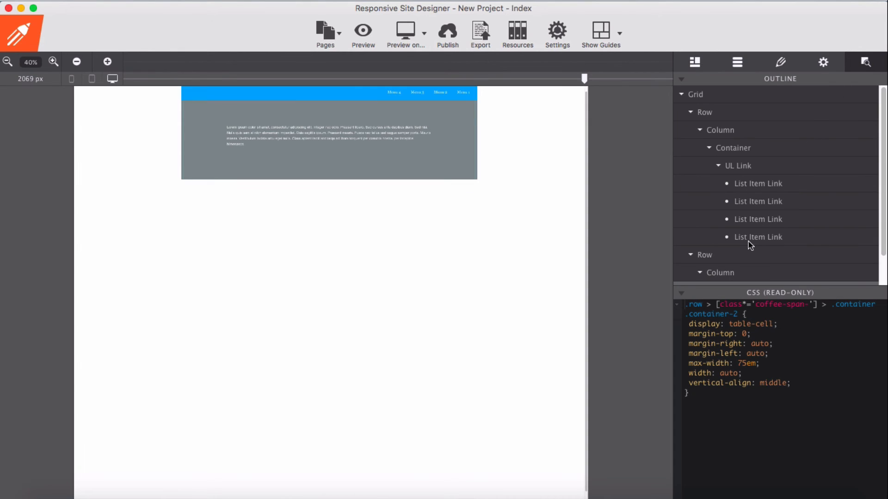
left_click(705, 255)
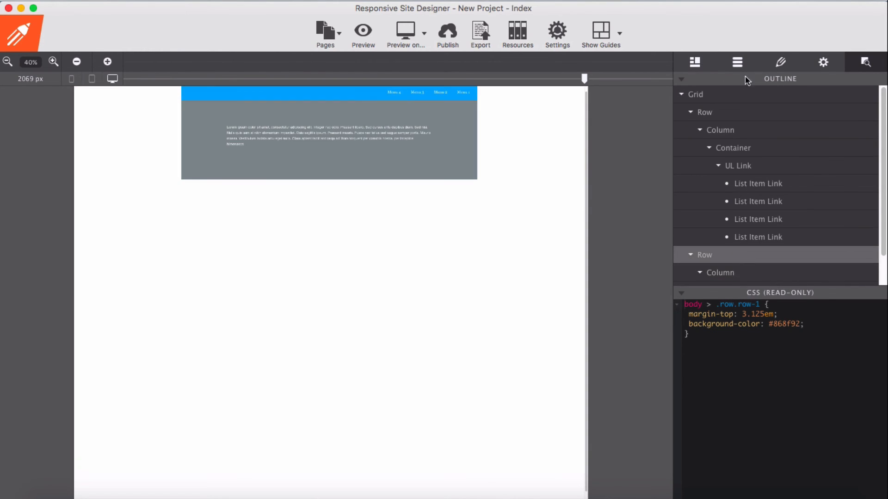
left_click(781, 62)
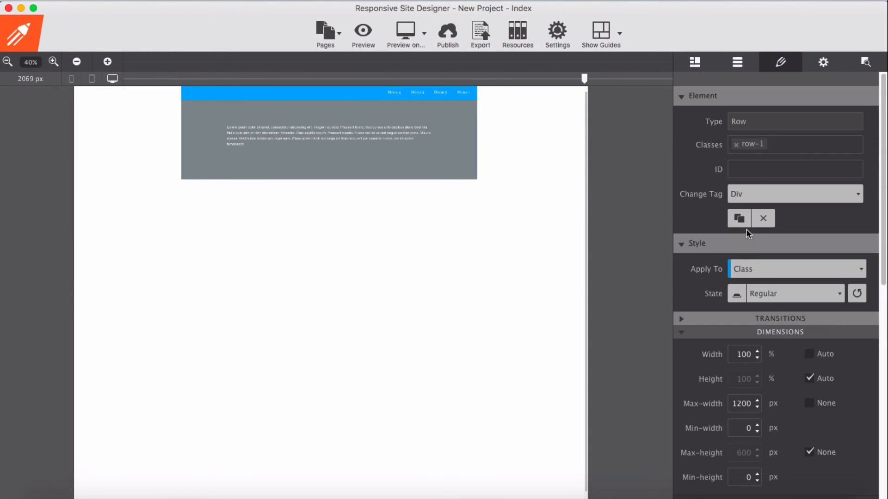
left_click(739, 219)
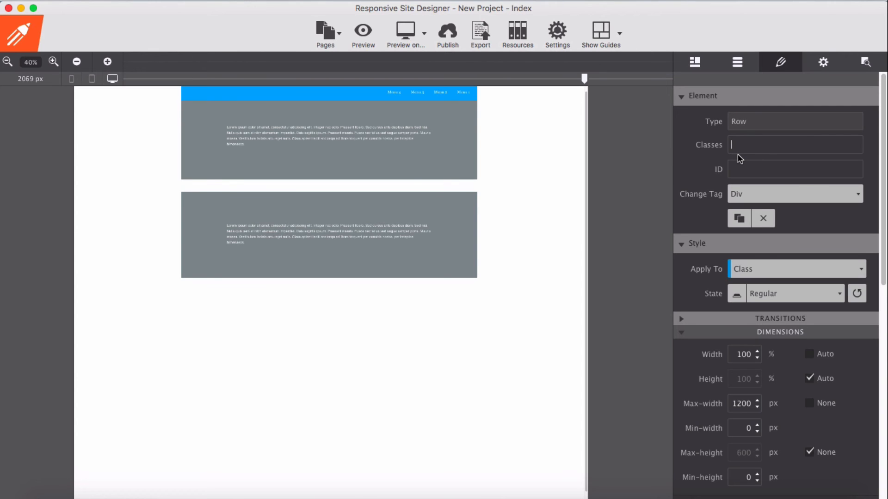
- Rename the duplicated row's class to 'Second' and select the new row
type("S")
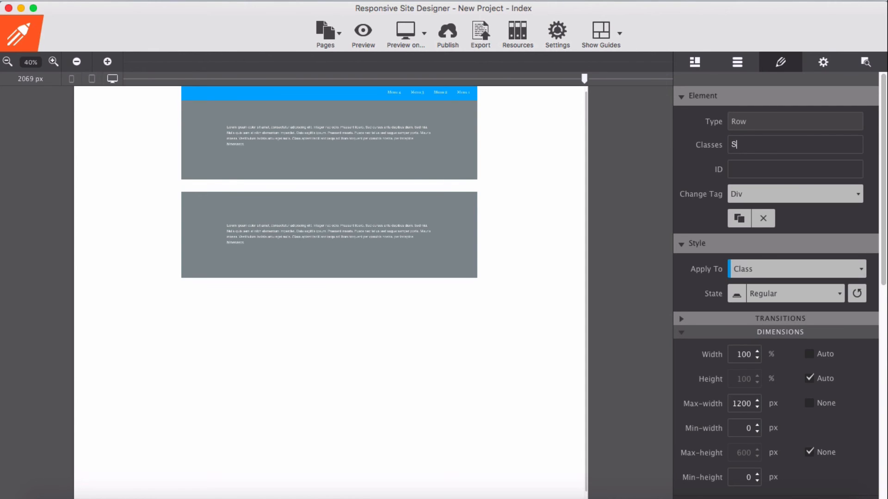
type("econd")
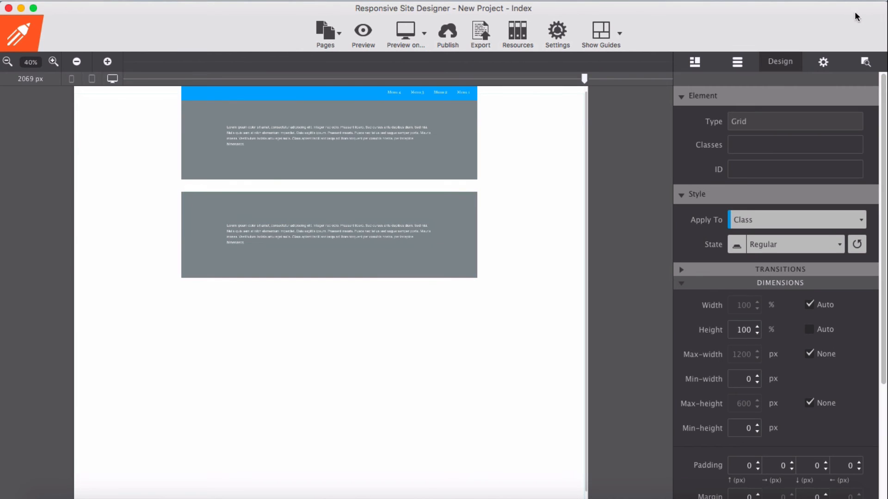
left_click(695, 62)
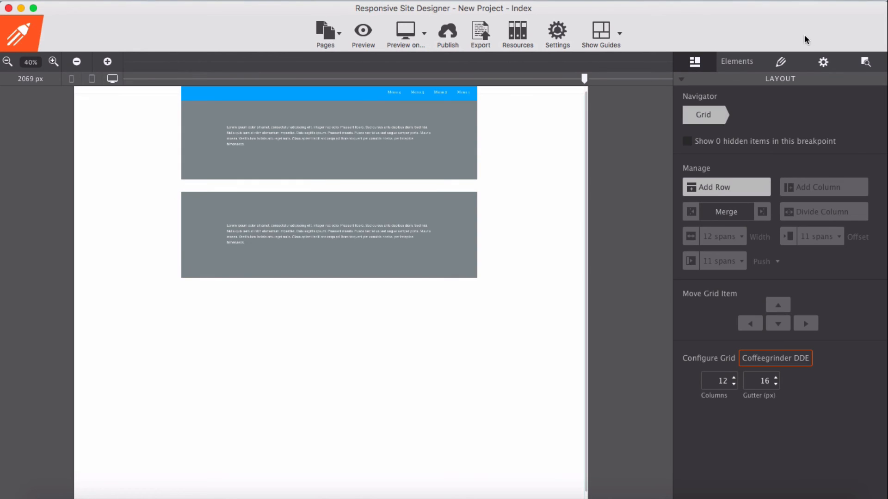
left_click(737, 62)
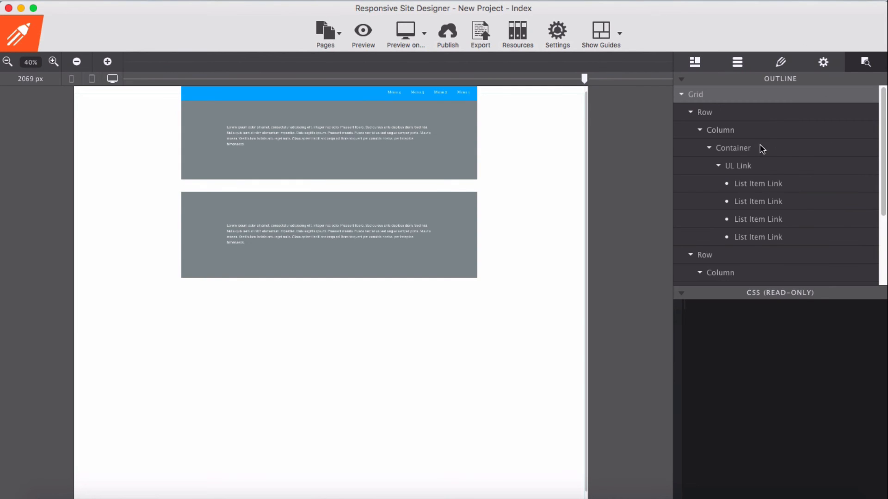
left_click(780, 62)
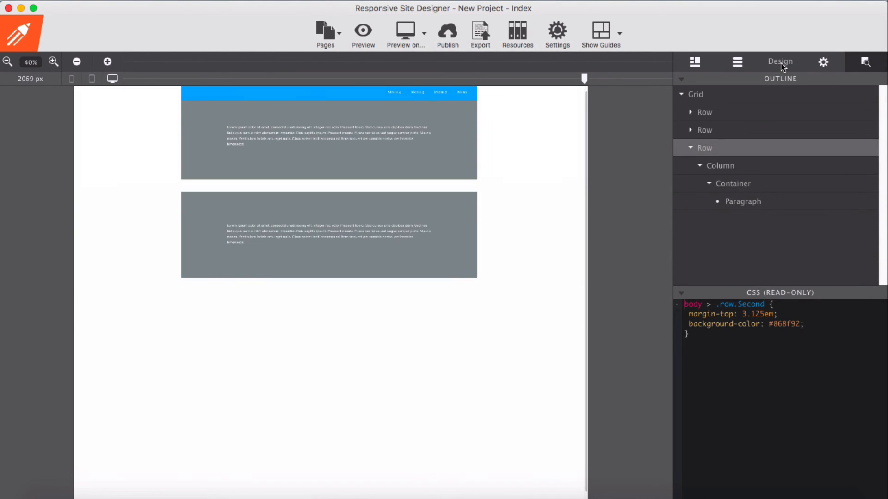
- Set the container-2 top Margin to 0 so the gray rows join without a gap
left_click(780, 62)
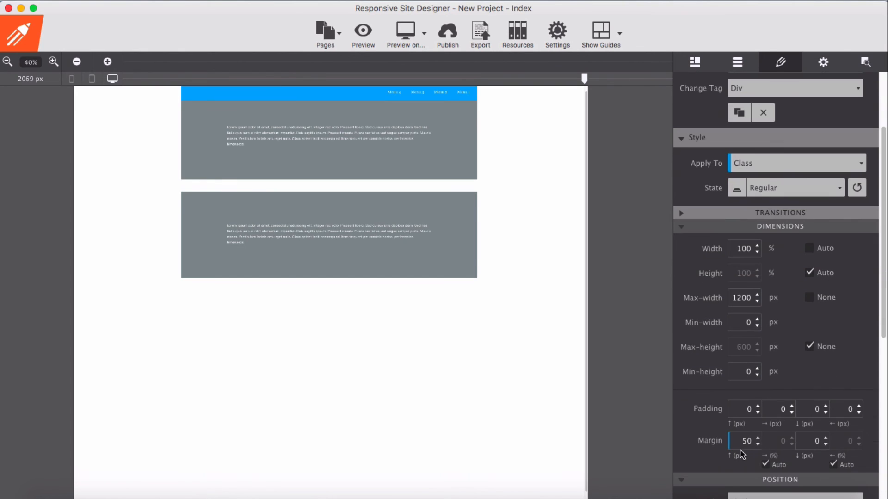
triple_click(744, 441)
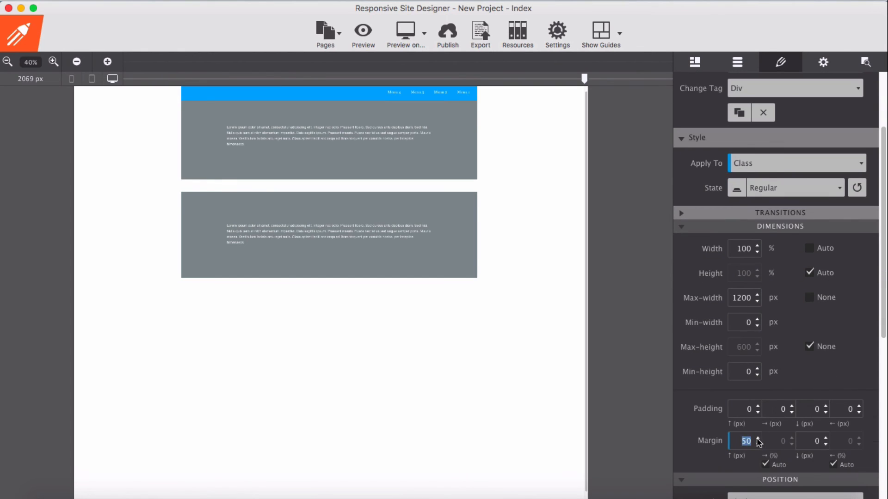
type("0")
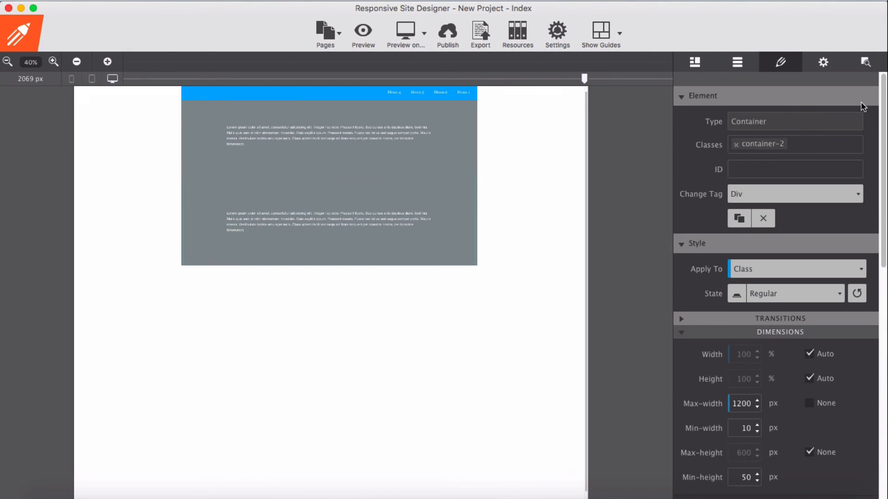
- Select the second Row in the Outline and duplicate it from Design settings
left_click(865, 62)
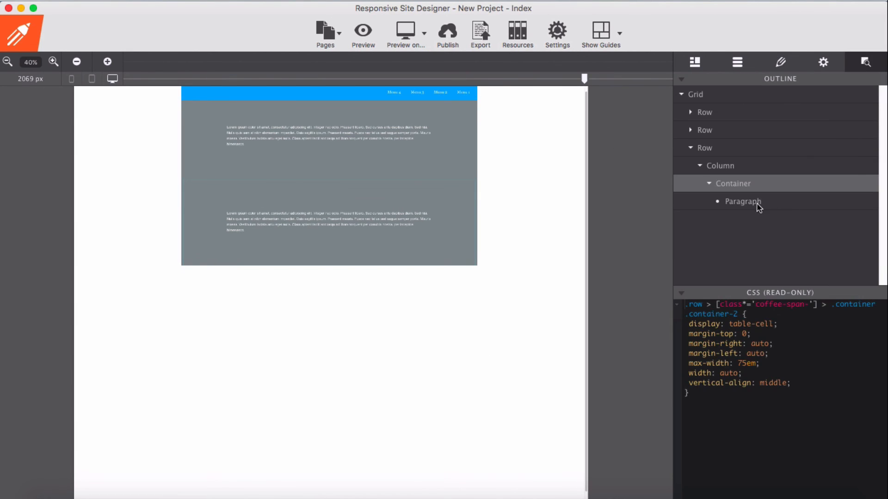
left_click(781, 62)
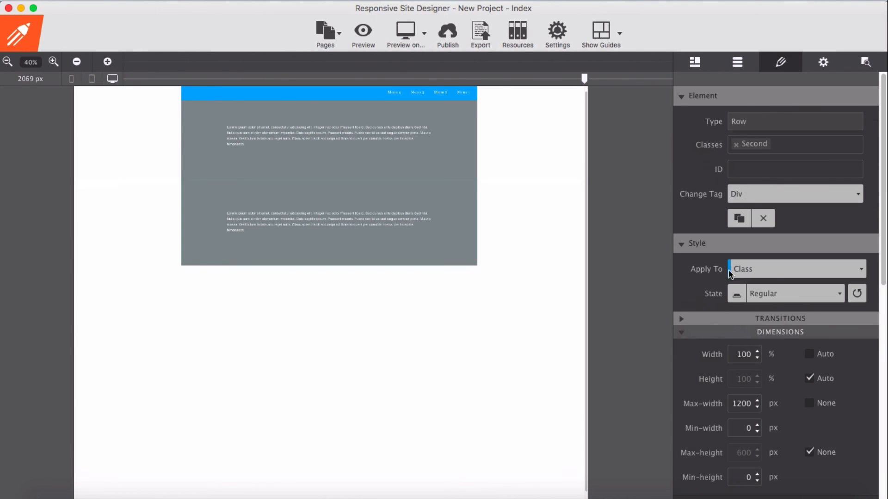
left_click(737, 218)
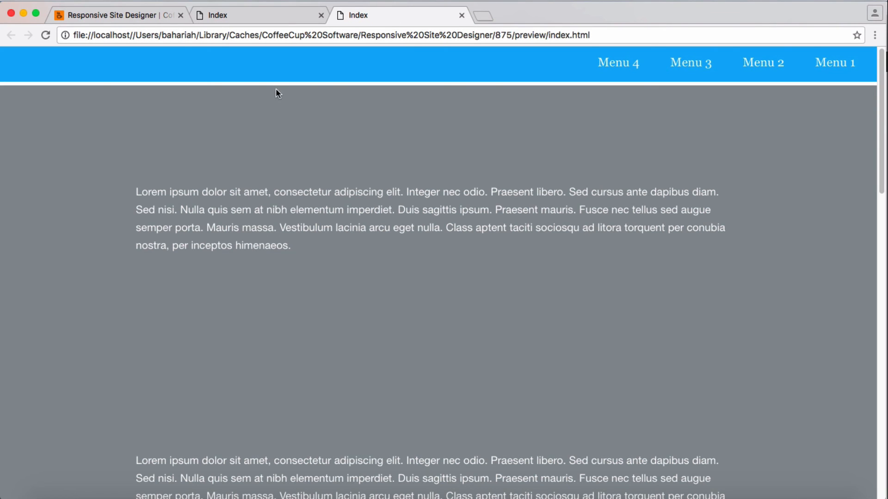
mouse_move(324, 118)
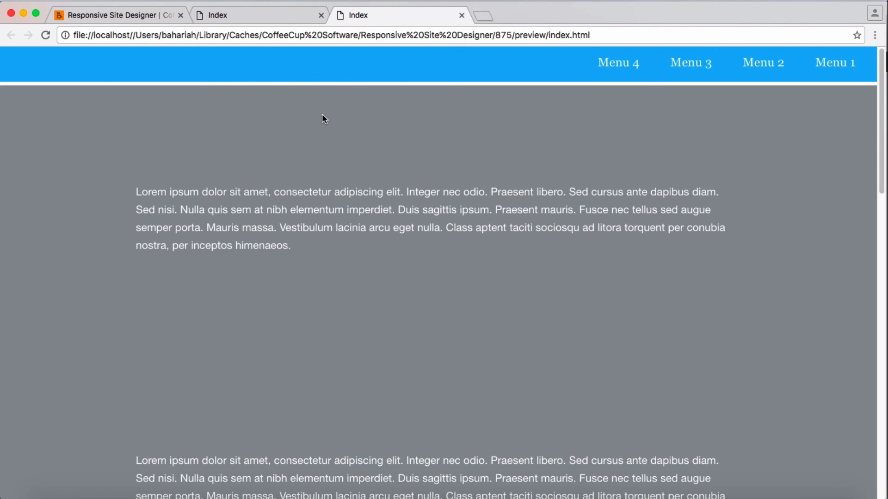
scroll("down", 3)
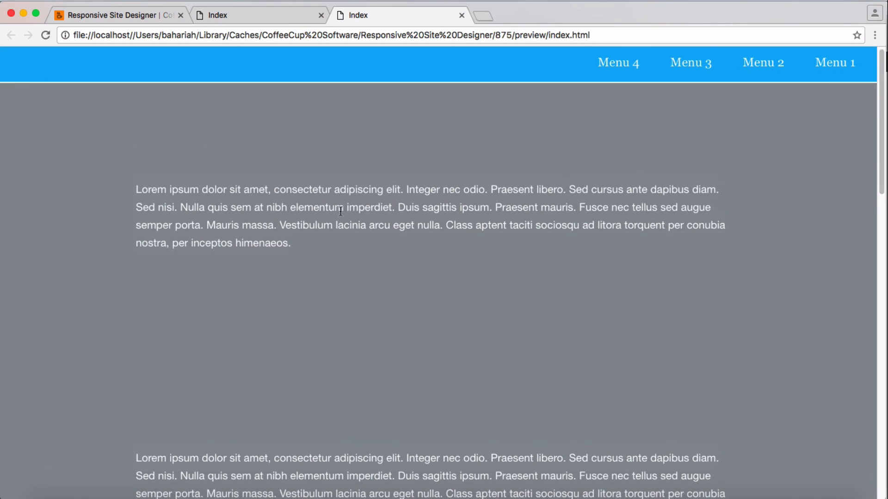
scroll("down", 3)
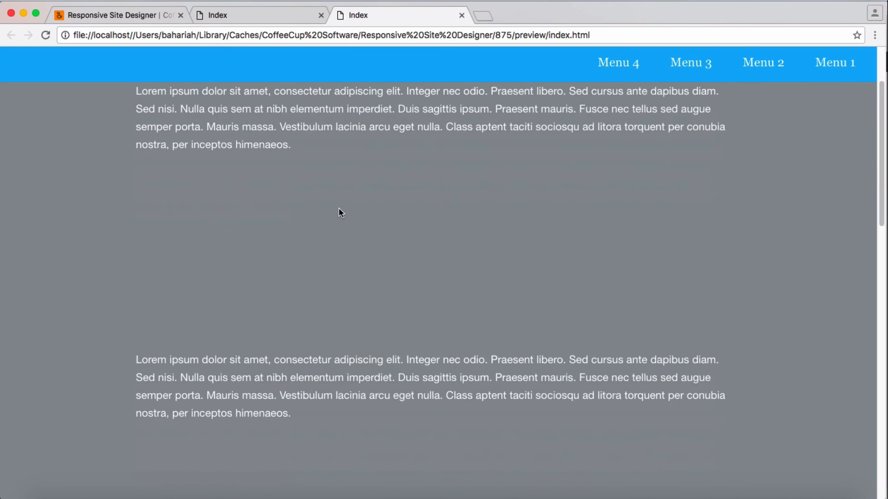
scroll("down", 3)
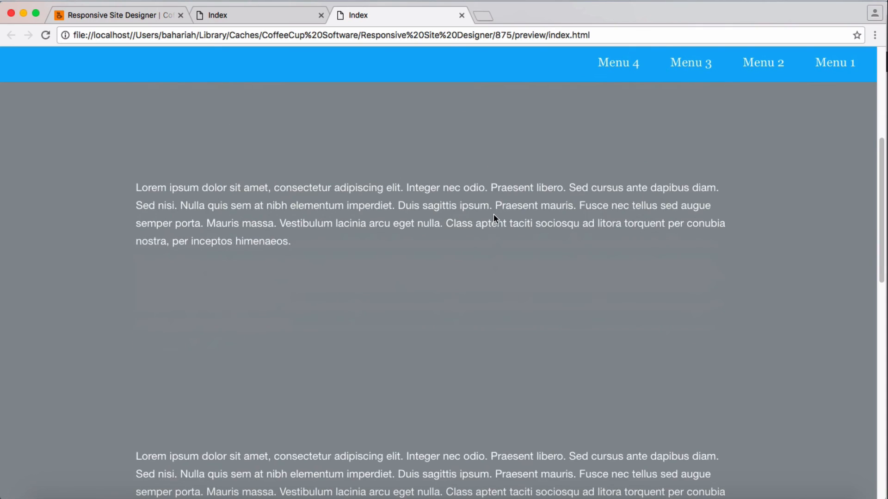
scroll("down", 3)
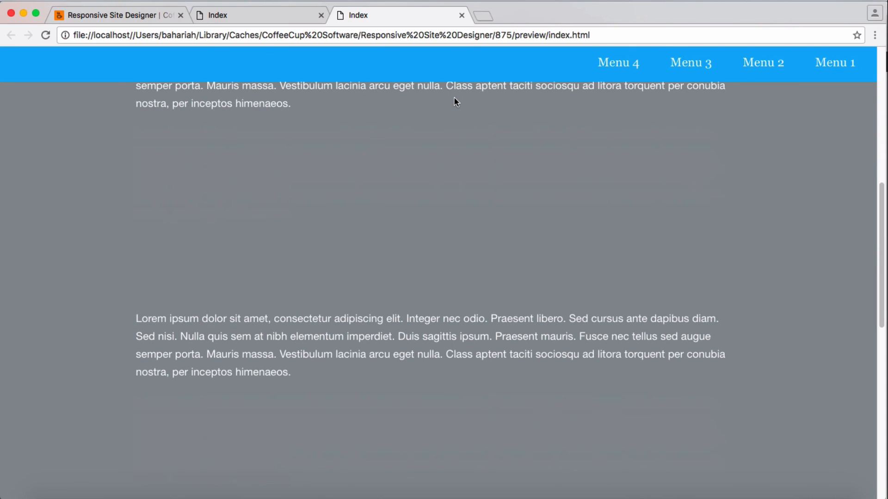
scroll("down", 3)
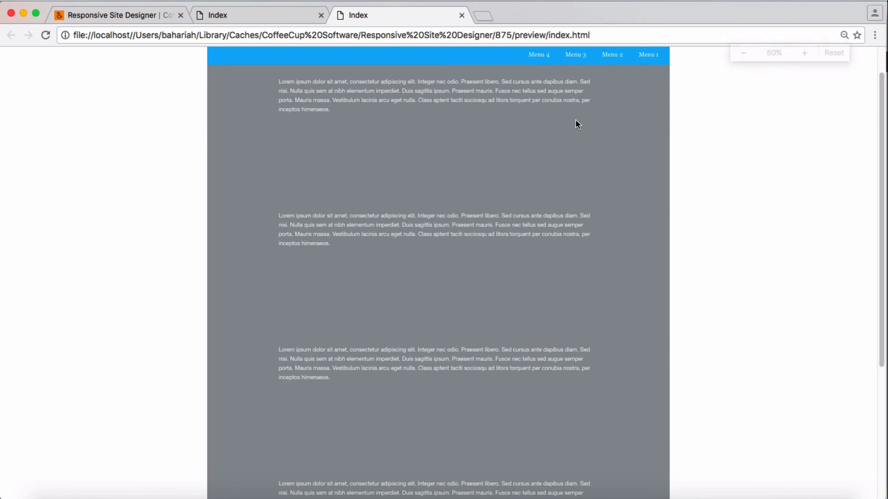
scroll("down", 3)
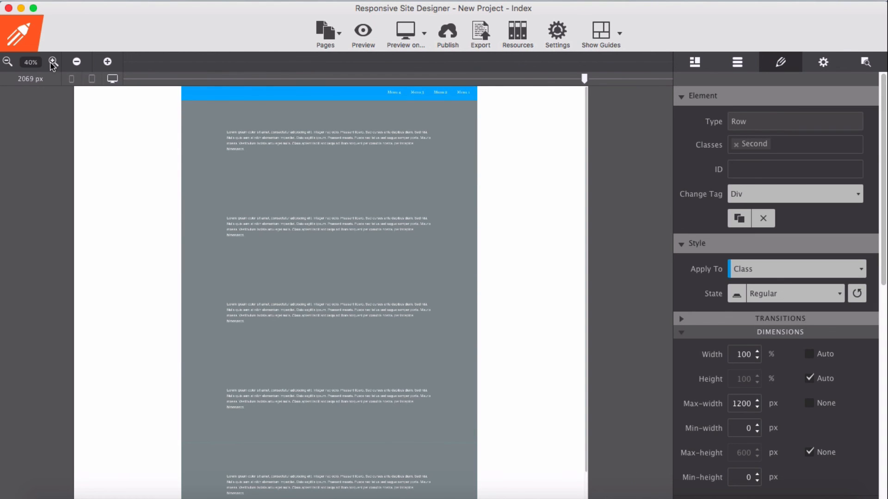
left_click(53, 62)
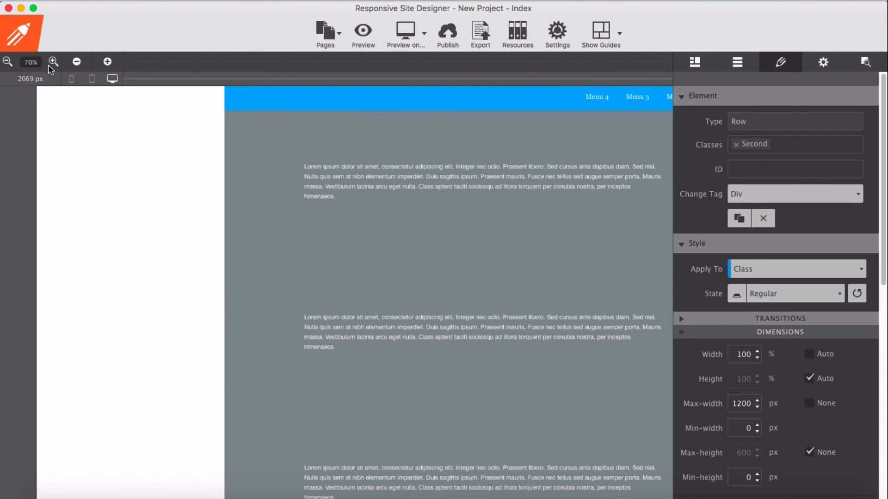
mouse_move(8, 62)
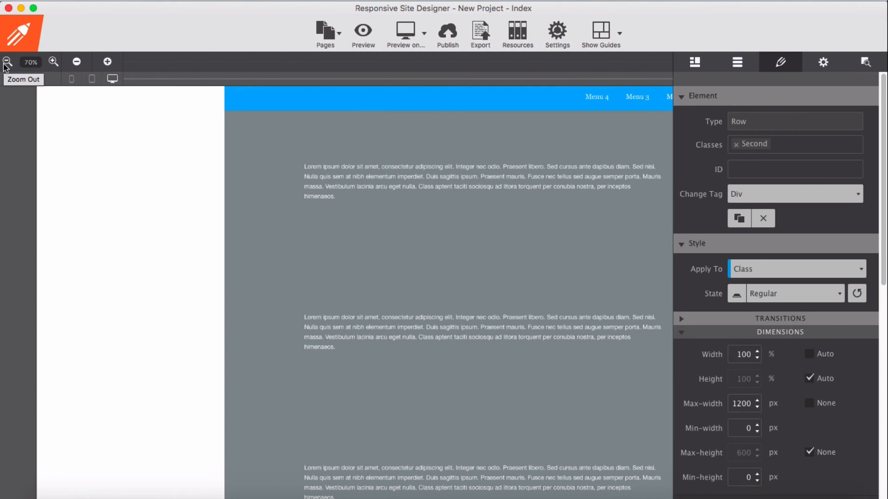
left_click(53, 62)
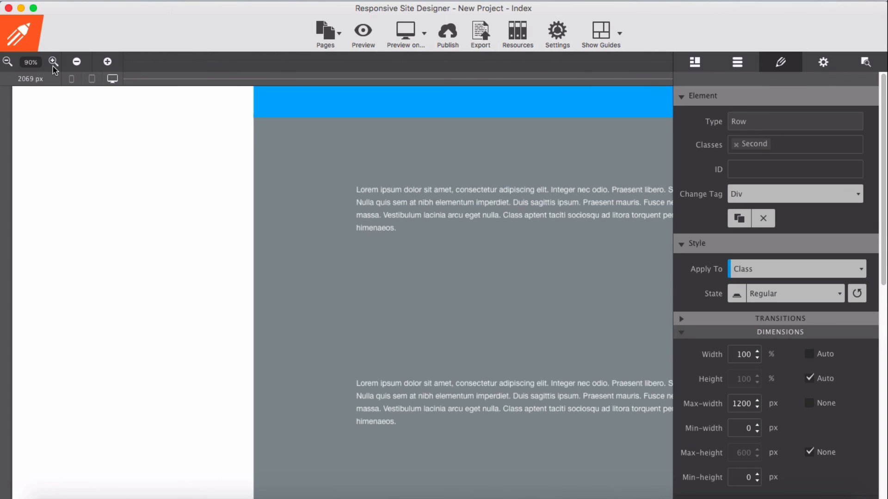
left_click(54, 62)
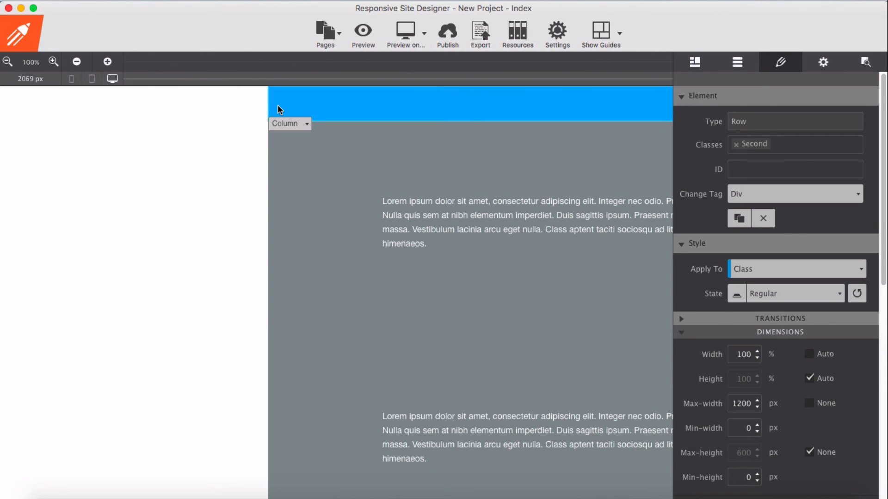
mouse_move(529, 77)
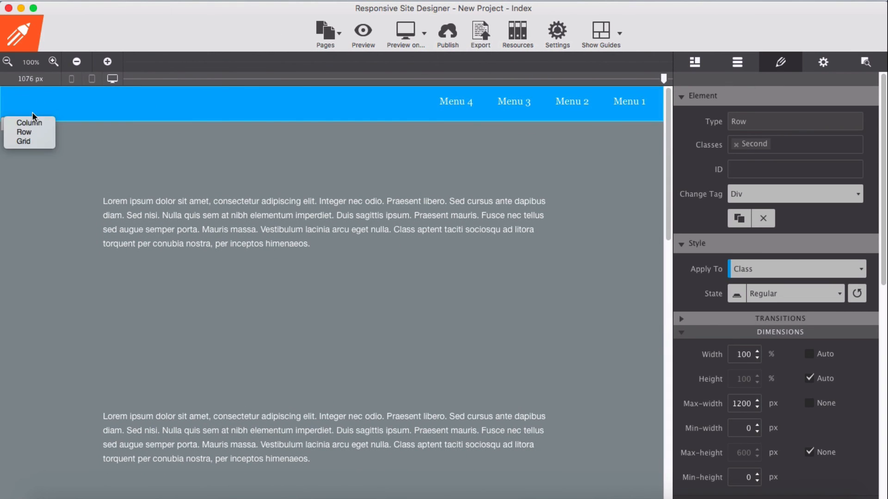
mouse_move(29, 123)
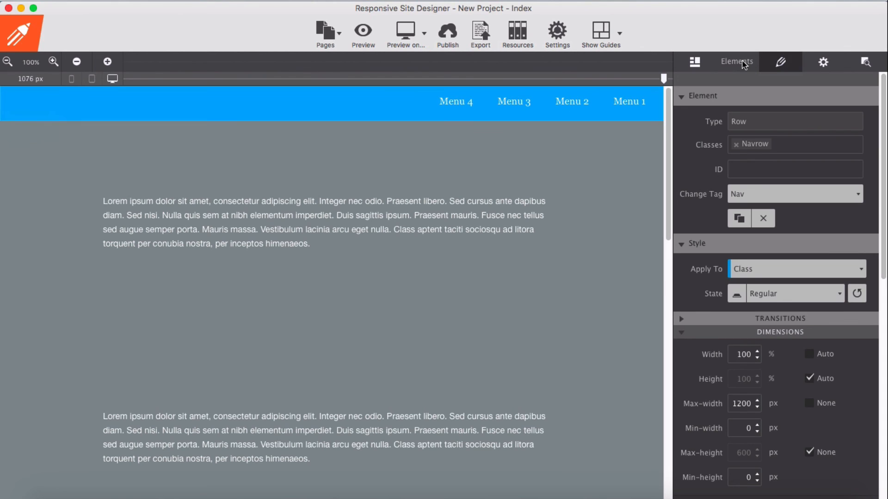
left_click(737, 62)
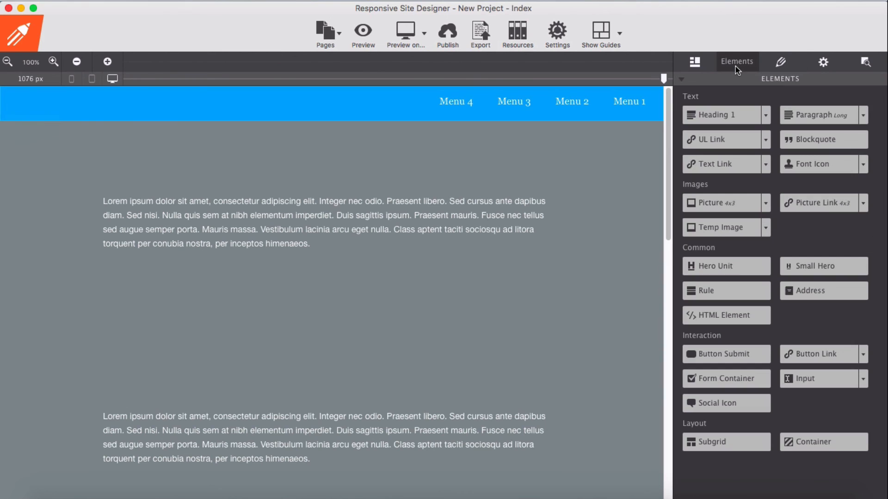
left_click(694, 62)
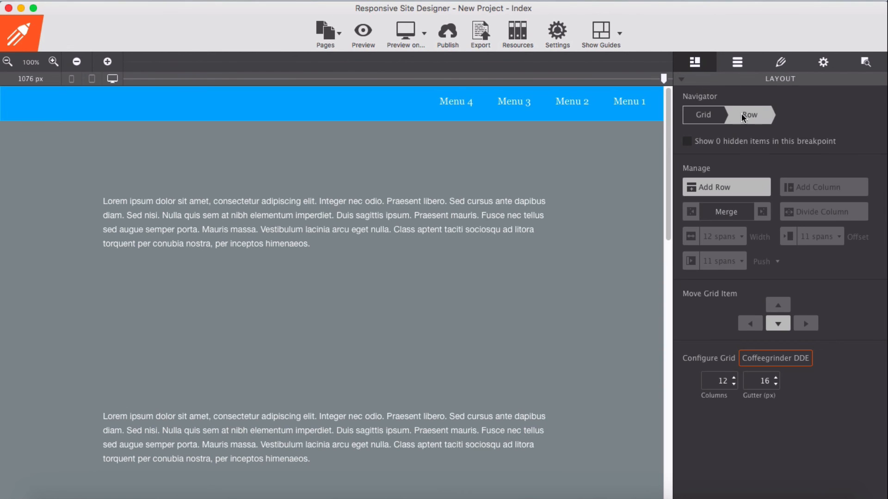
mouse_move(783, 72)
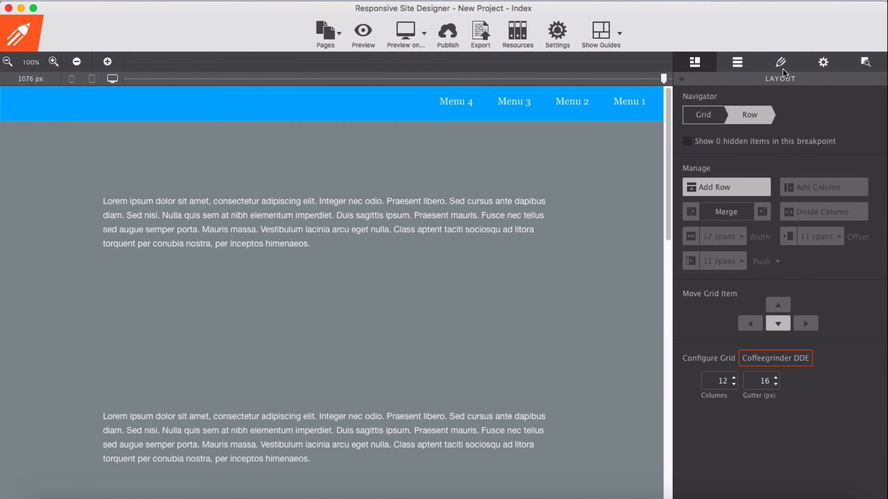
left_click(780, 62)
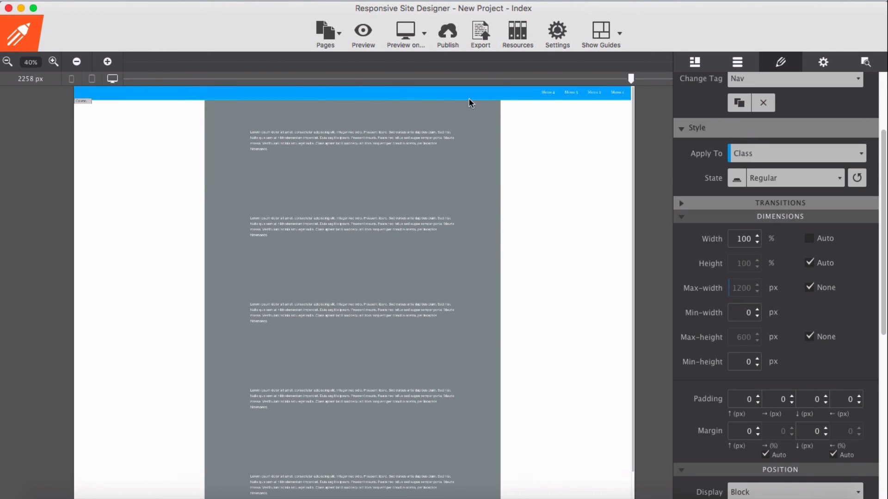
- Tick Max-width None for the Nav row and preview the page at about 948 px wide
left_click(352, 141)
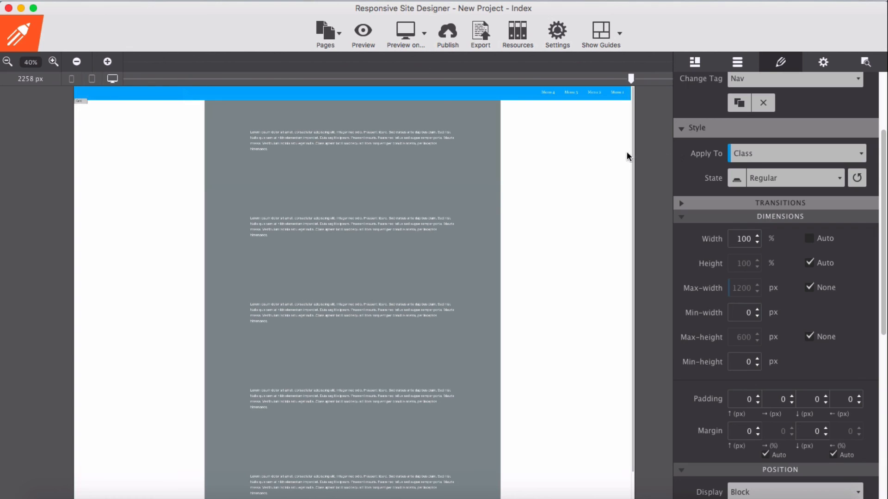
mouse_move(610, 158)
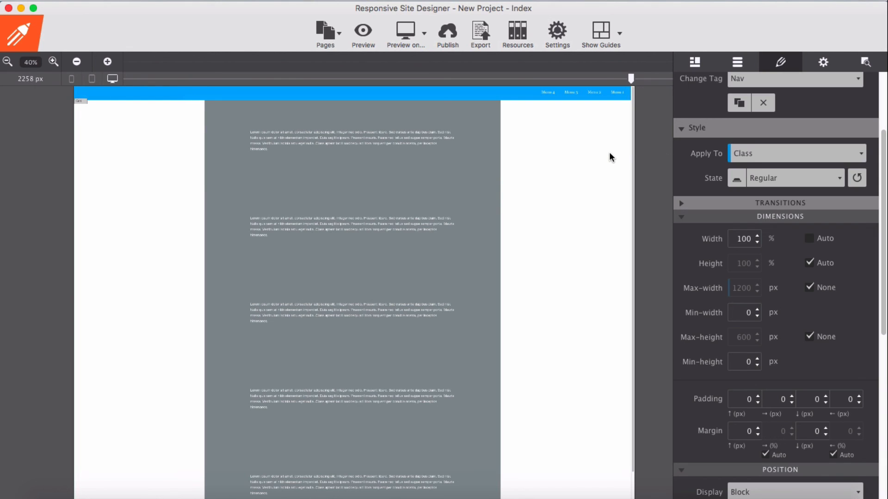
mouse_move(584, 163)
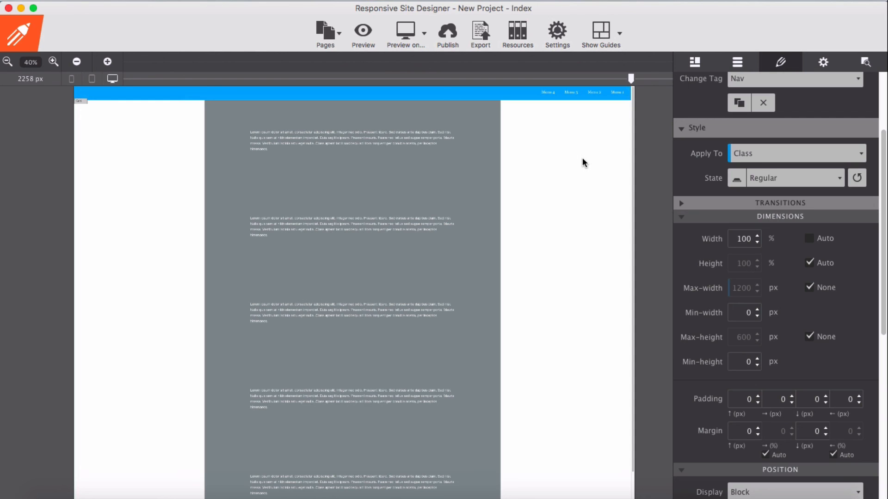
left_click(54, 62)
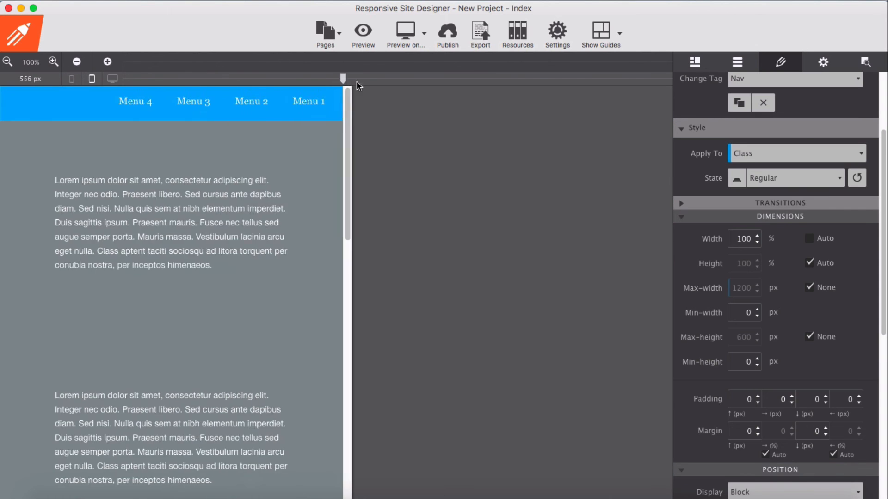
left_click_drag(343, 78, 585, 78)
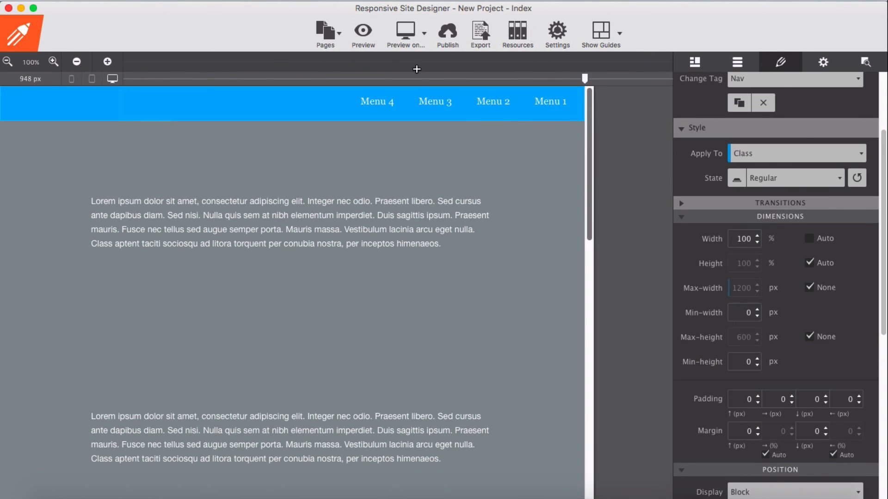